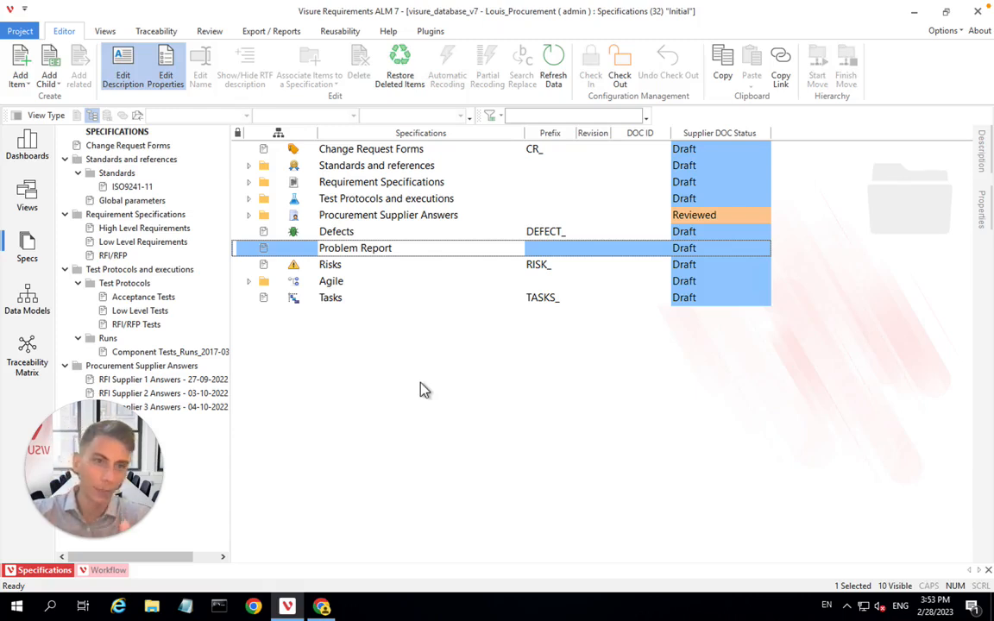
{"action": "mouse_move", "coordinate": [420, 317]}
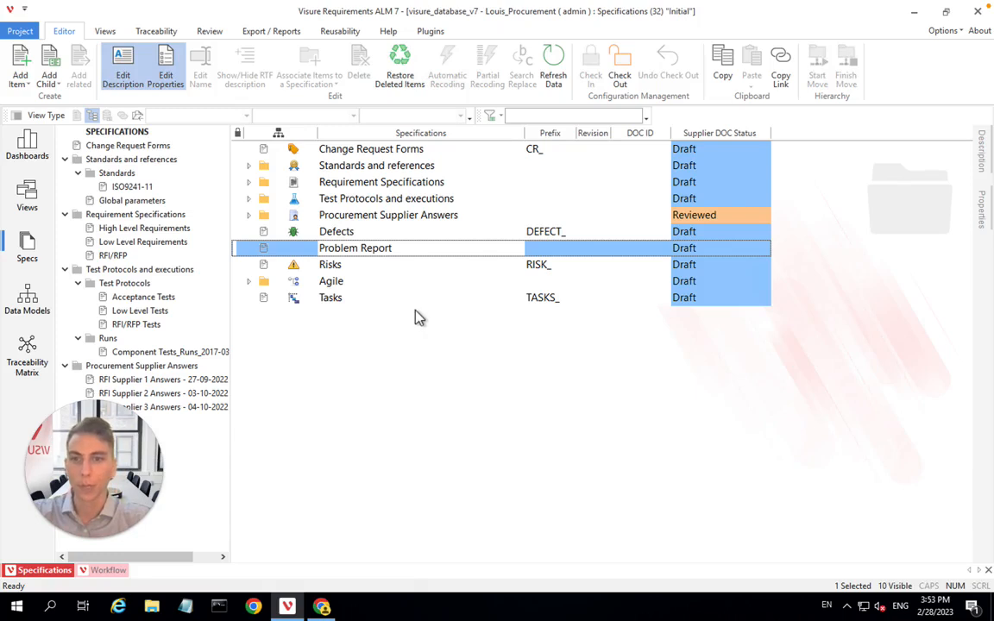
{"action": "mouse_move", "coordinate": [422, 297]}
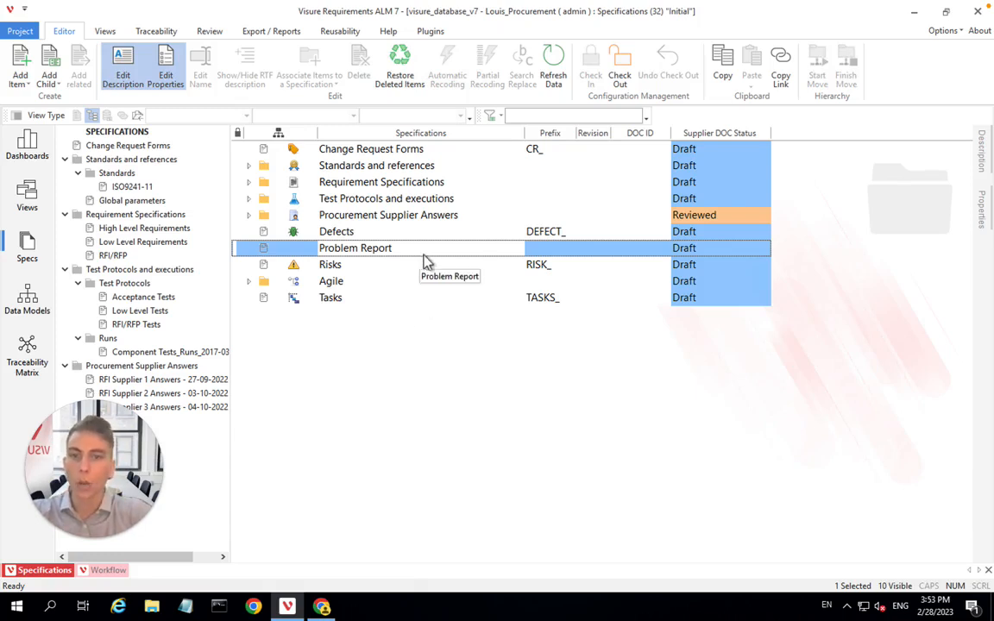
{"action": "mouse_move", "coordinate": [707, 336]}
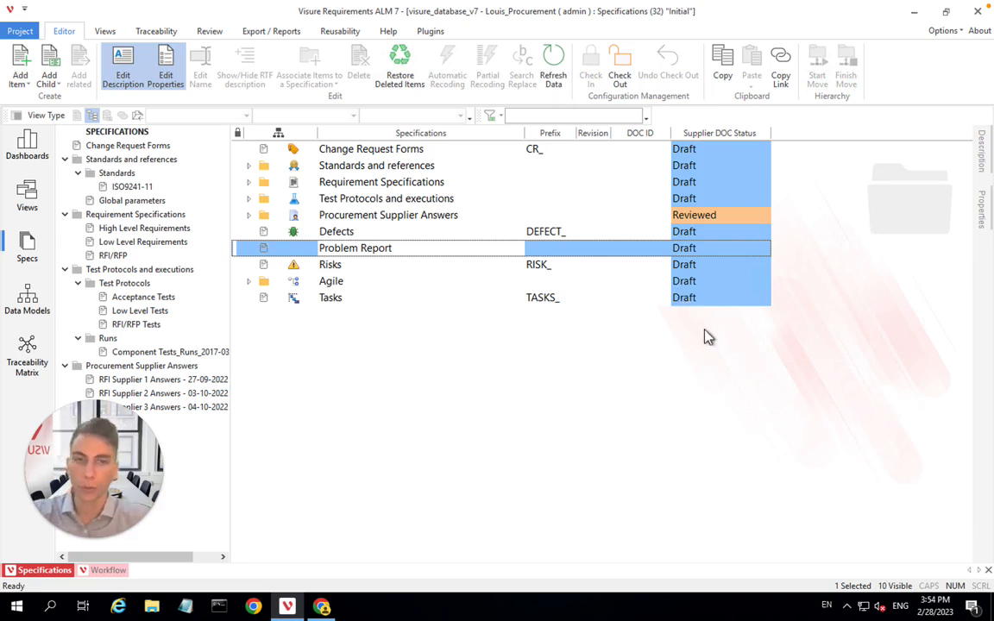
{"action": "mouse_move", "coordinate": [509, 485]}
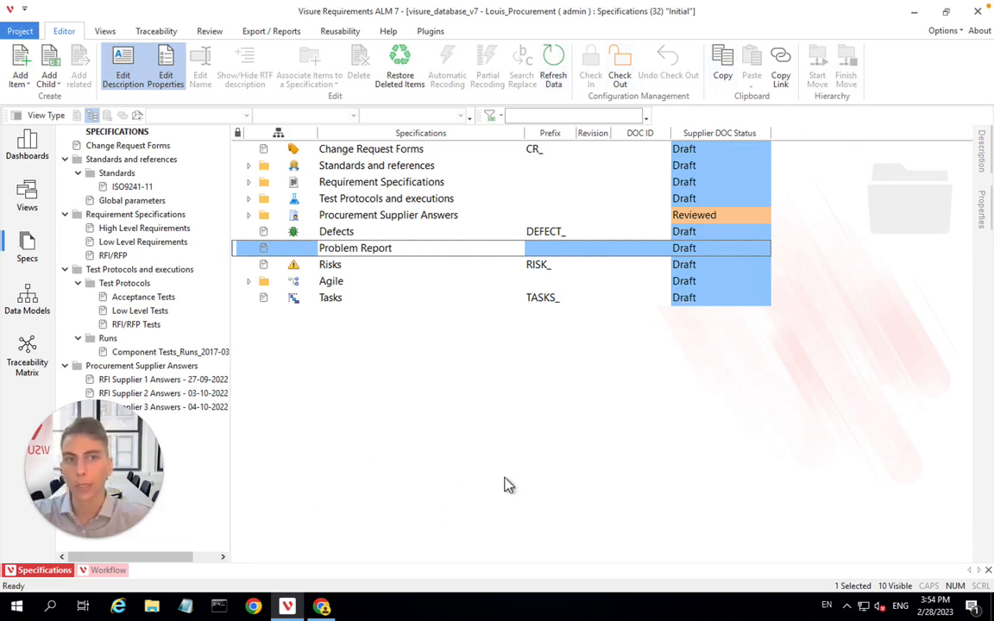
{"action": "mouse_move", "coordinate": [429, 234]}
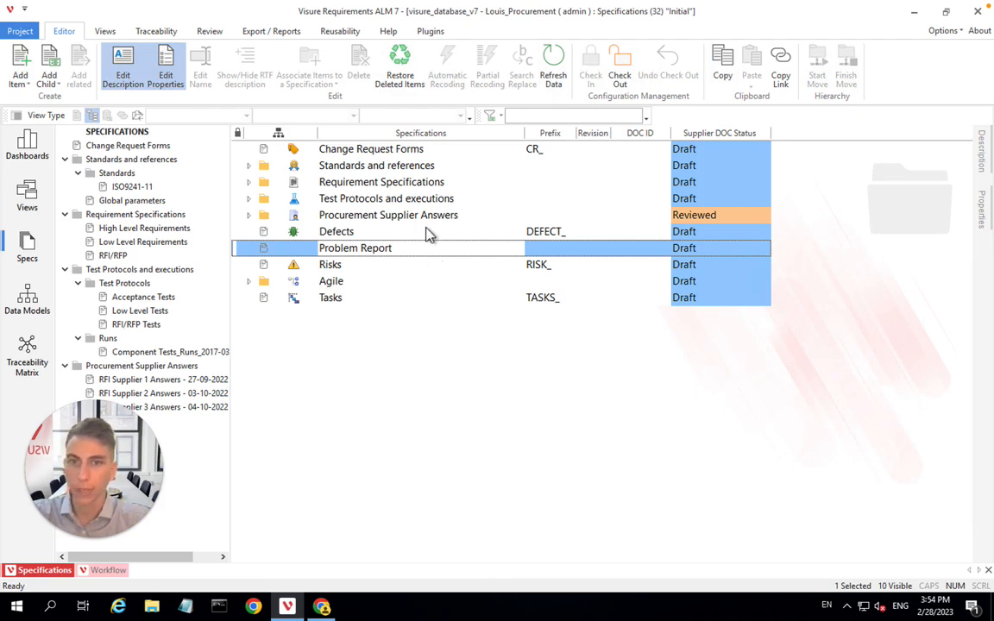
Expand every branch of the specifications tree from the Defects specification's context menu
{"action": "right_click", "coordinate": [336, 231]}
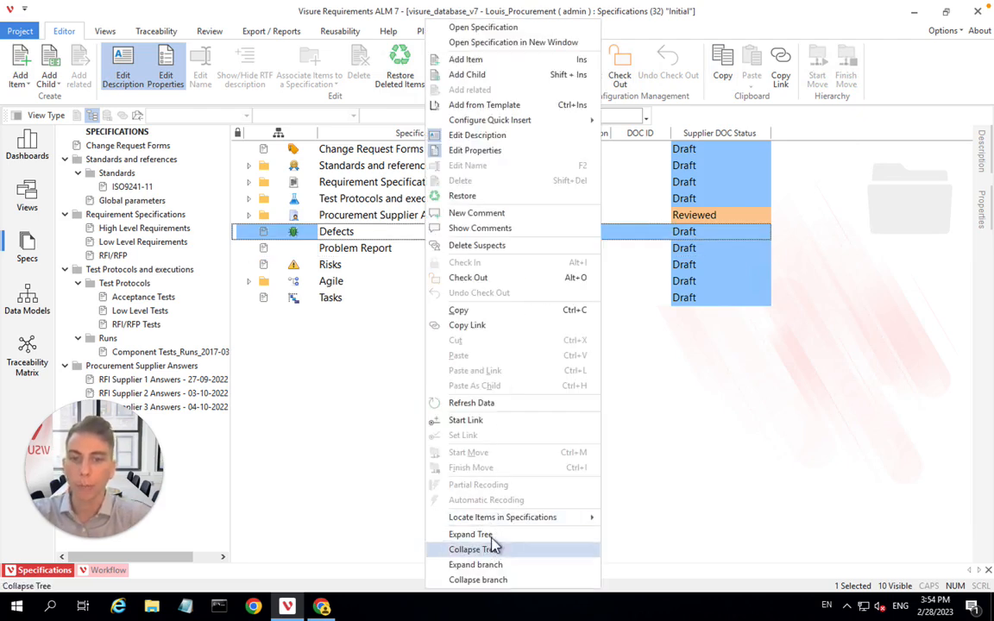
{"action": "left_click", "coordinate": [472, 534]}
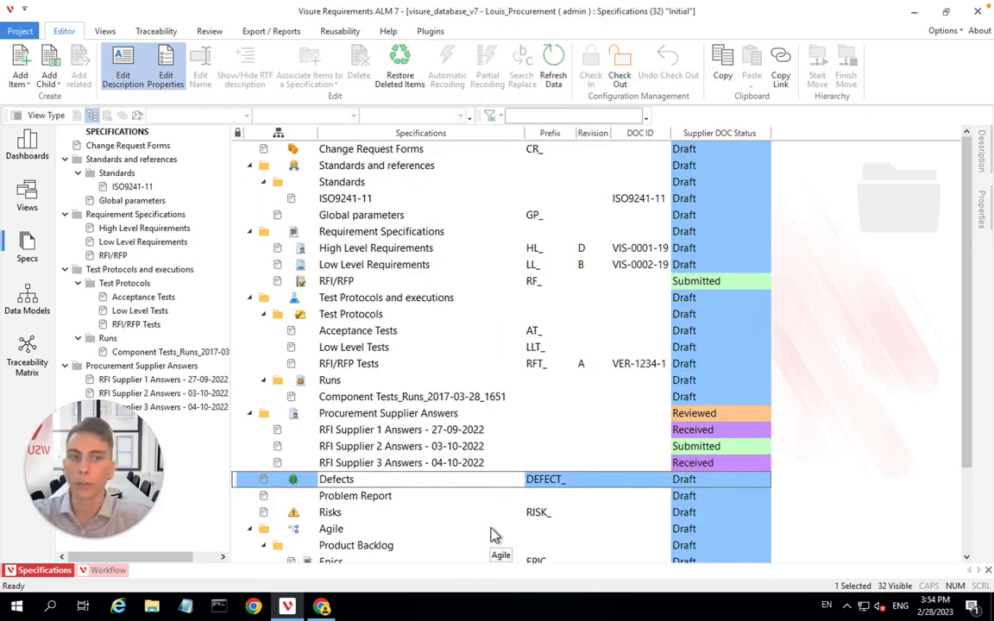
{"action": "scroll", "scroll_direction": "down", "scroll_amount": 3}
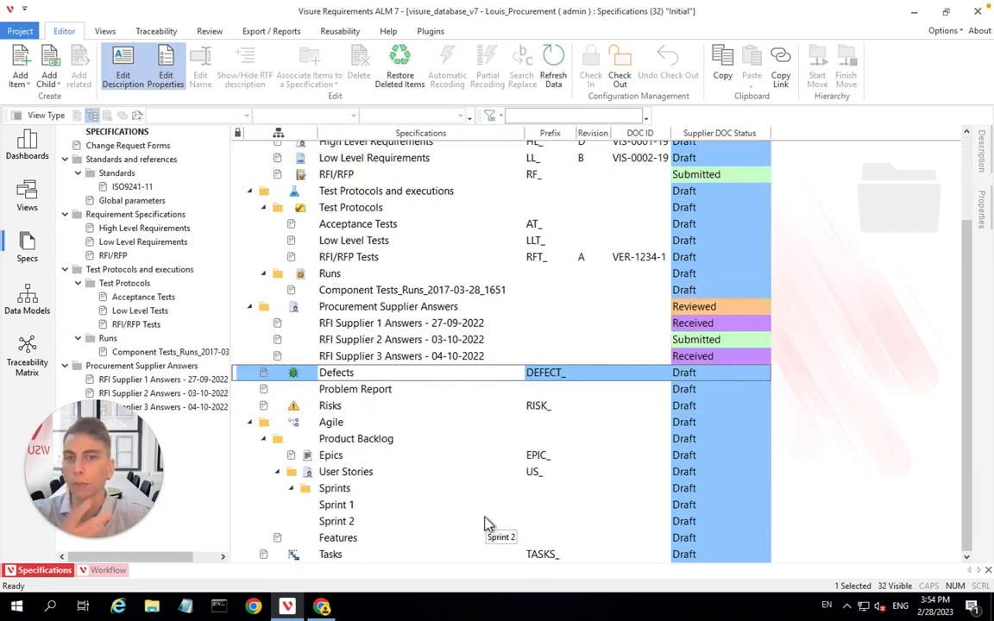
{"action": "scroll", "scroll_direction": "up", "scroll_amount": 3}
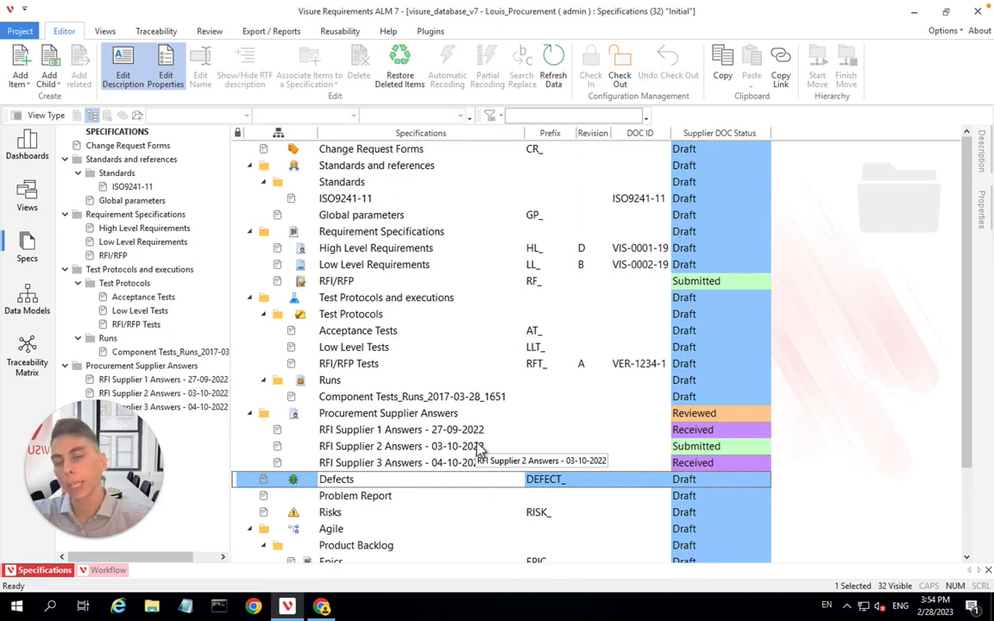
{"action": "mouse_move", "coordinate": [409, 215]}
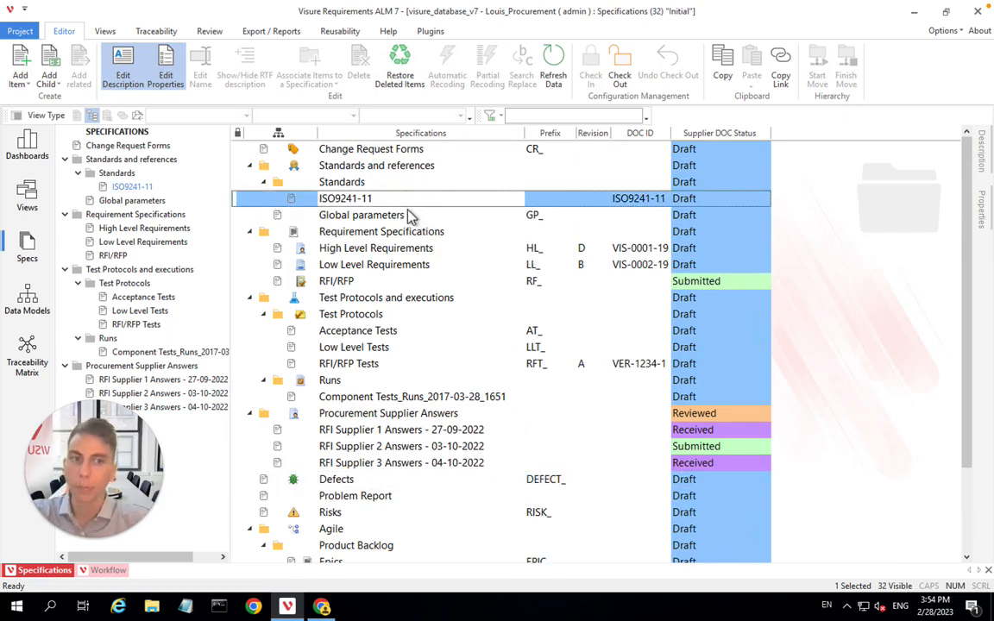
{"action": "mouse_move", "coordinate": [410, 215]}
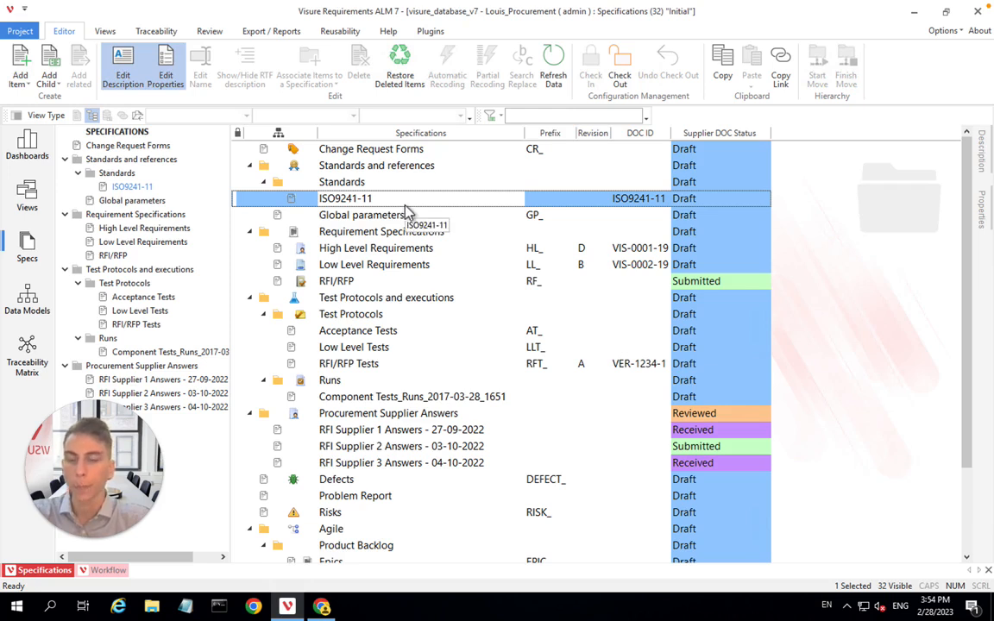
Review RFI/RFP Tests, Procurement Supplier Answers and Sprint 1 in the expanded tree
{"action": "left_click", "coordinate": [375, 248]}
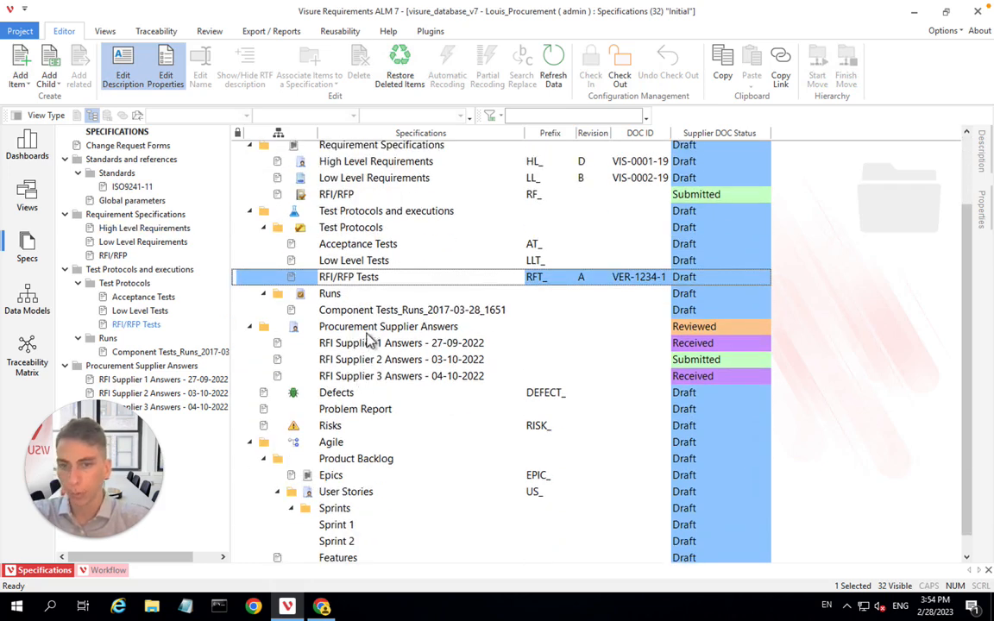
{"action": "left_click", "coordinate": [389, 326]}
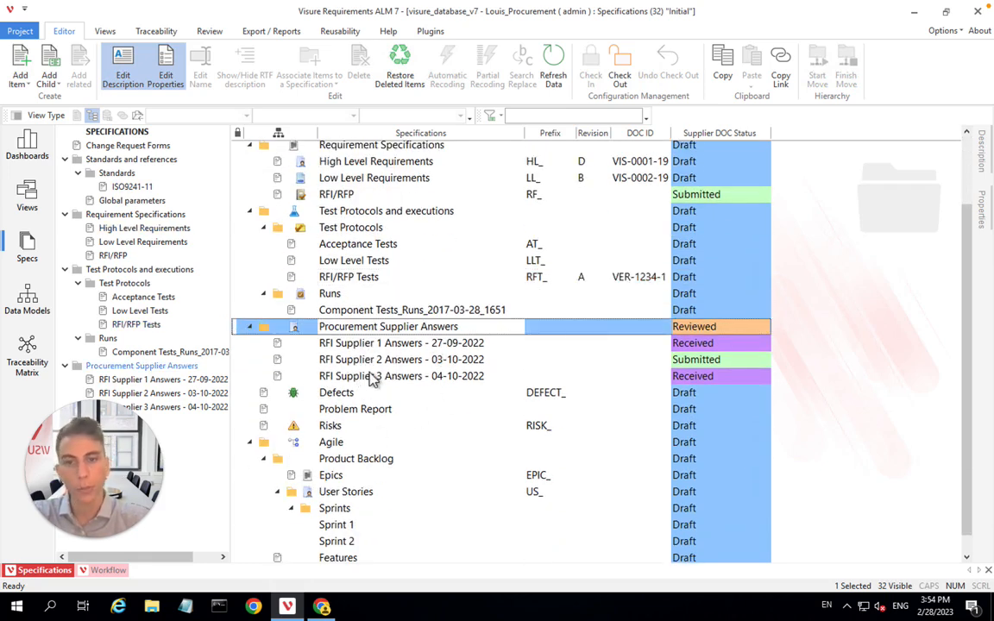
{"action": "scroll", "scroll_direction": "down", "scroll_amount": 3}
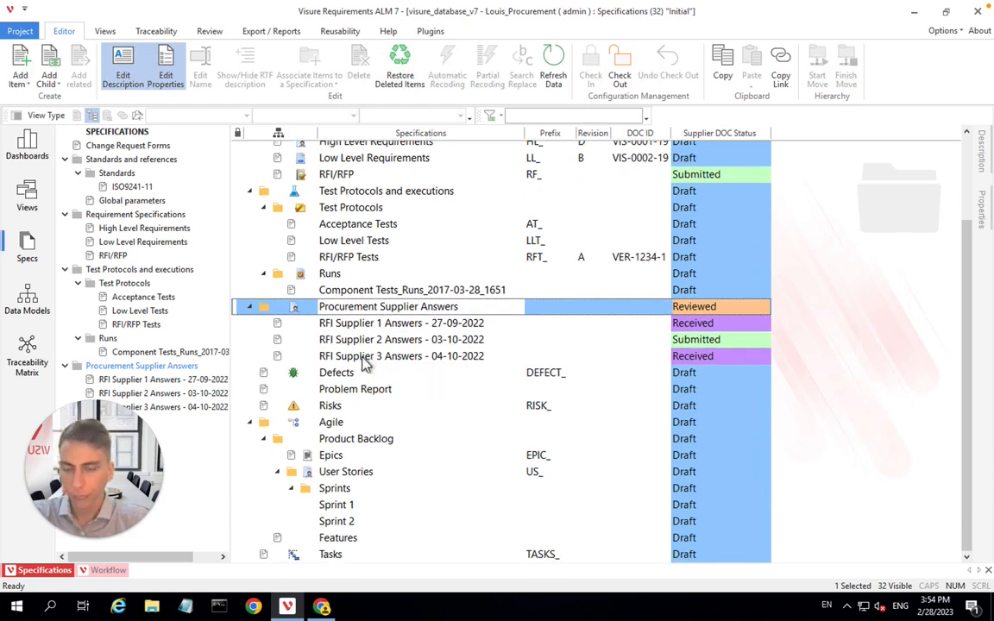
{"action": "mouse_move", "coordinate": [396, 487]}
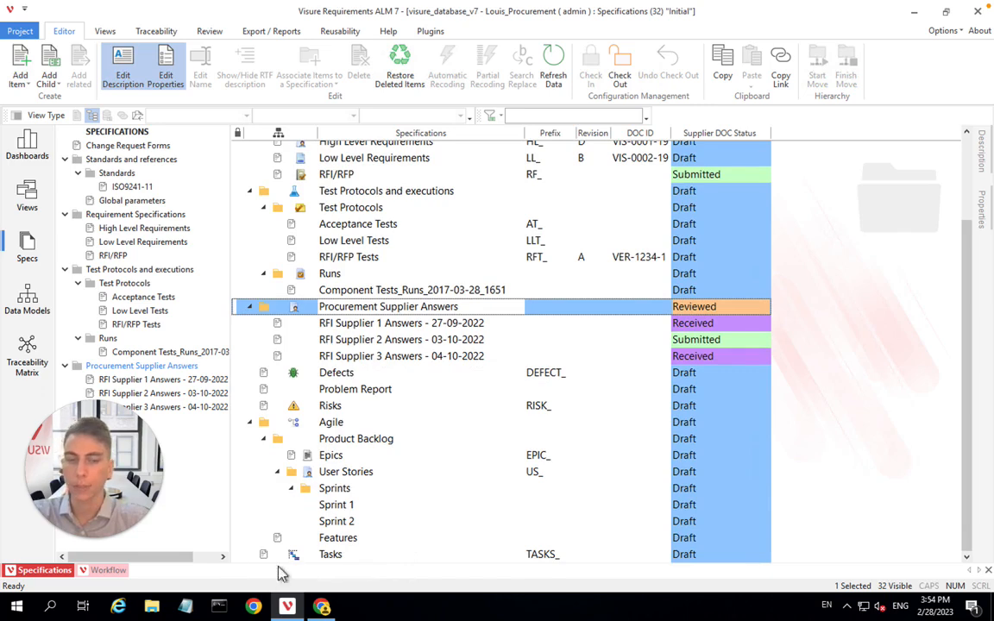
{"action": "left_click", "coordinate": [335, 505]}
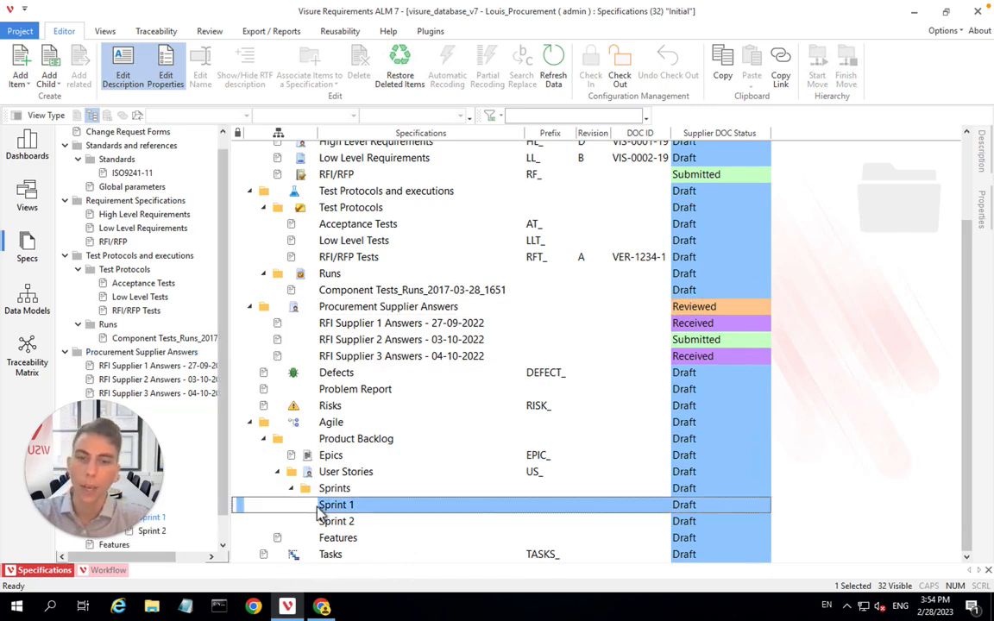
{"action": "scroll", "scroll_direction": "up", "scroll_amount": 3}
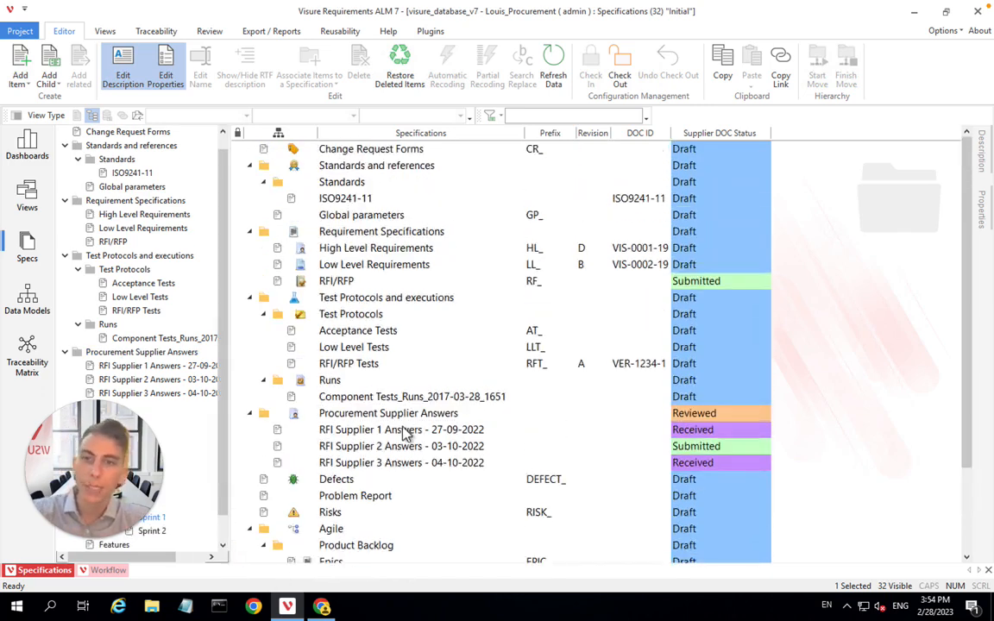
{"action": "mouse_move", "coordinate": [405, 429]}
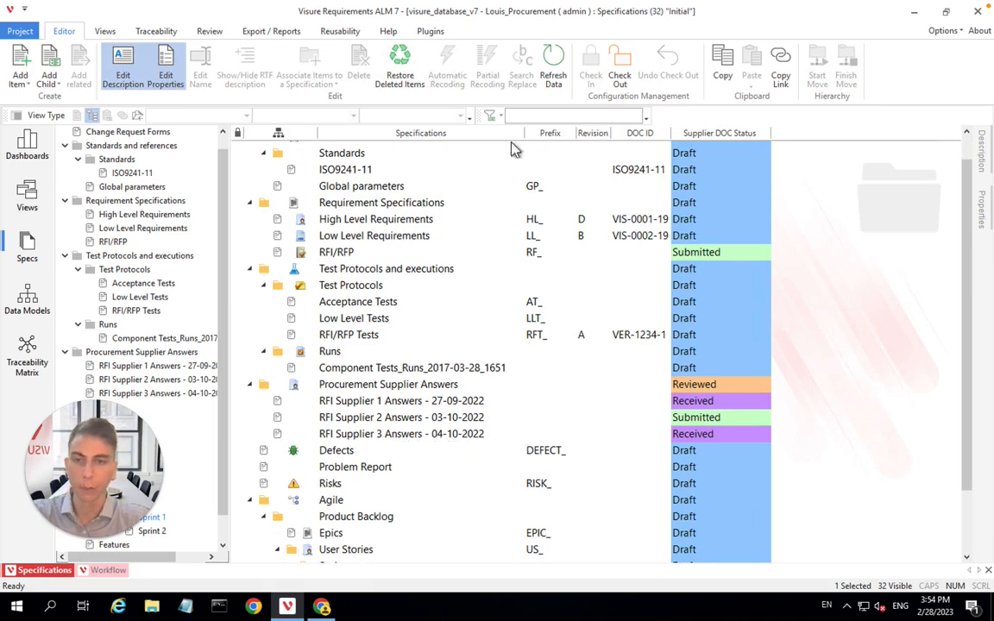
{"action": "mouse_move", "coordinate": [349, 263]}
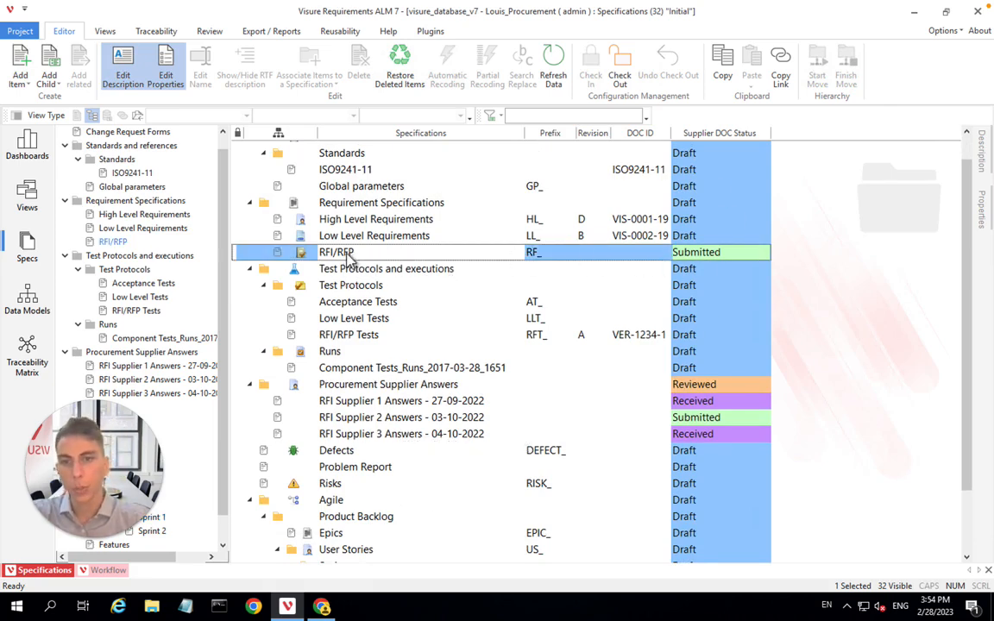
Open RFI/RFP as a document and scroll to 2.1 Ergonomics under Customer Requirements
{"action": "double_click", "coordinate": [335, 251]}
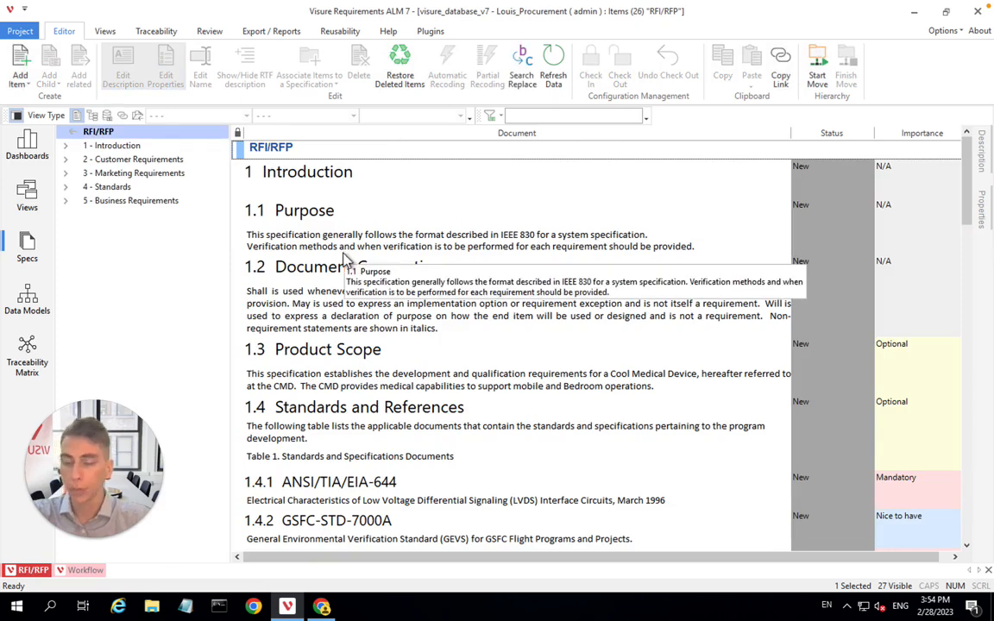
{"action": "scroll", "scroll_direction": "down", "scroll_amount": 3}
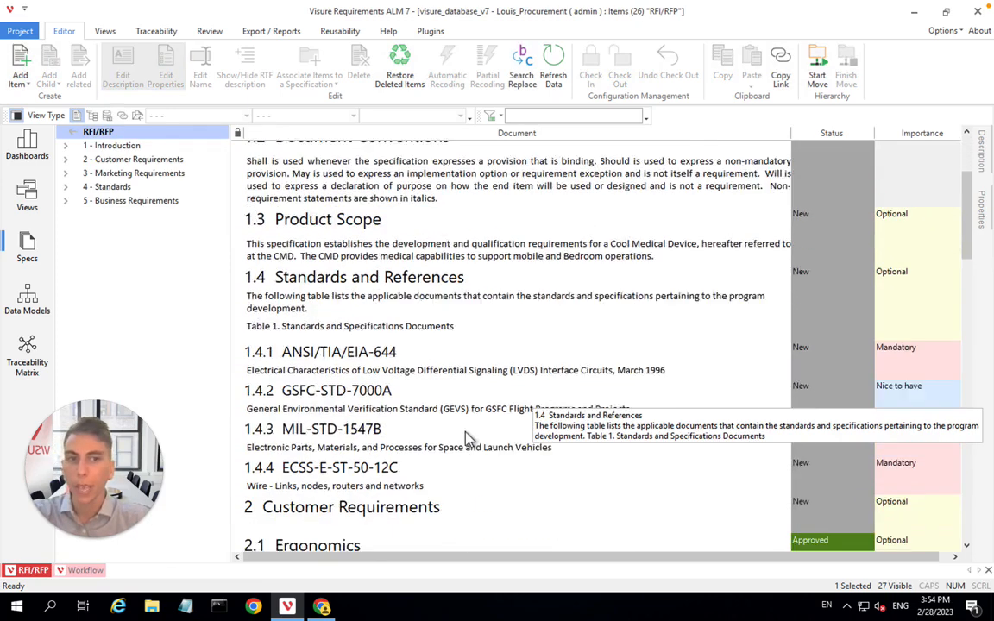
{"action": "scroll", "scroll_direction": "down", "scroll_amount": 3}
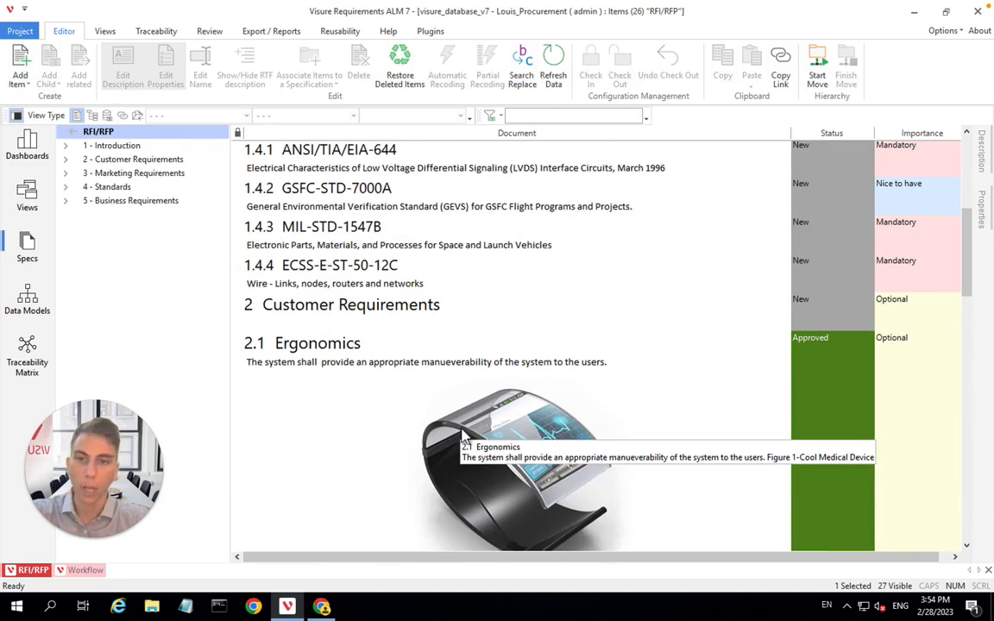
{"action": "scroll", "scroll_direction": "down", "scroll_amount": 3}
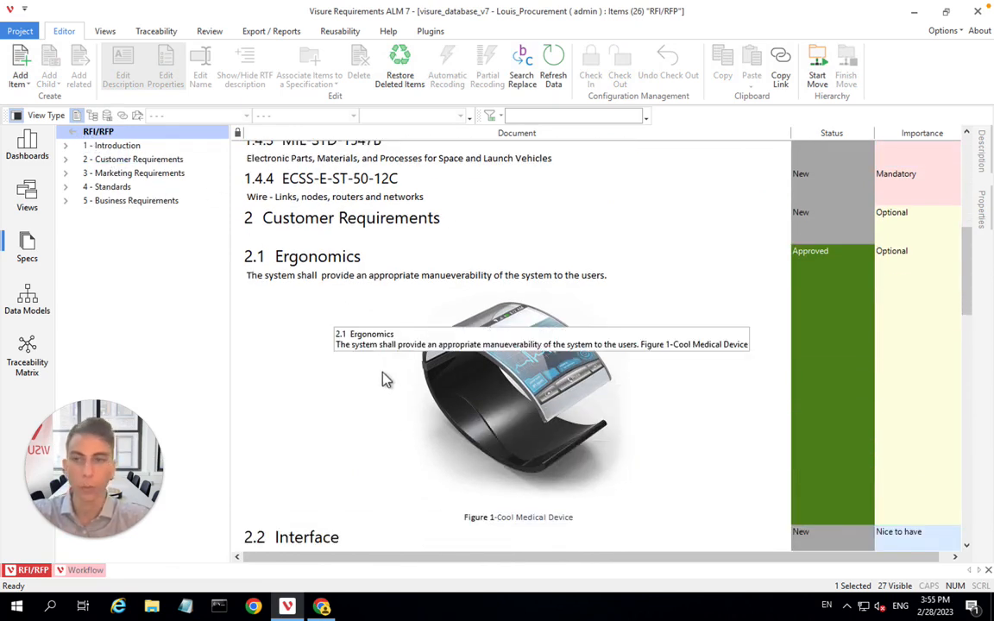
{"action": "mouse_move", "coordinate": [395, 384]}
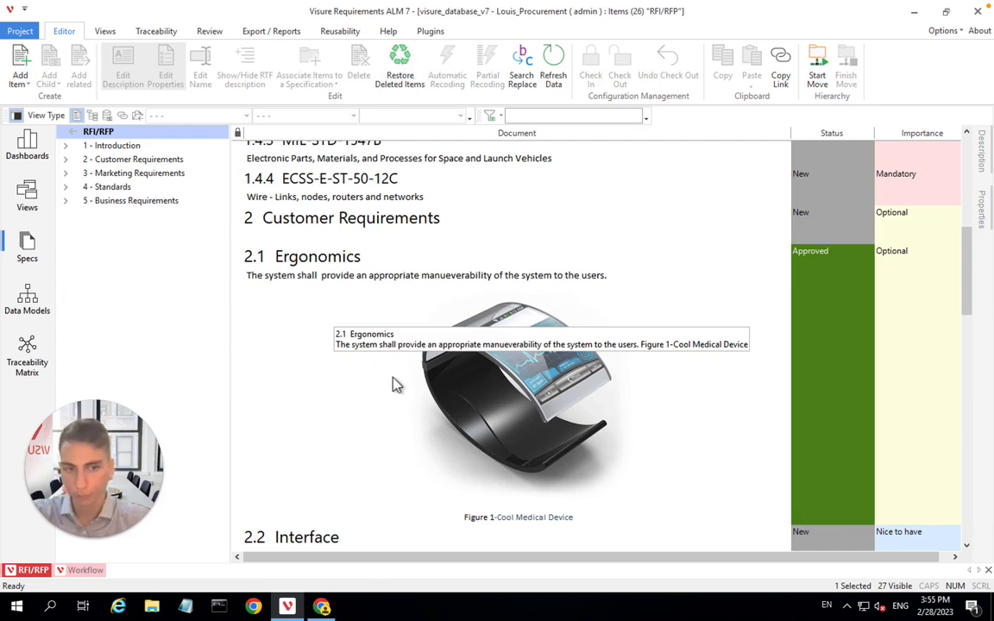
{"action": "mouse_move", "coordinate": [559, 377]}
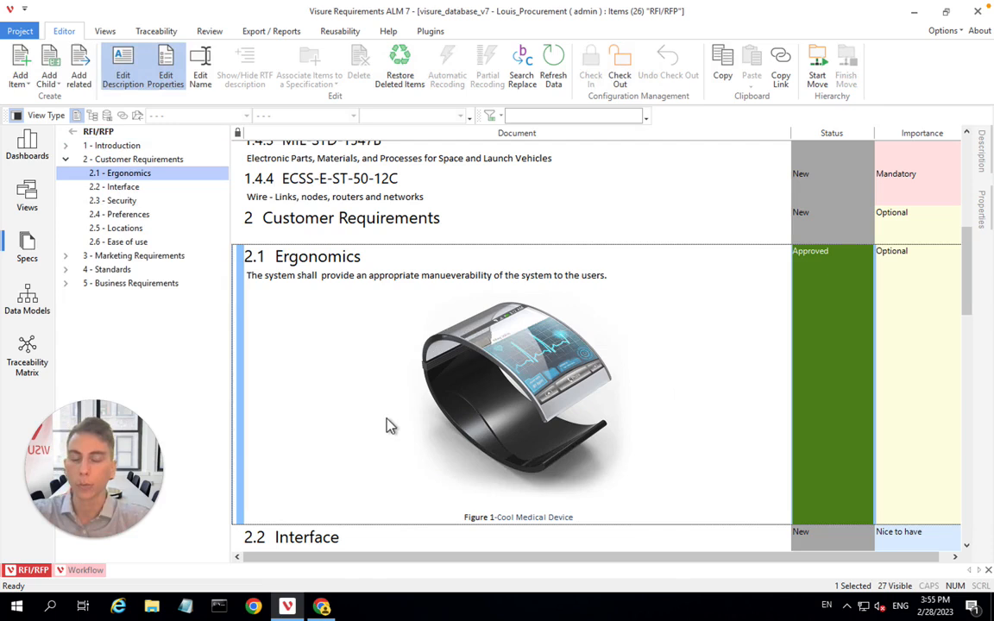
{"action": "scroll", "scroll_direction": "down", "scroll_amount": 3}
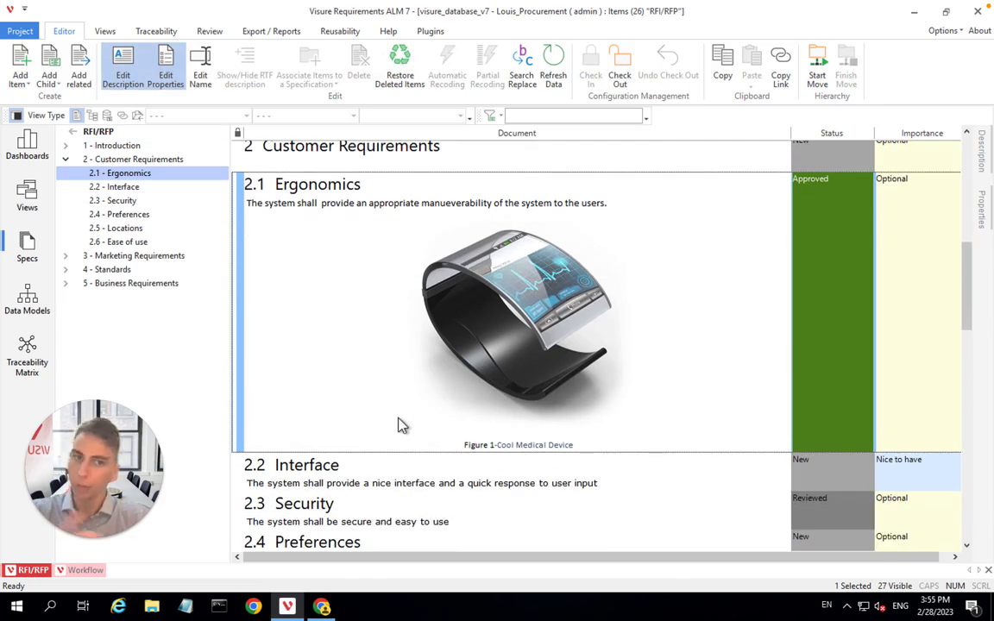
{"action": "mouse_move", "coordinate": [399, 423]}
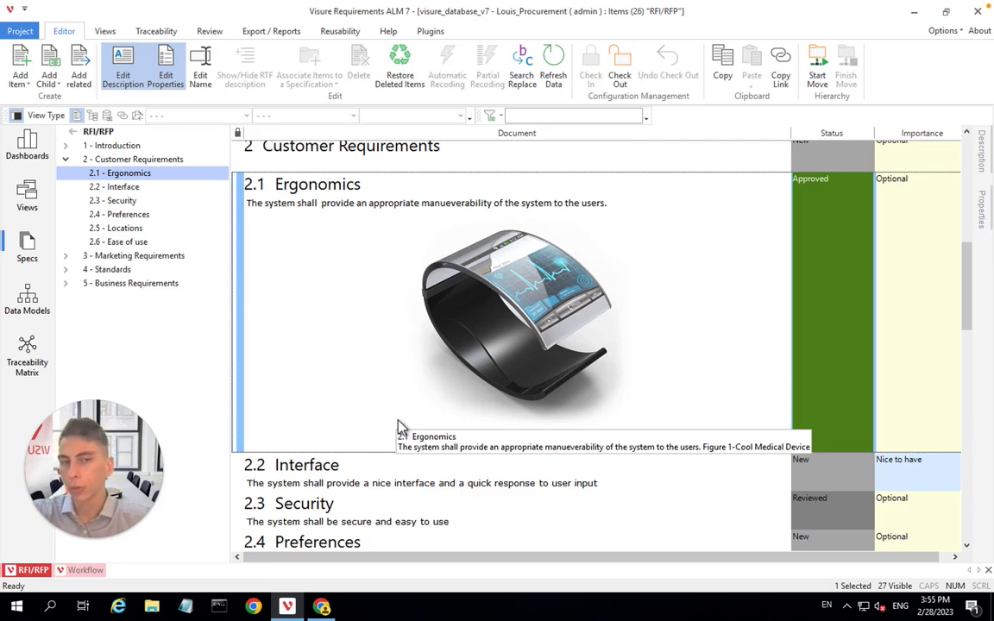
{"action": "mouse_move", "coordinate": [554, 419]}
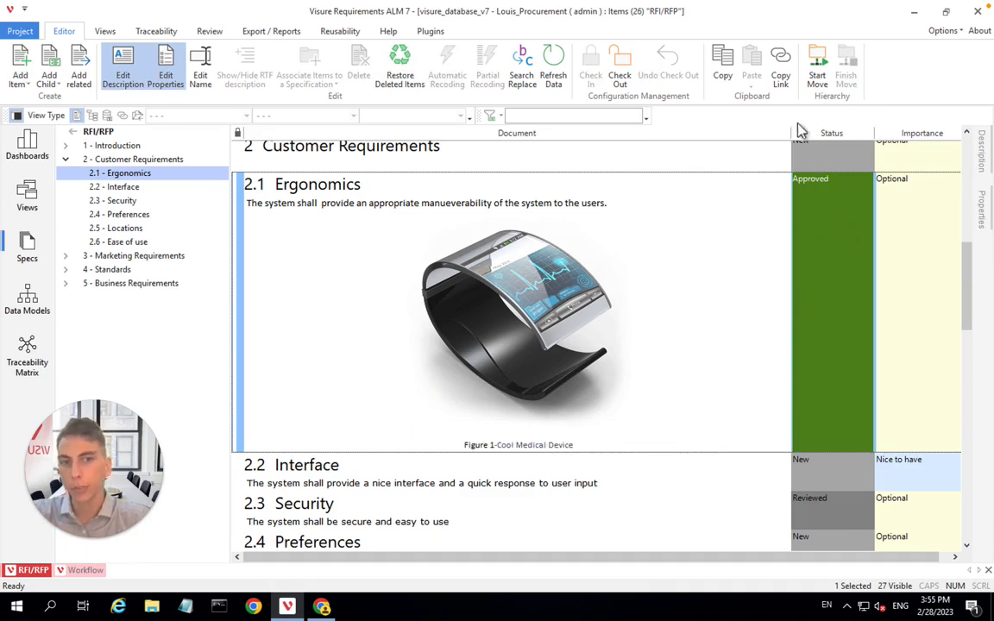
{"action": "mouse_move", "coordinate": [784, 135]}
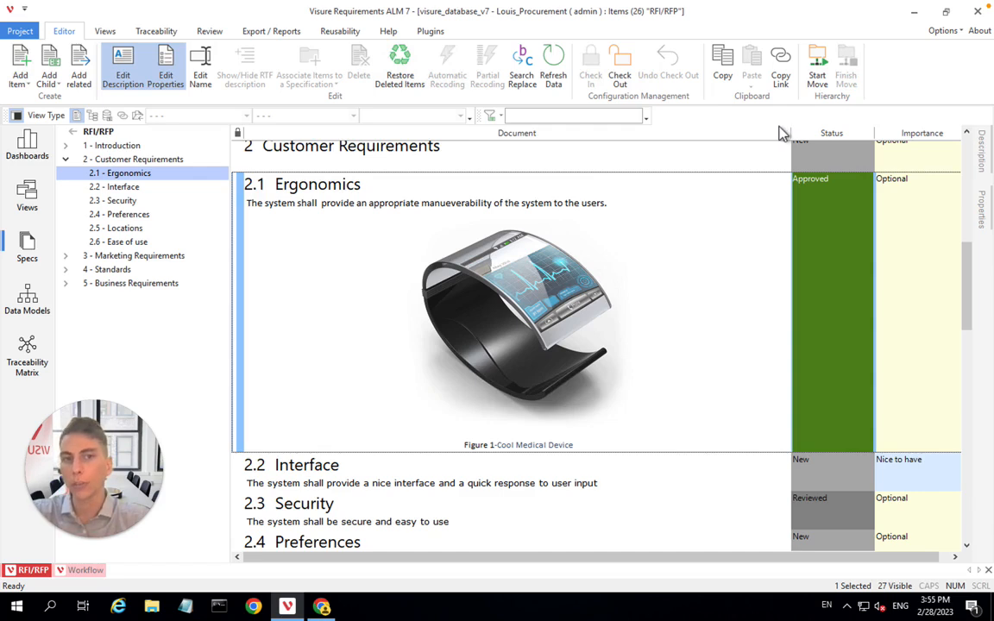
{"action": "mouse_move", "coordinate": [781, 176]}
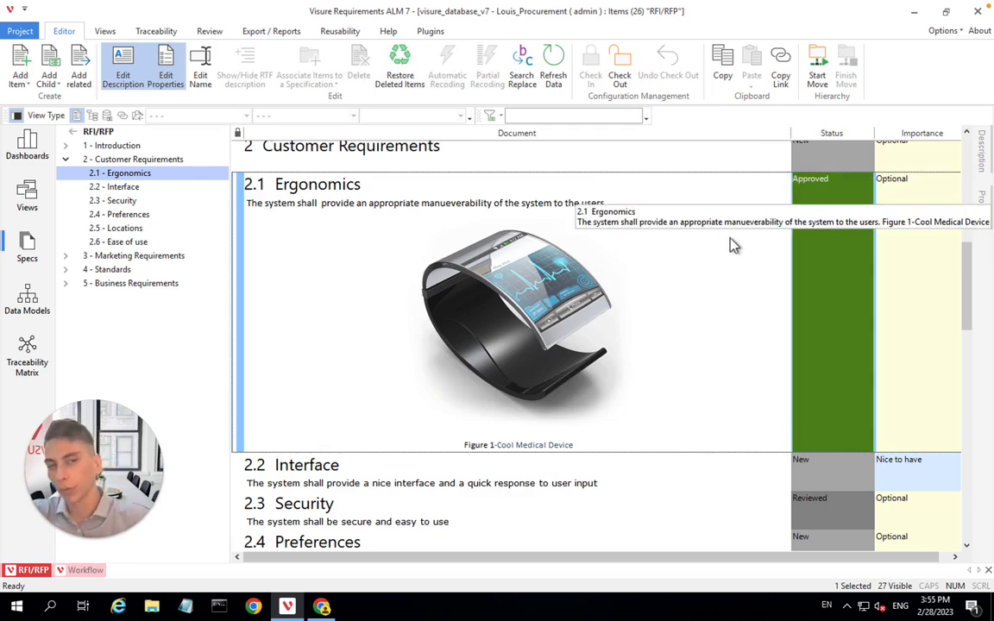
{"action": "mouse_move", "coordinate": [813, 214]}
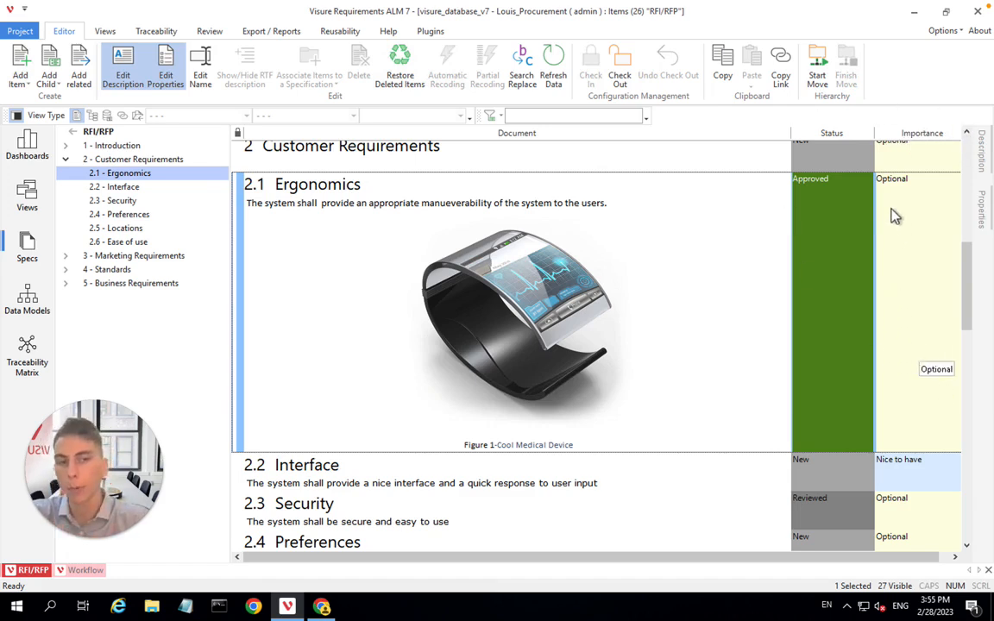
{"action": "mouse_move", "coordinate": [913, 191]}
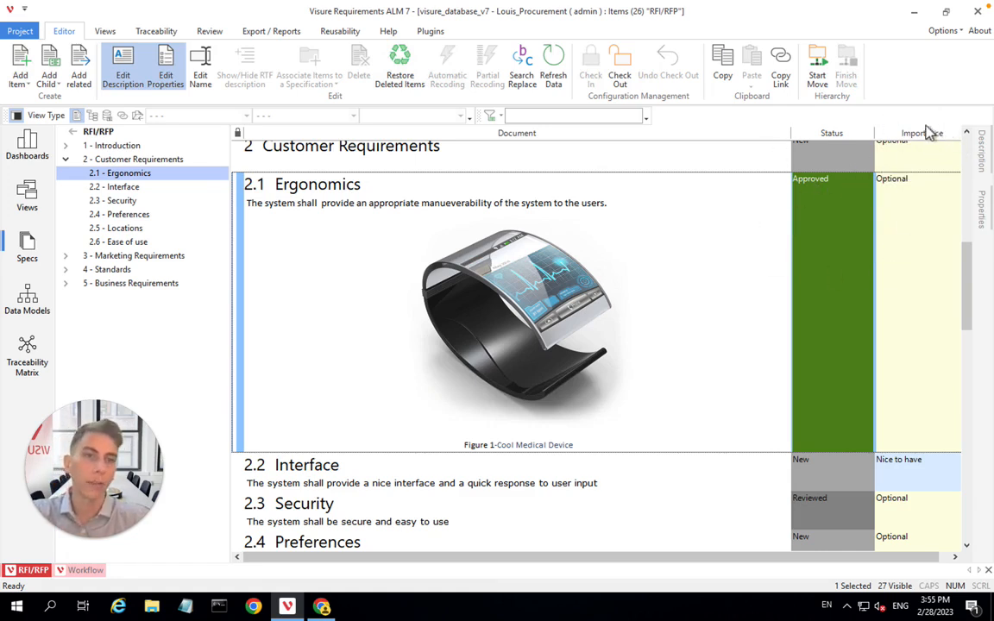
{"action": "mouse_move", "coordinate": [643, 323]}
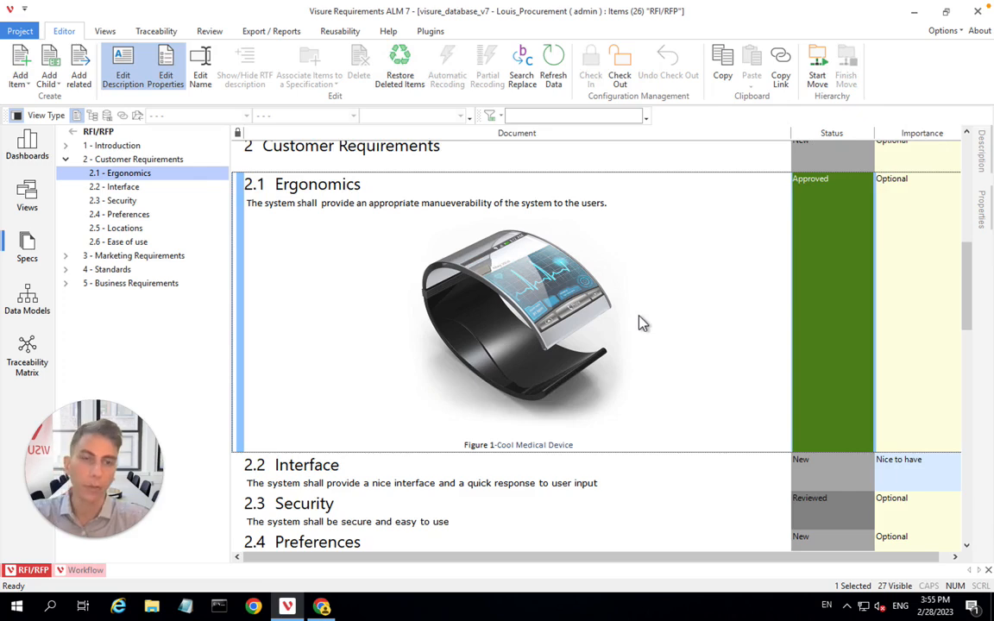
{"action": "mouse_move", "coordinate": [634, 317]}
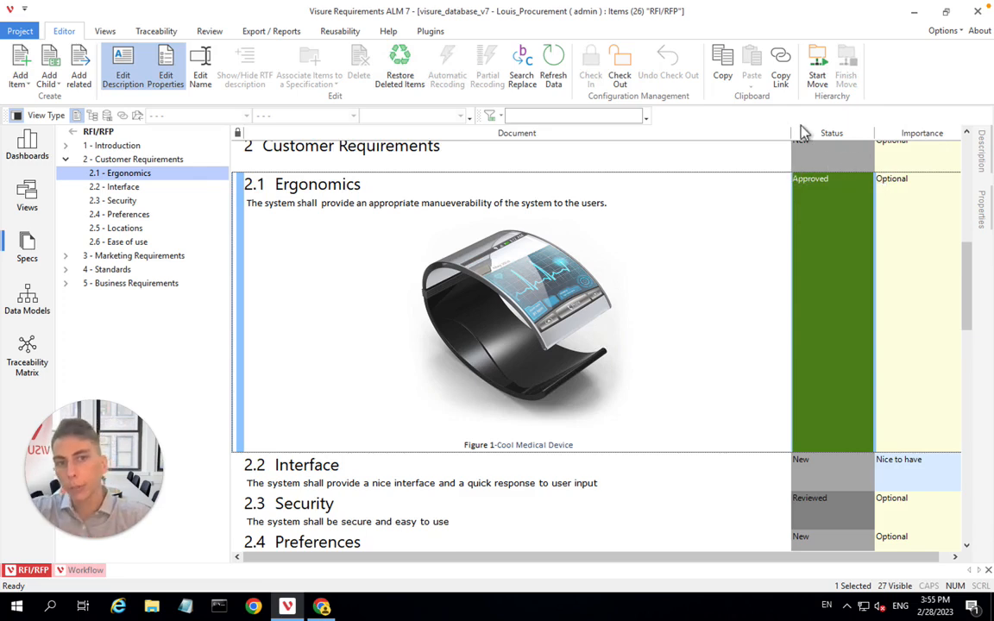
{"action": "mouse_move", "coordinate": [707, 278]}
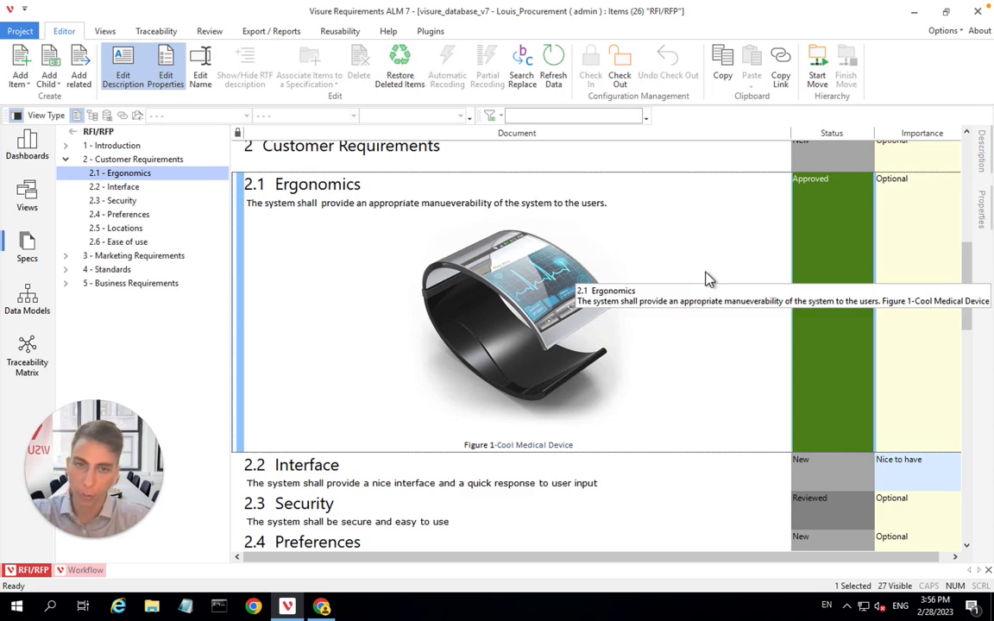
{"action": "mouse_move", "coordinate": [755, 306]}
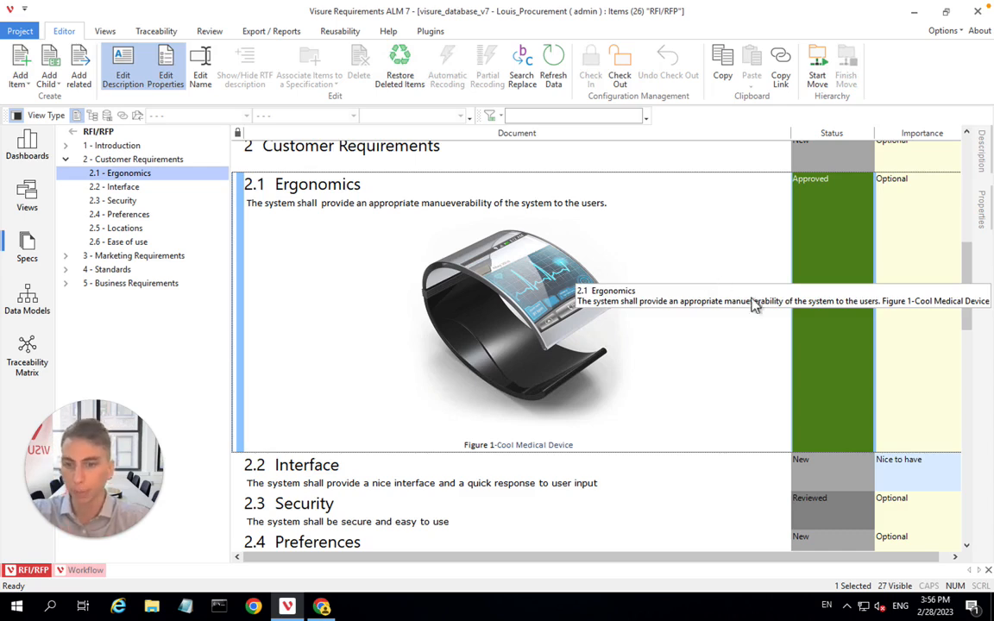
{"action": "mouse_move", "coordinate": [809, 145]}
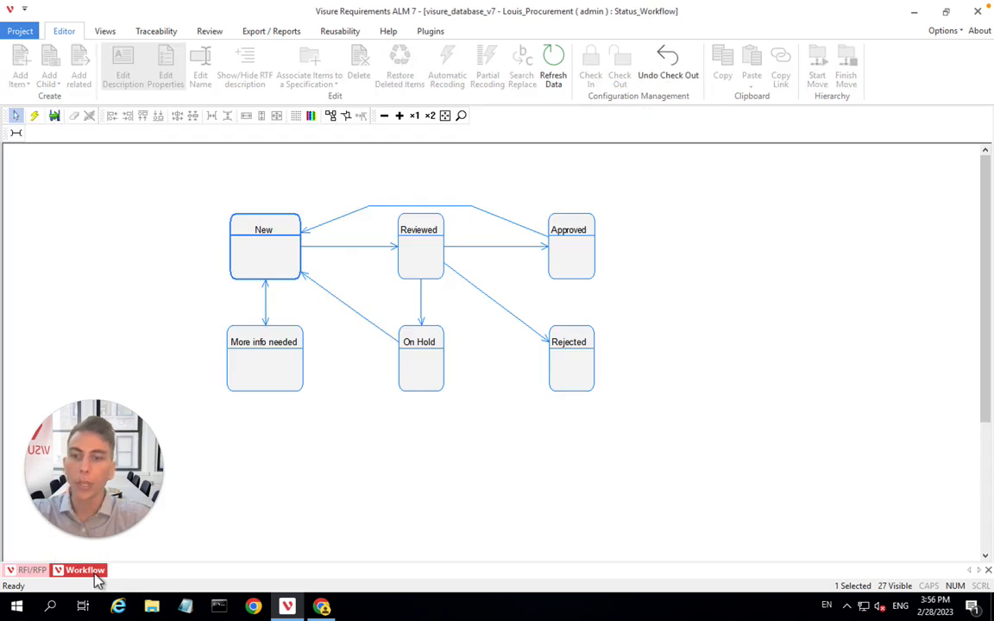
{"action": "mouse_move", "coordinate": [154, 408]}
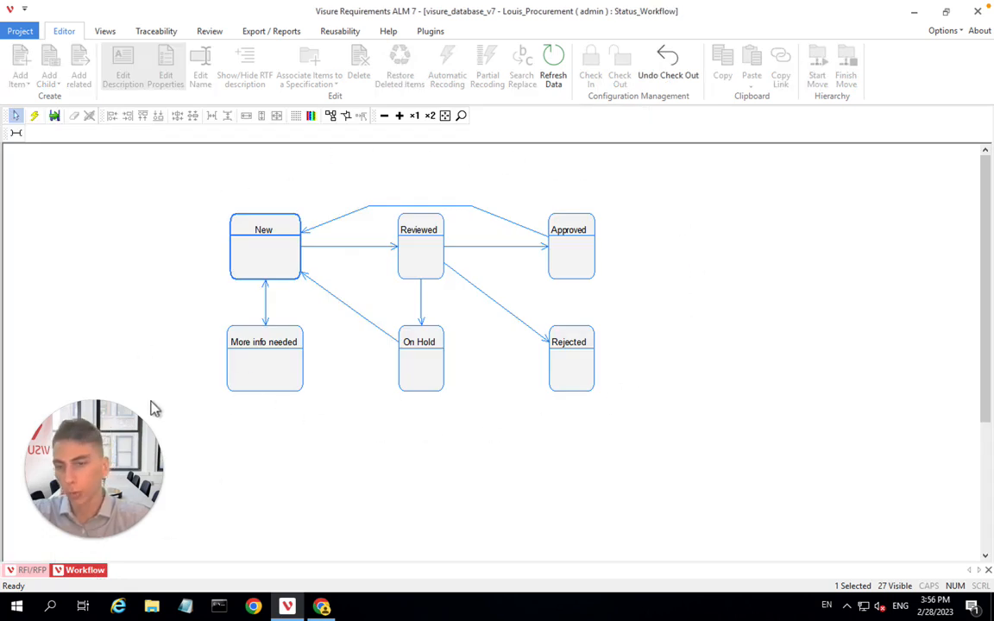
{"action": "mouse_move", "coordinate": [299, 473]}
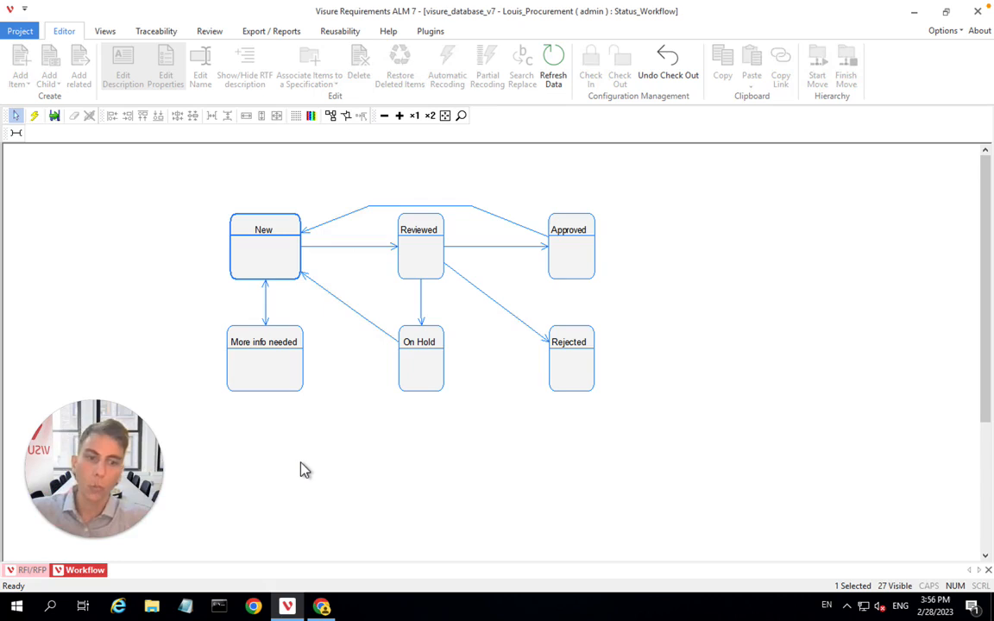
{"action": "mouse_move", "coordinate": [399, 552]}
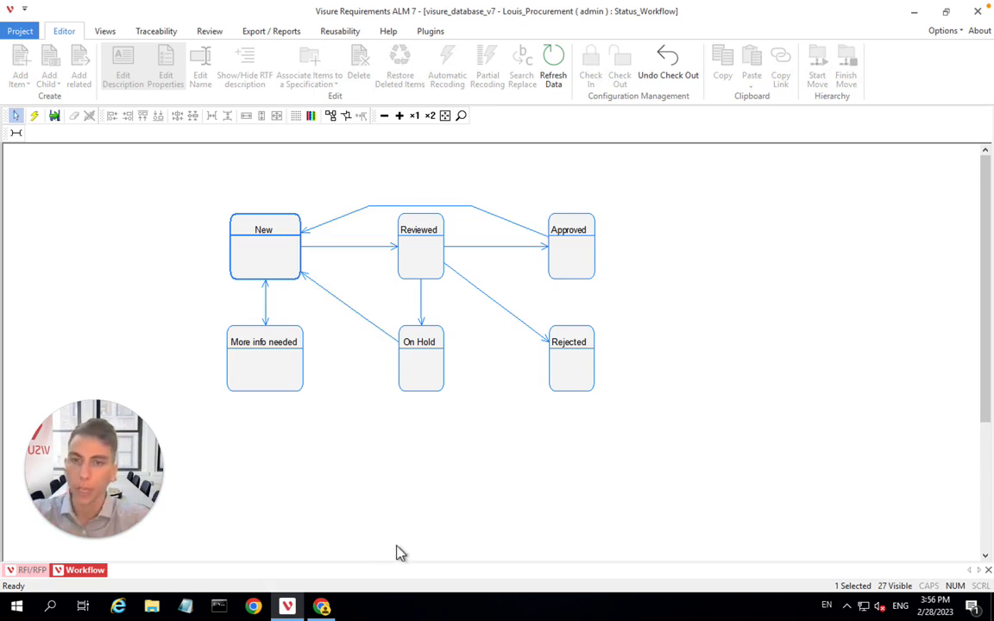
{"action": "mouse_move", "coordinate": [262, 234]}
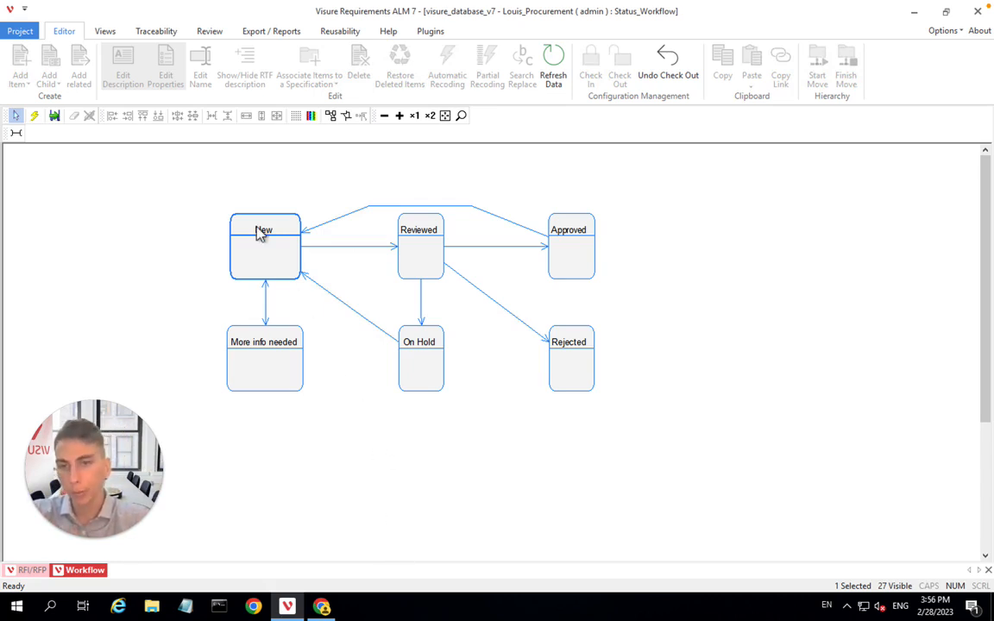
Select the New state in the Status Workflow diagram
{"action": "left_click", "coordinate": [265, 245]}
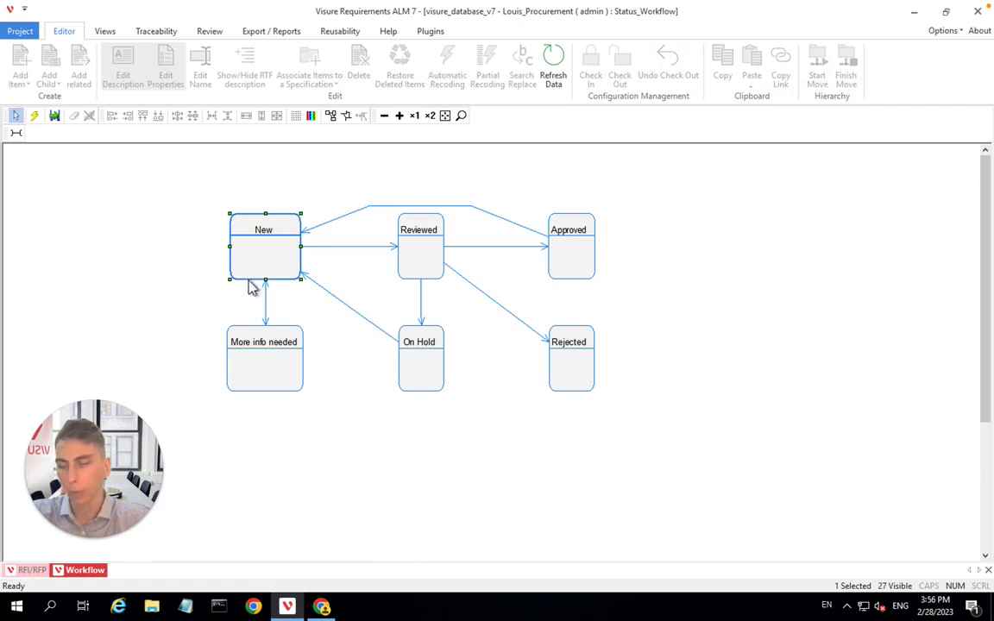
{"action": "mouse_move", "coordinate": [520, 276]}
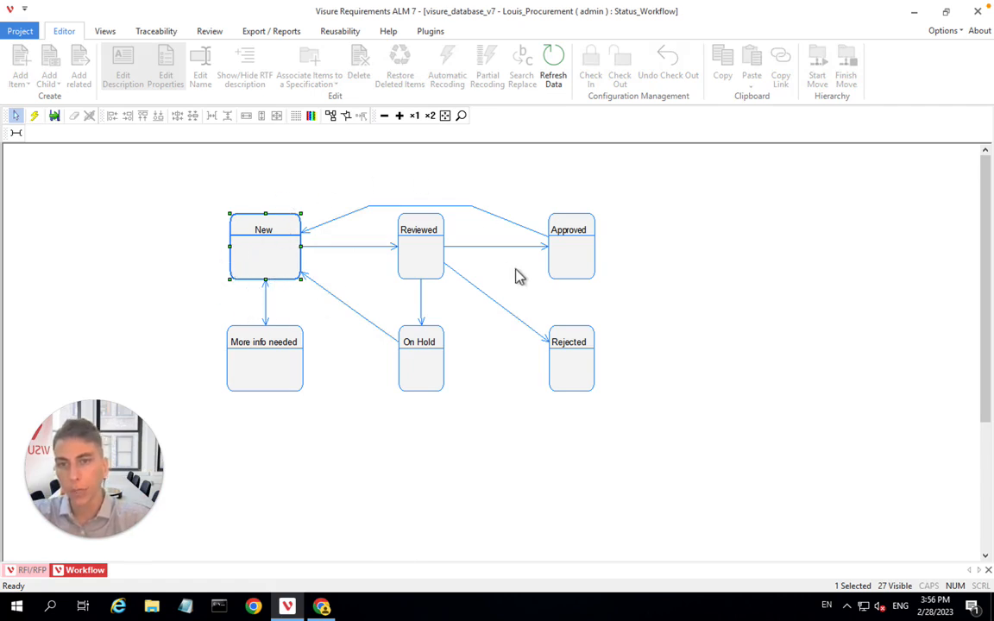
{"action": "mouse_move", "coordinate": [554, 395]}
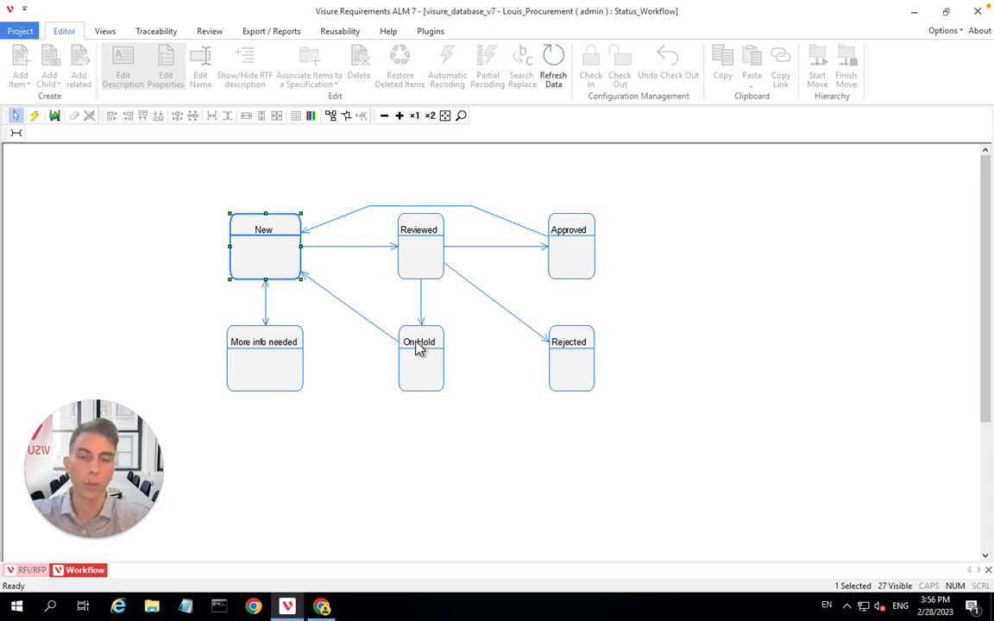
{"action": "mouse_move", "coordinate": [358, 254]}
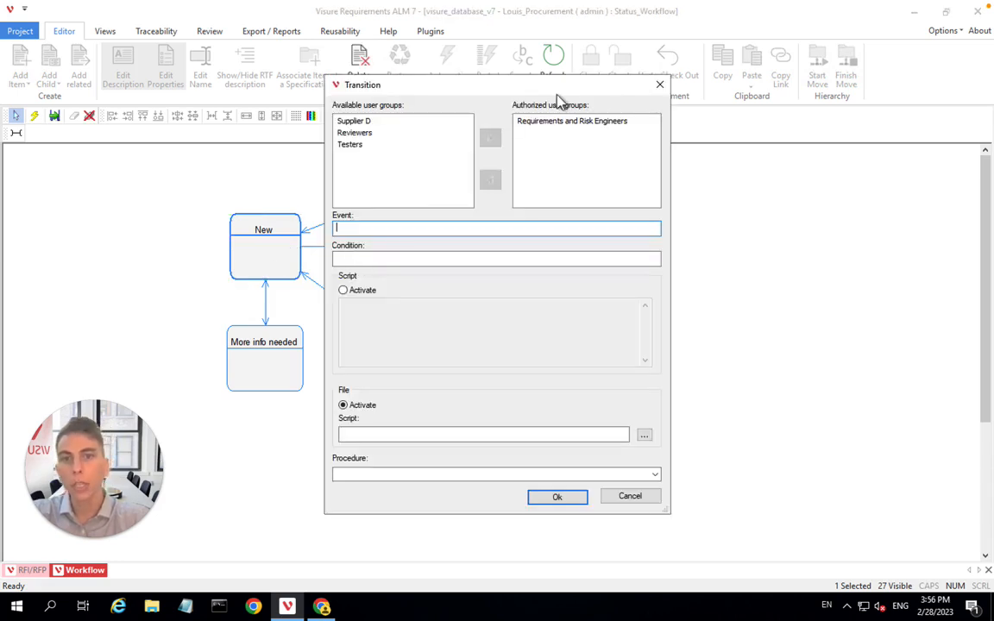
{"action": "mouse_move", "coordinate": [593, 163]}
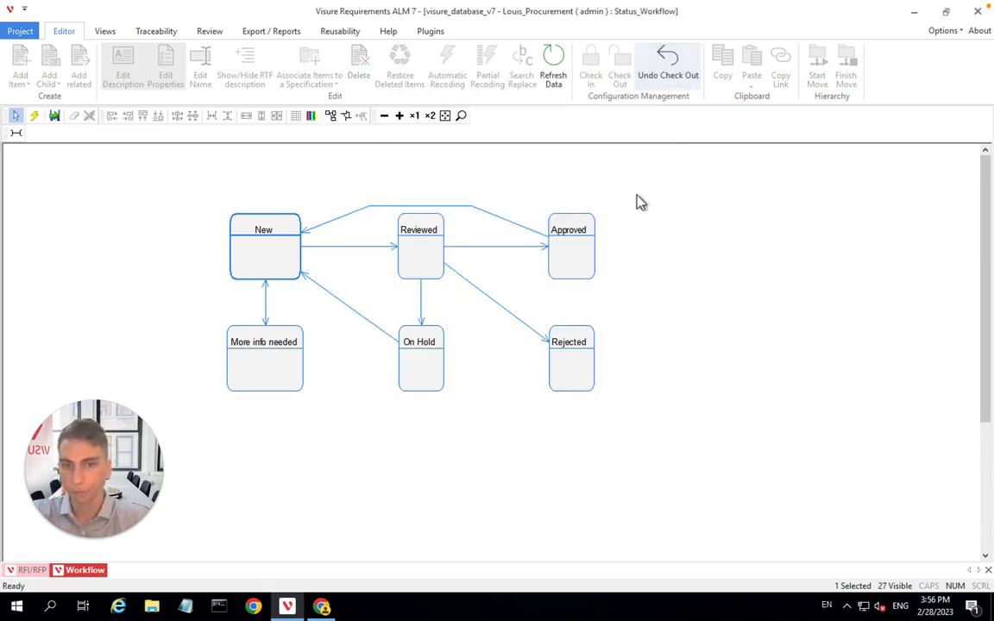
{"action": "mouse_move", "coordinate": [482, 254]}
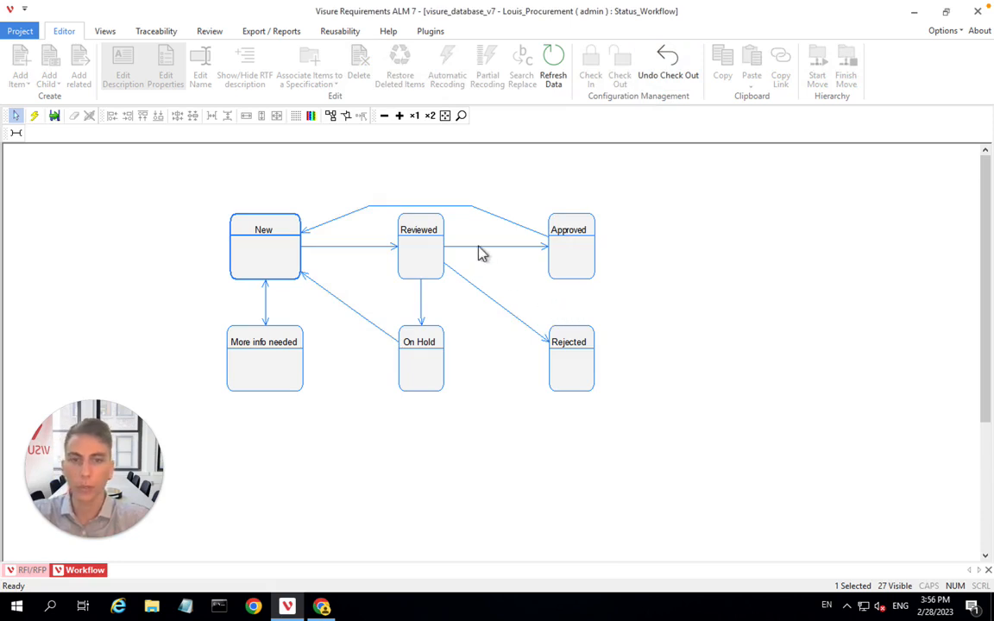
{"action": "mouse_move", "coordinate": [606, 249]}
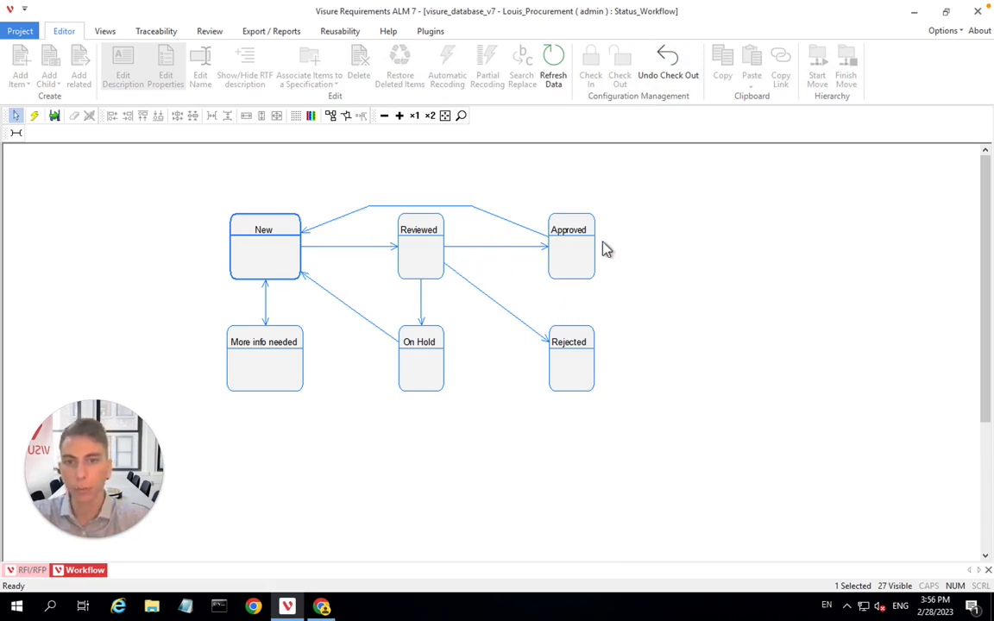
{"action": "mouse_move", "coordinate": [509, 286]}
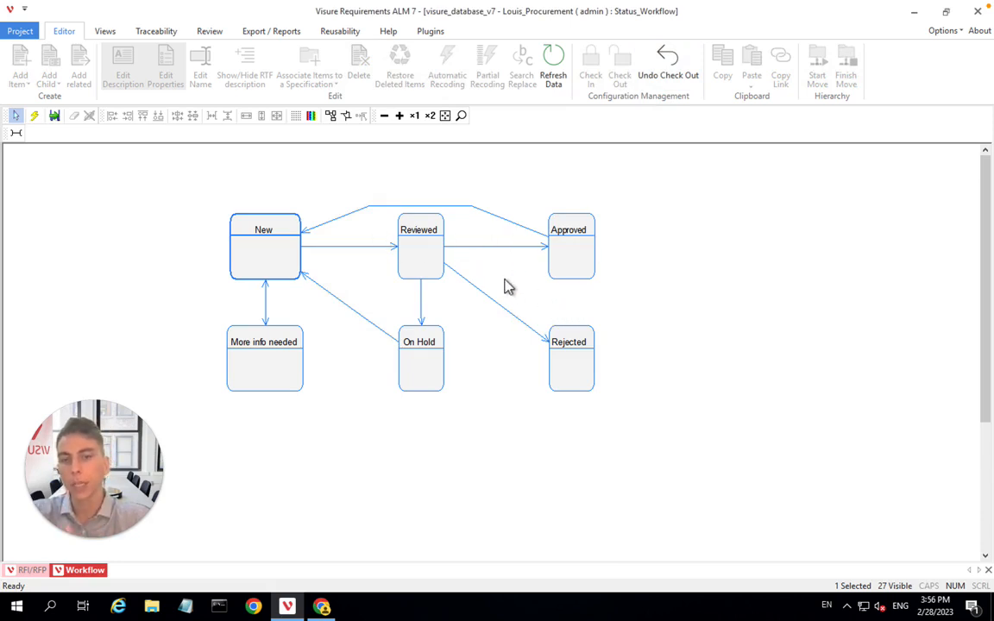
{"action": "mouse_move", "coordinate": [472, 272]}
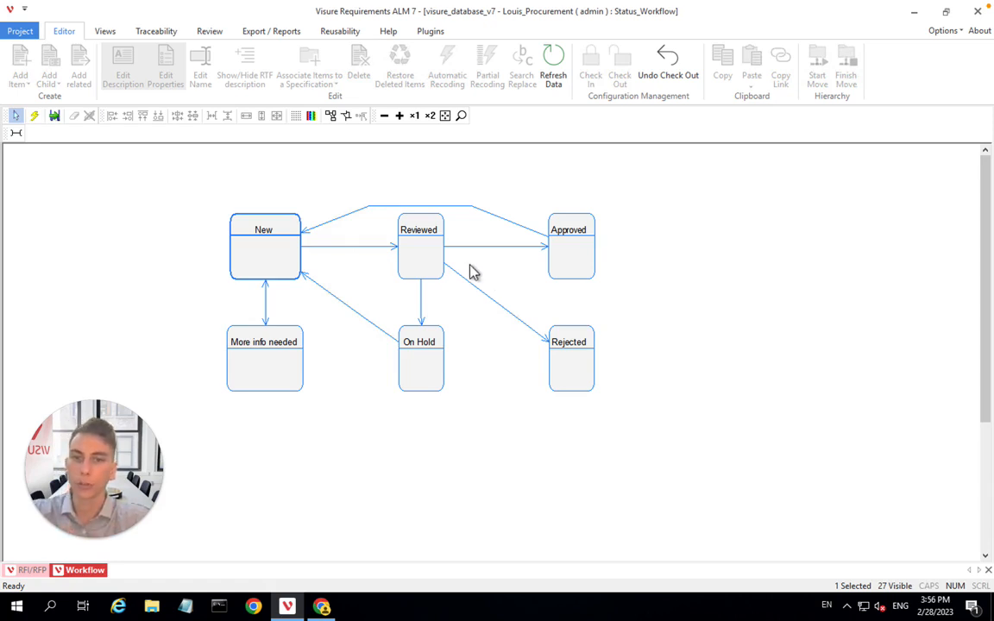
{"action": "mouse_move", "coordinate": [266, 352]}
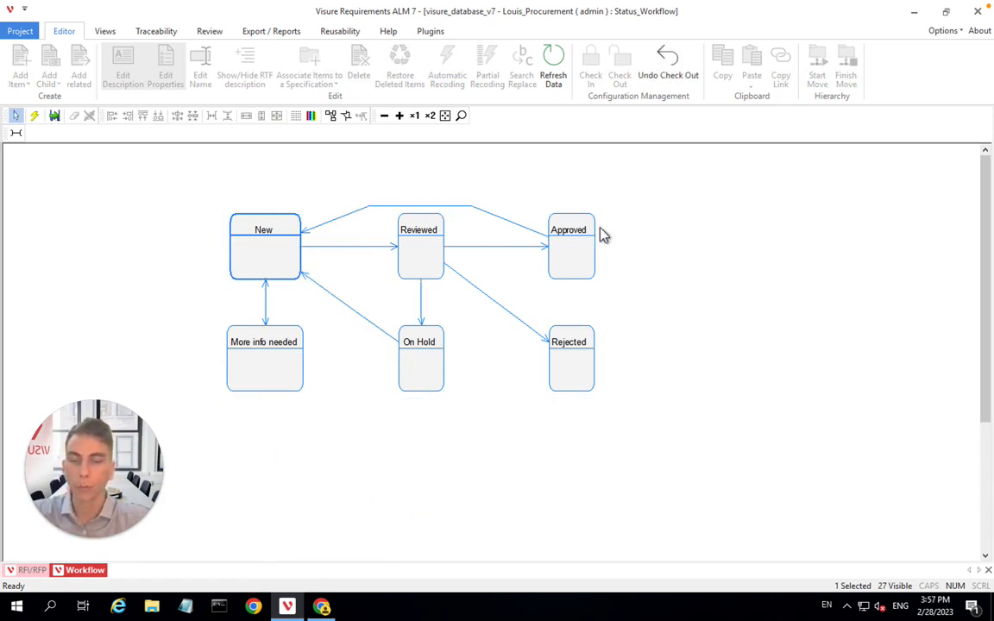
{"action": "mouse_move", "coordinate": [756, 282]}
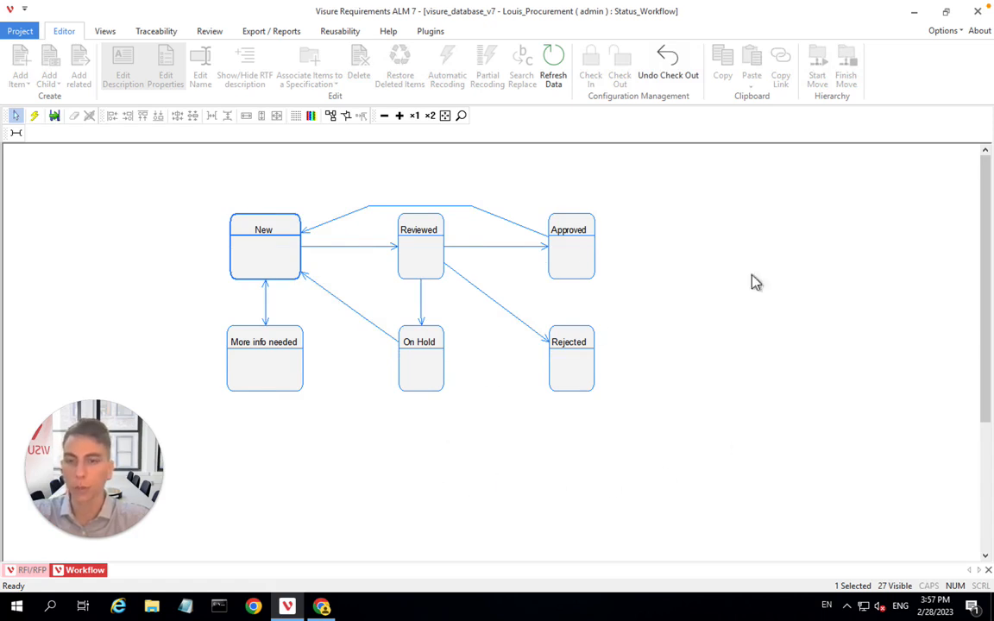
{"action": "mouse_move", "coordinate": [130, 559]}
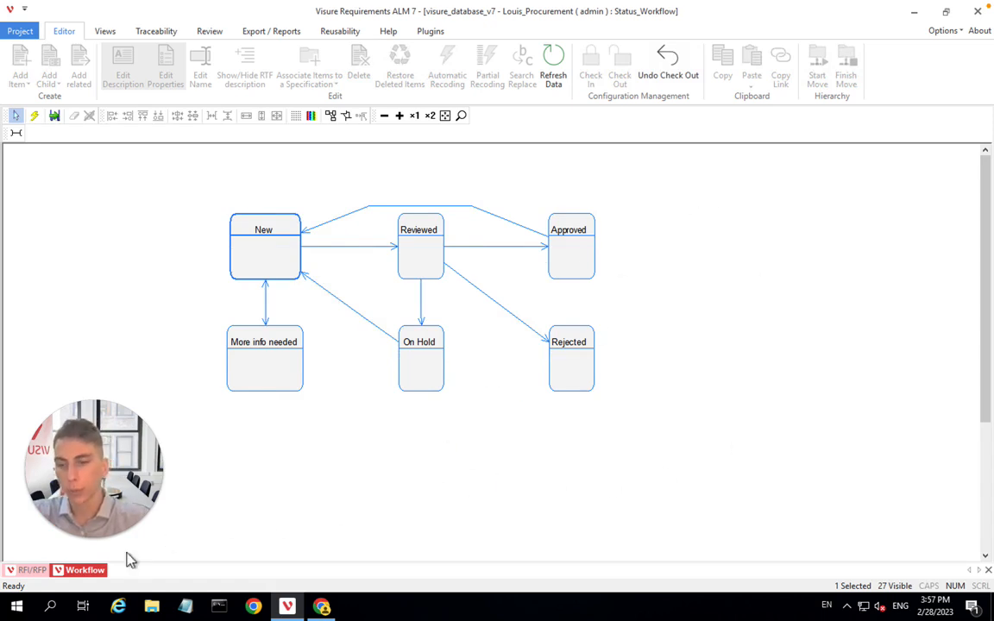
Return to the RFI/RFP requirements document and show the Plugins ribbon commands
{"action": "left_click", "coordinate": [32, 569]}
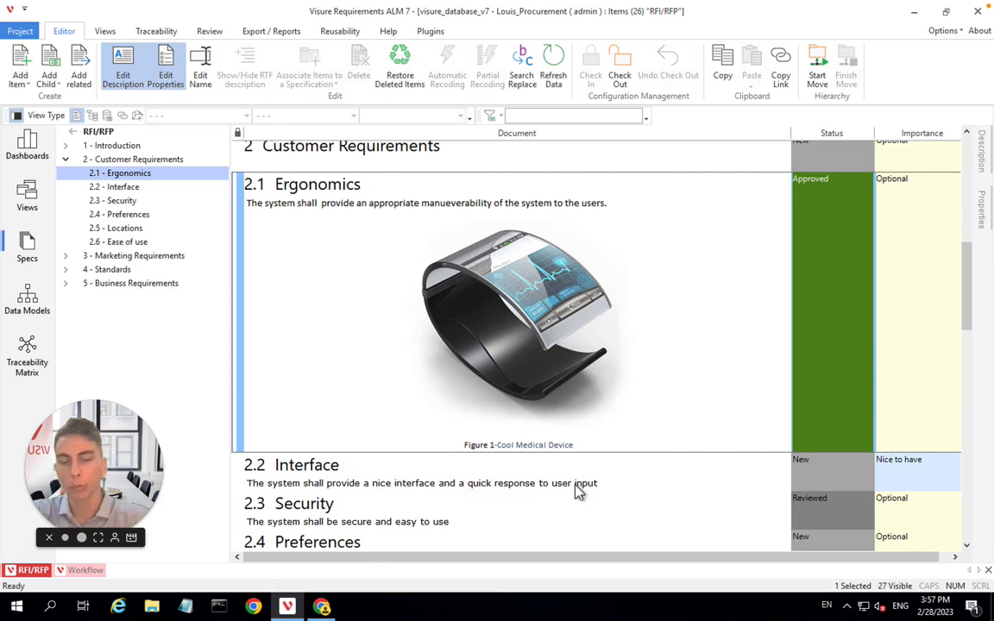
{"action": "mouse_move", "coordinate": [580, 490]}
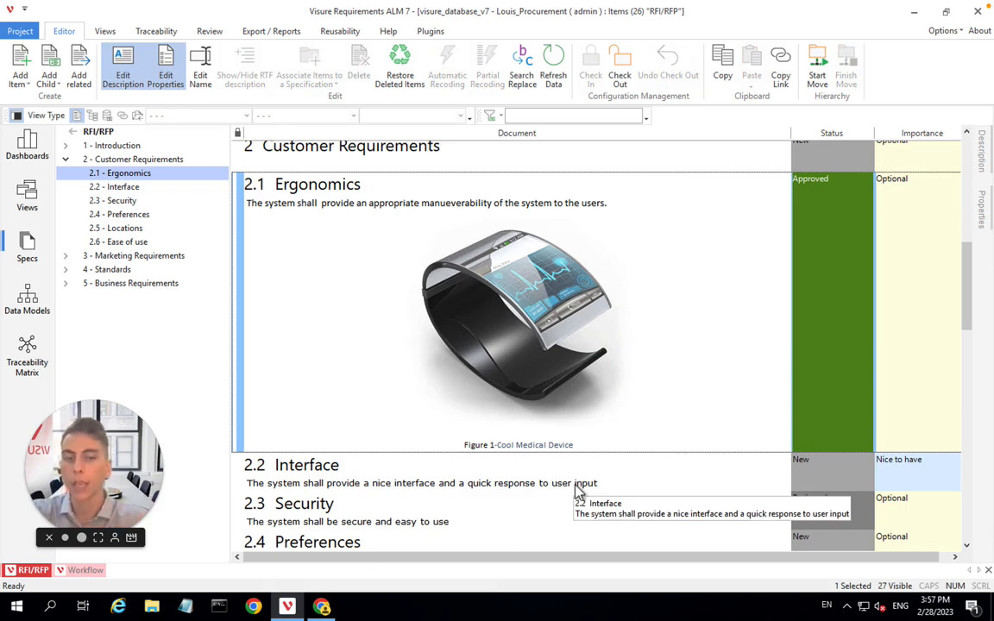
{"action": "mouse_move", "coordinate": [607, 451]}
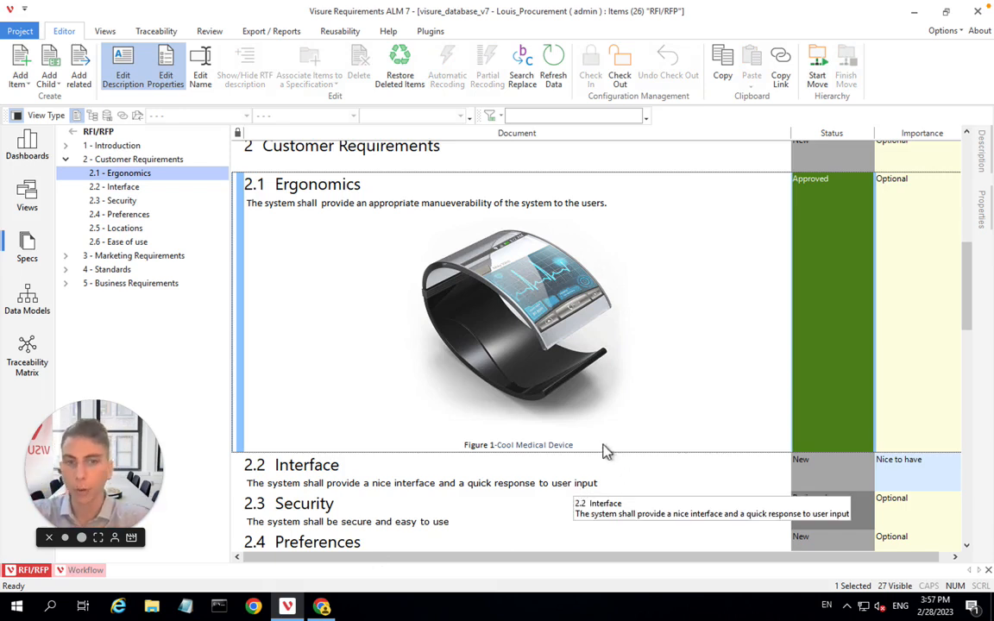
{"action": "mouse_move", "coordinate": [664, 494]}
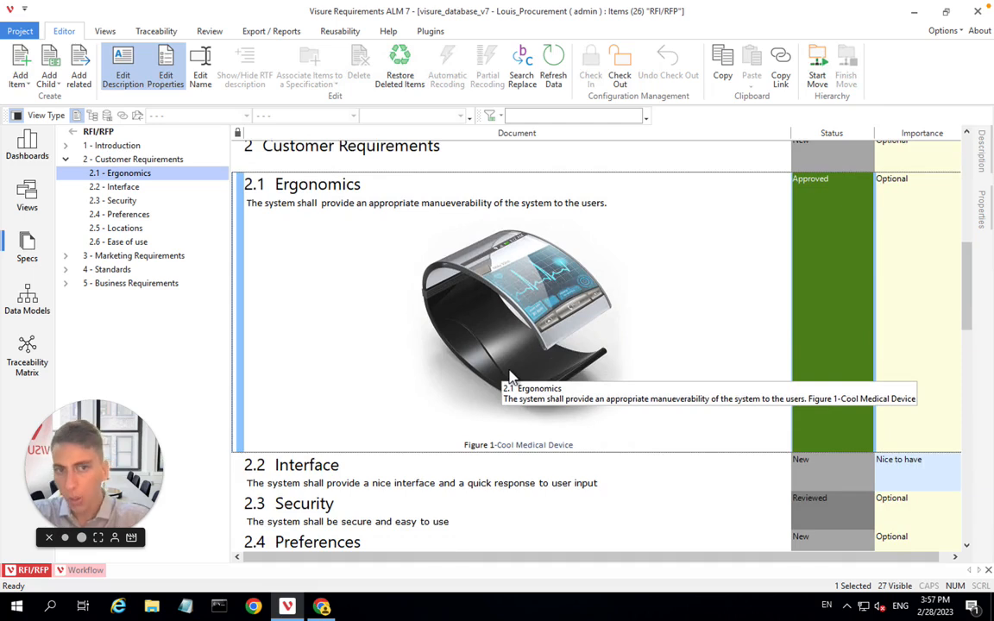
{"action": "mouse_move", "coordinate": [492, 353]}
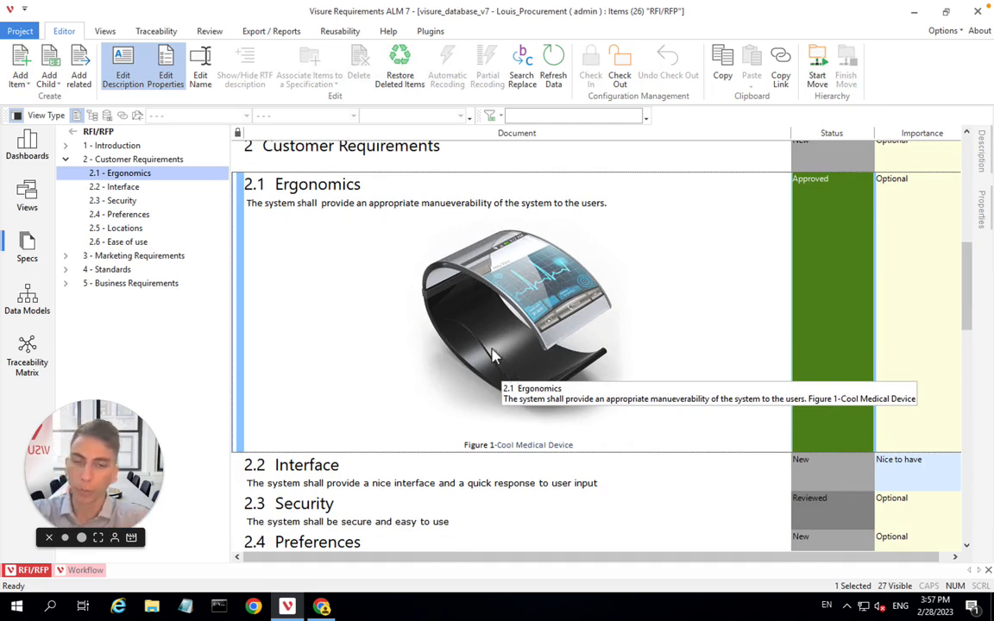
{"action": "mouse_move", "coordinate": [539, 285]}
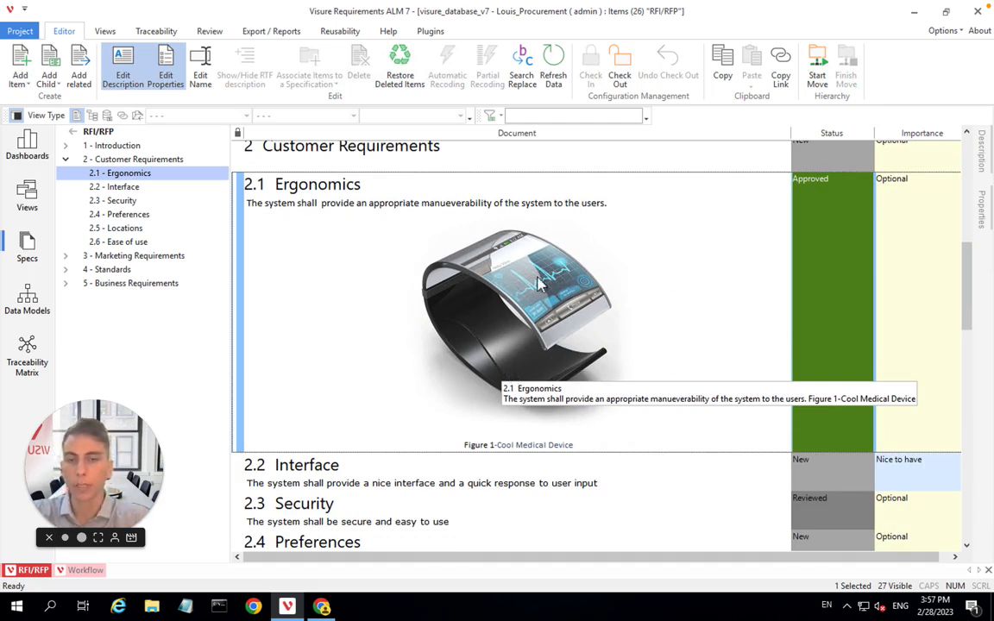
{"action": "mouse_move", "coordinate": [461, 310]}
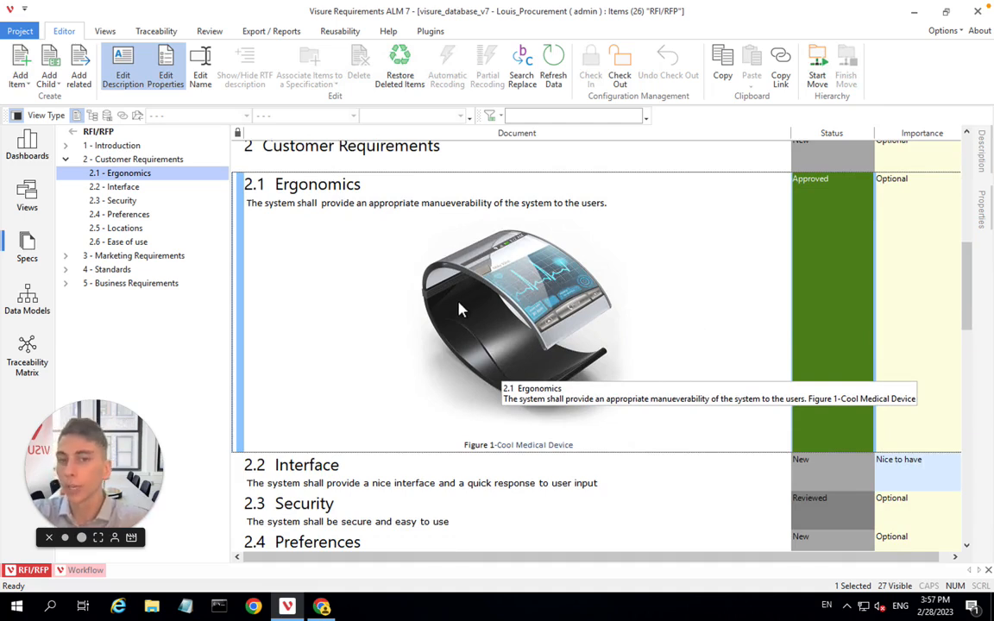
{"action": "mouse_move", "coordinate": [505, 322]}
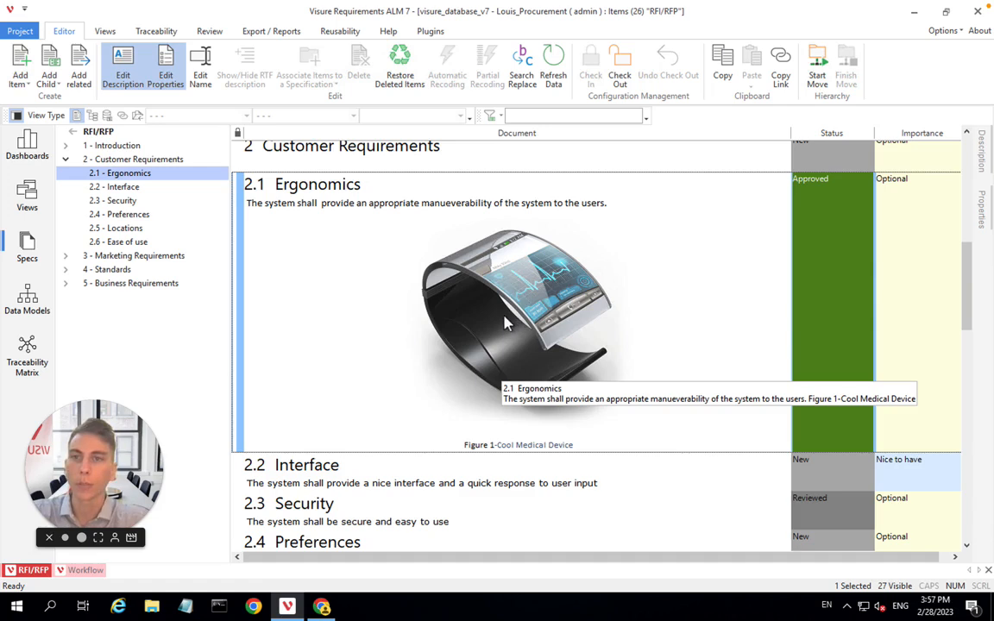
{"action": "mouse_move", "coordinate": [529, 329]}
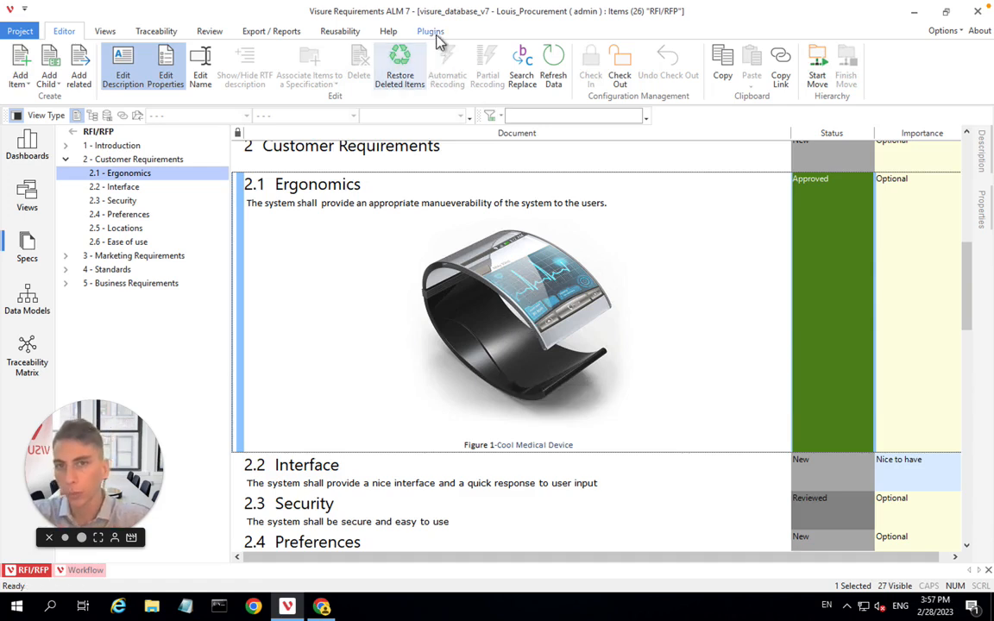
{"action": "left_click", "coordinate": [430, 31]}
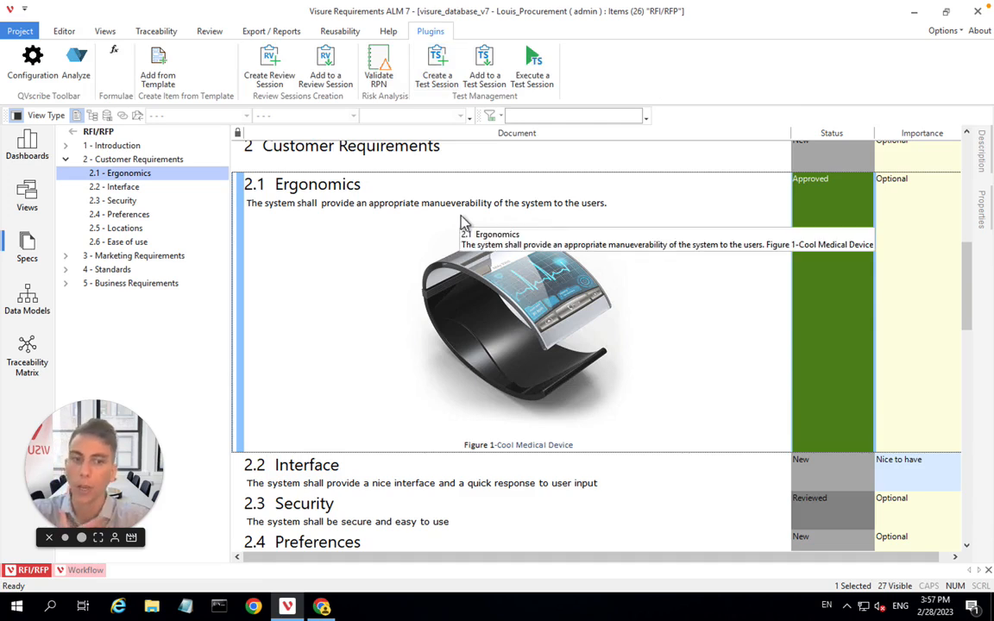
{"action": "mouse_move", "coordinate": [440, 326]}
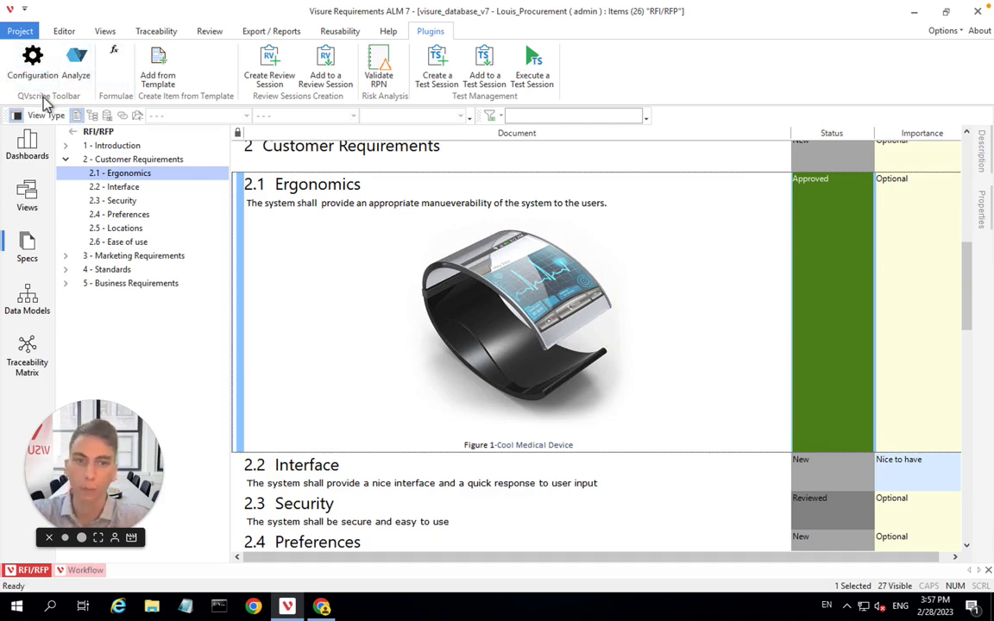
{"action": "mouse_move", "coordinate": [113, 200]}
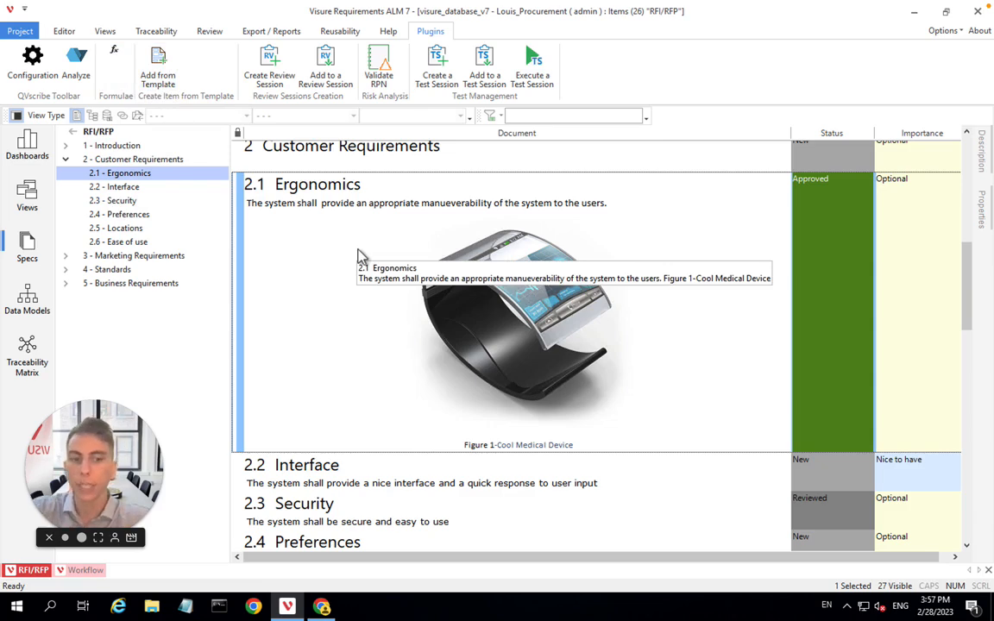
Start Add from Template under Ergonomics with the EARS - Ubiquitous template
{"action": "left_click", "coordinate": [158, 65]}
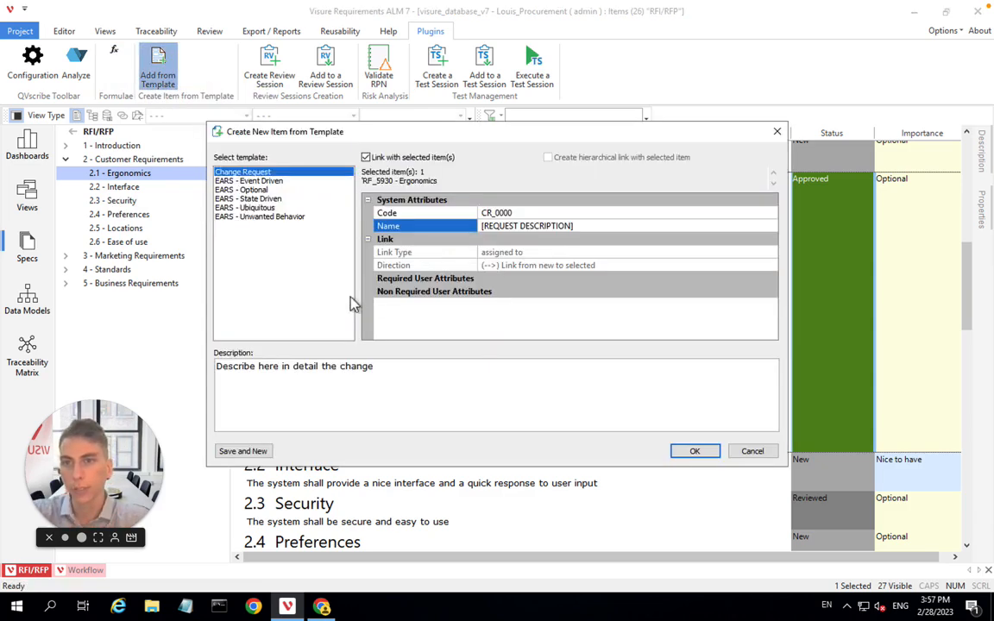
{"action": "left_click", "coordinate": [244, 207]}
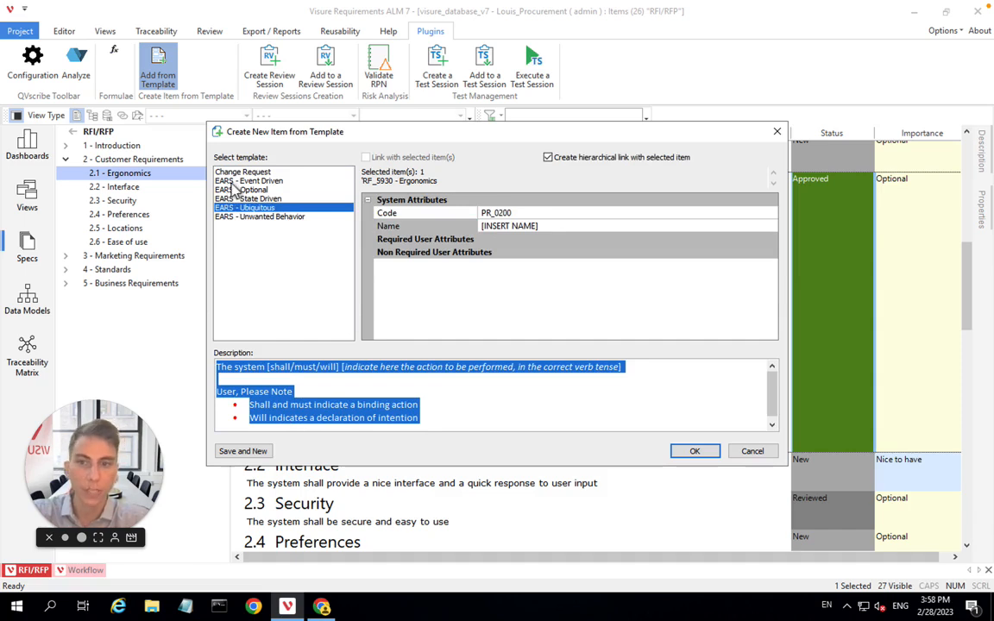
{"action": "mouse_move", "coordinate": [431, 455]}
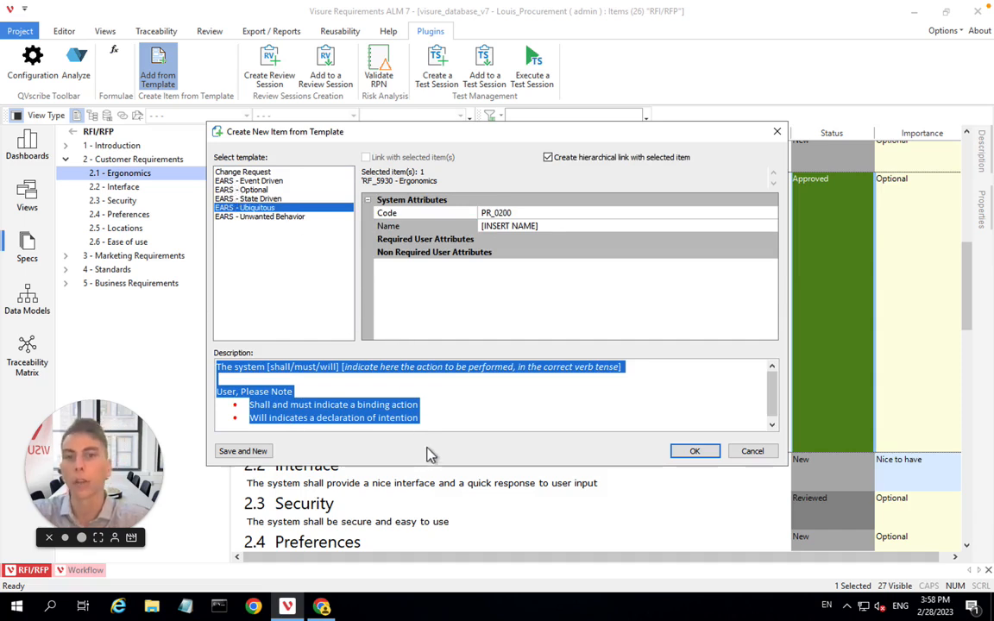
{"action": "mouse_move", "coordinate": [438, 415]}
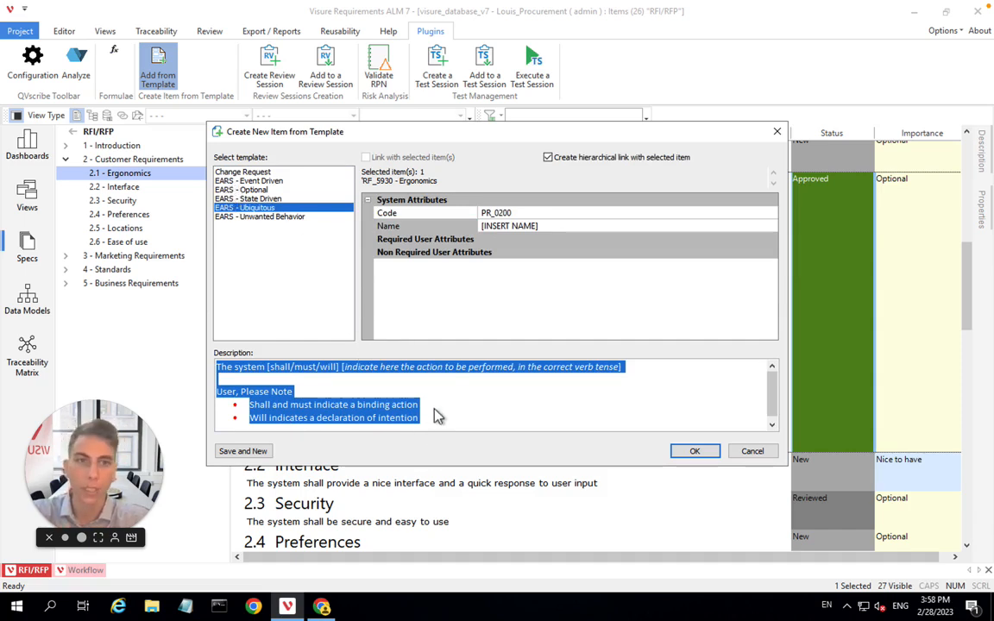
{"action": "mouse_move", "coordinate": [448, 412]}
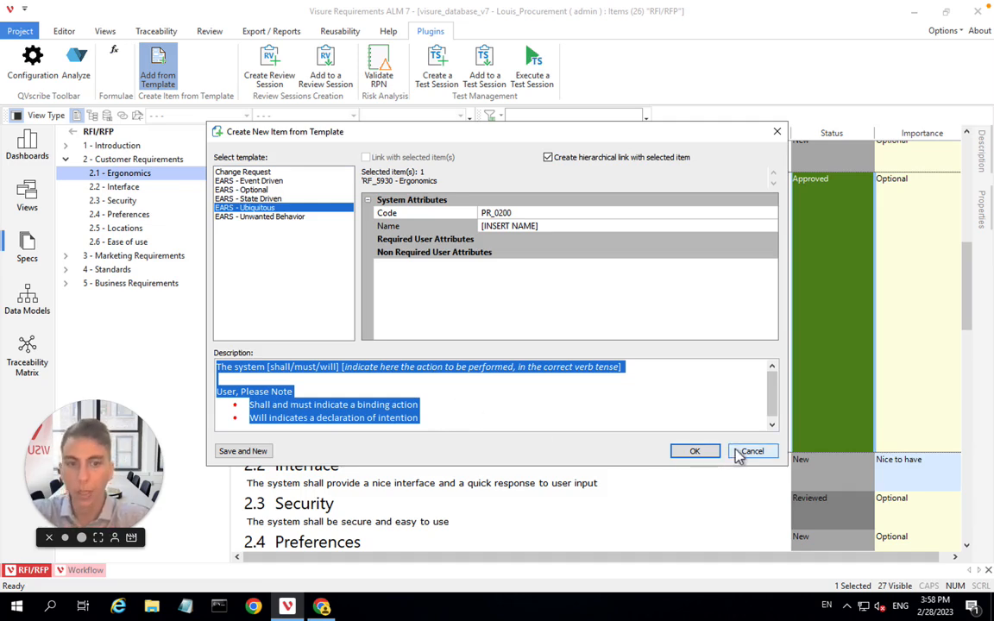
Cancel the Create New Item from Template dialog without creating an item
{"action": "left_click", "coordinate": [751, 450]}
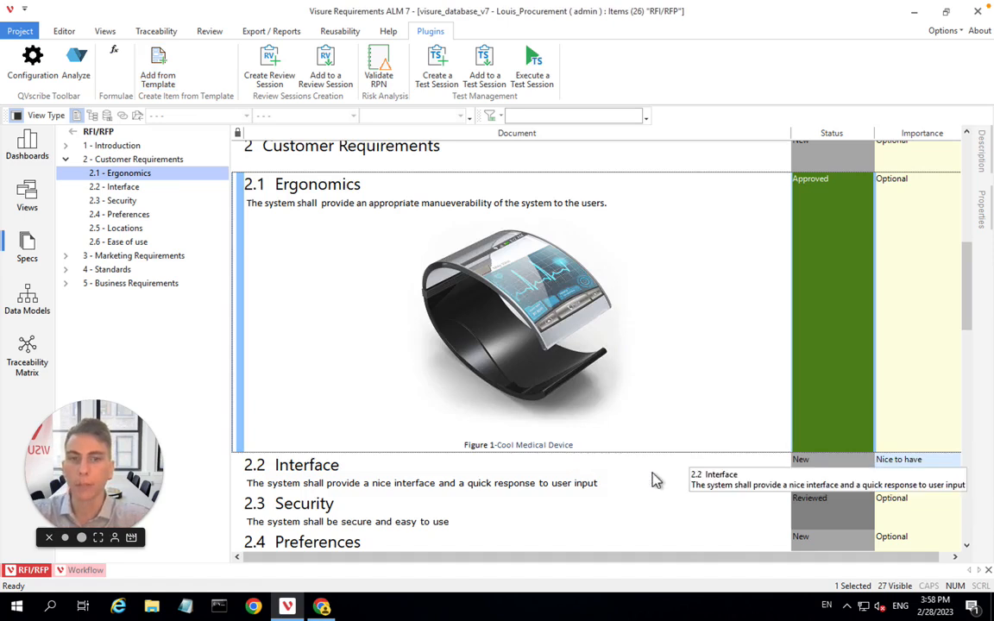
{"action": "mouse_move", "coordinate": [653, 452]}
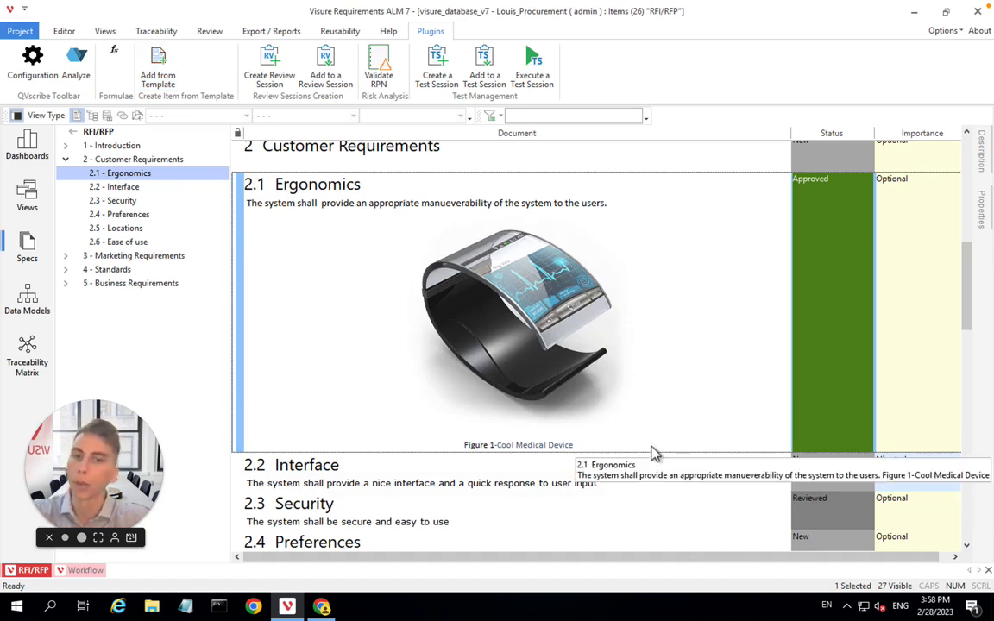
{"action": "mouse_move", "coordinate": [310, 321]}
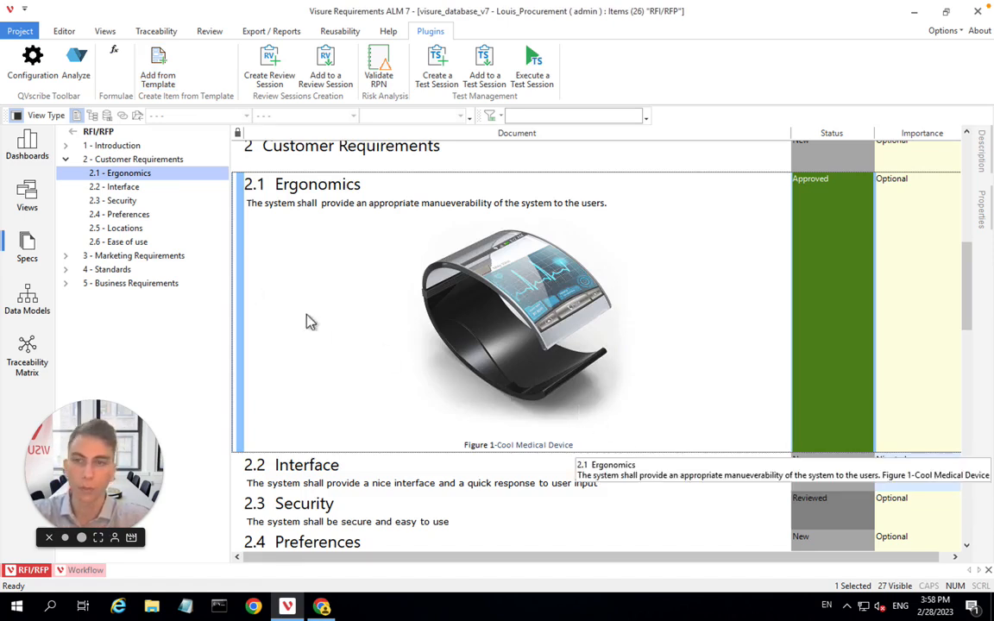
{"action": "mouse_move", "coordinate": [412, 377]}
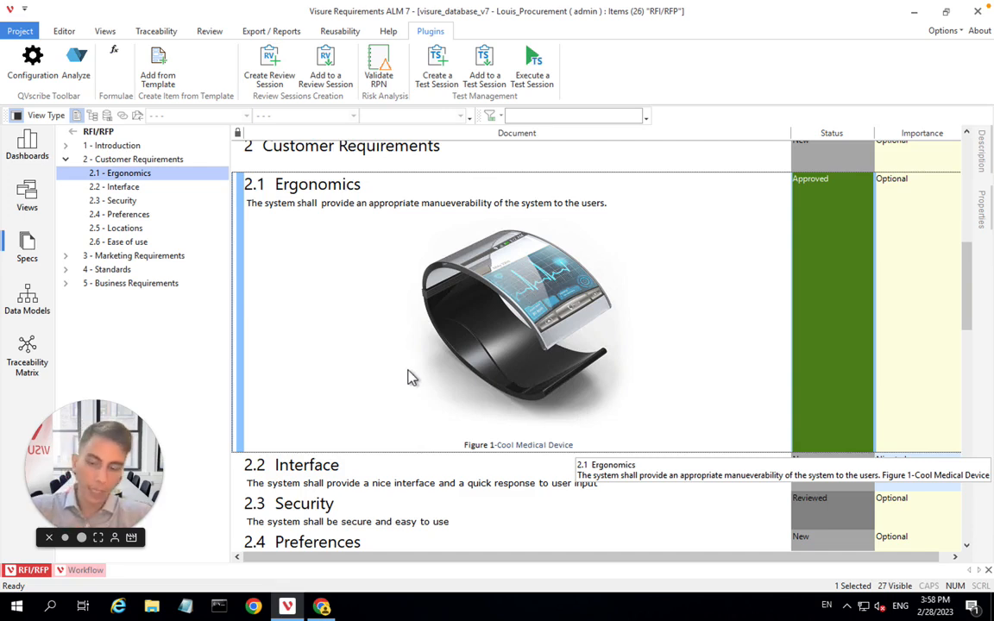
{"action": "mouse_move", "coordinate": [387, 426]}
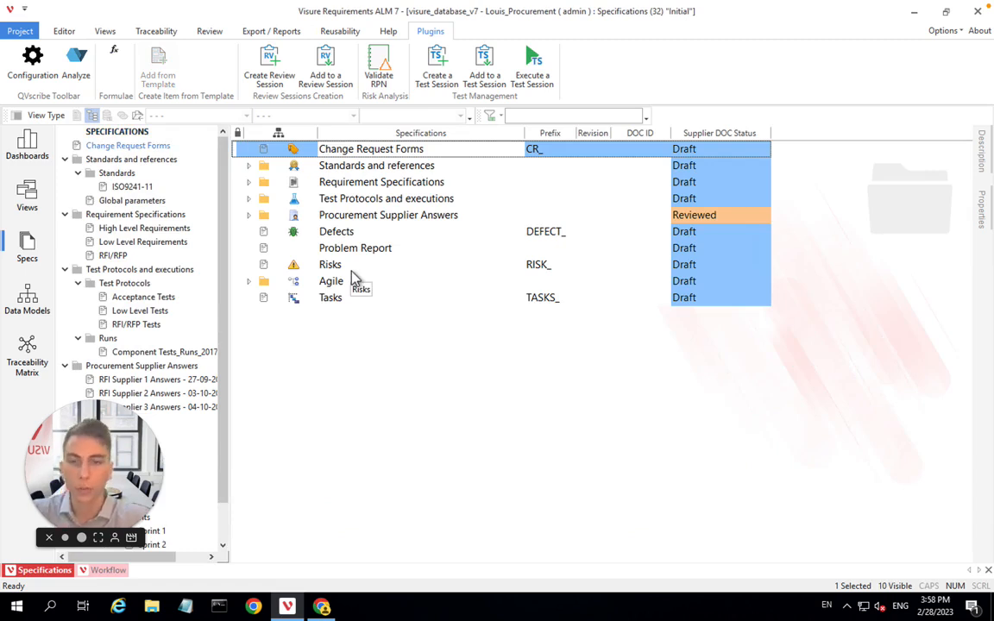
{"action": "mouse_move", "coordinate": [604, 467]}
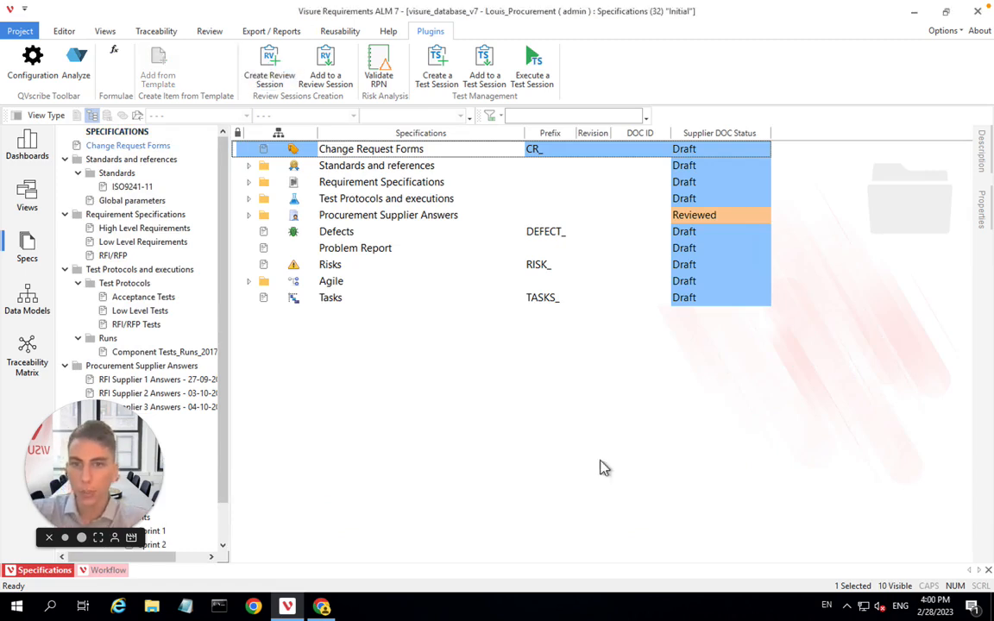
{"action": "mouse_move", "coordinate": [349, 298]}
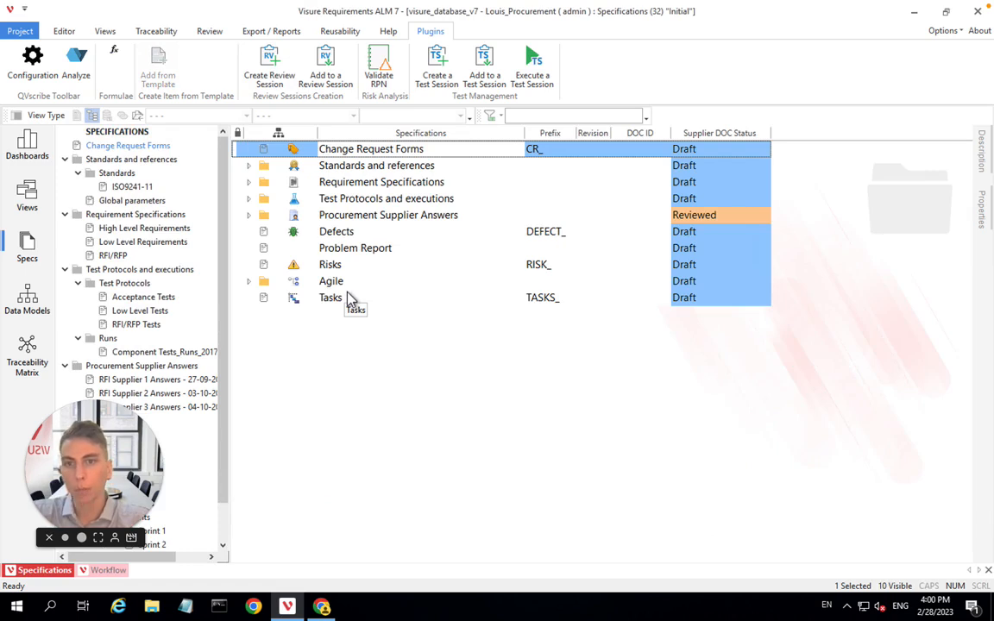
{"action": "mouse_move", "coordinate": [336, 285]}
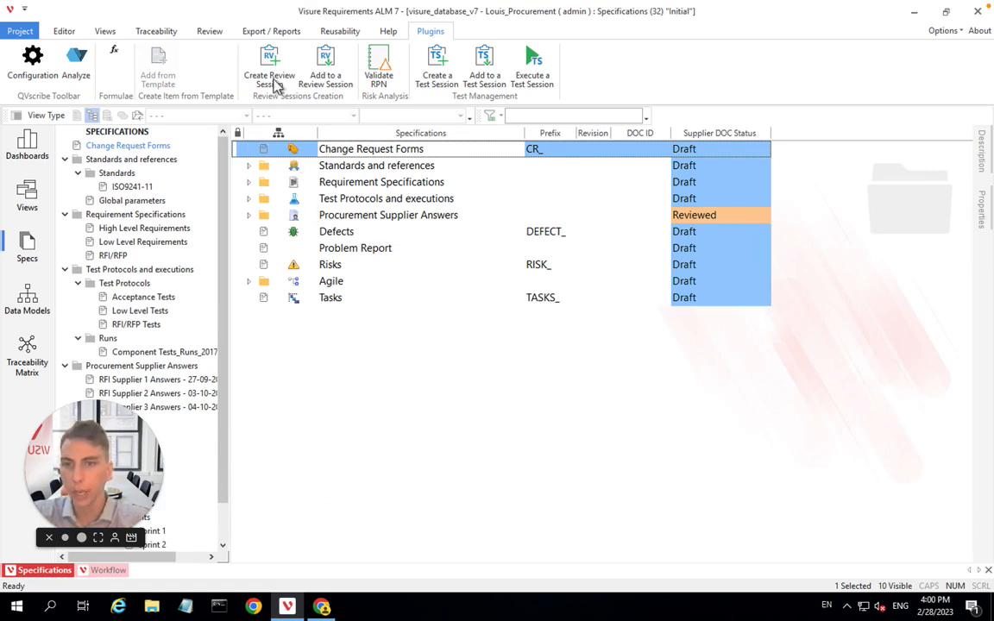
Set up a review session on RFI/RFP named RFI/RFP_Procurement Supplier_D_ Answers
{"action": "left_click", "coordinate": [268, 64]}
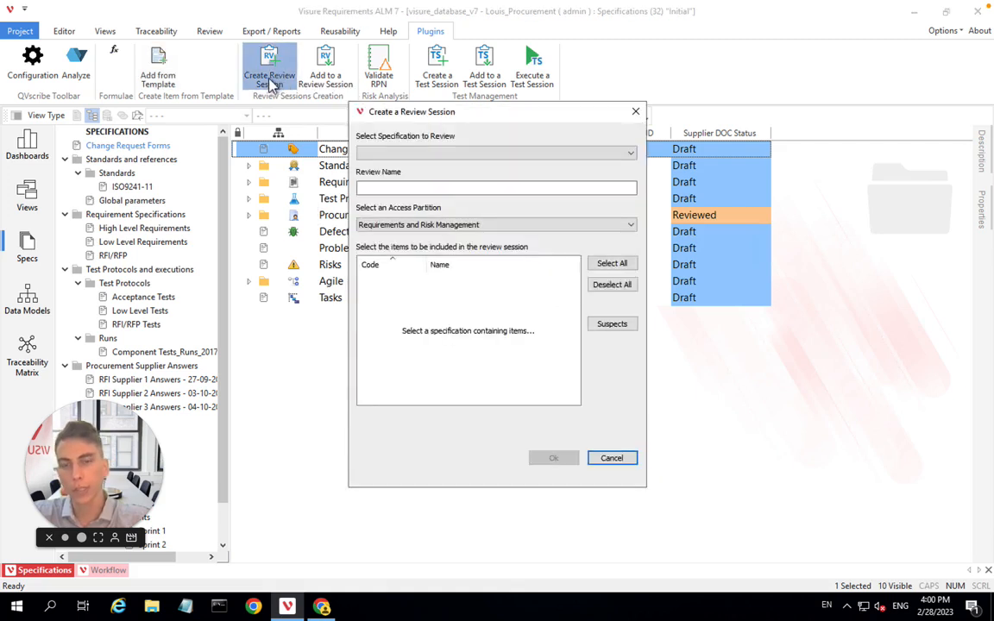
{"action": "left_click", "coordinate": [629, 152]}
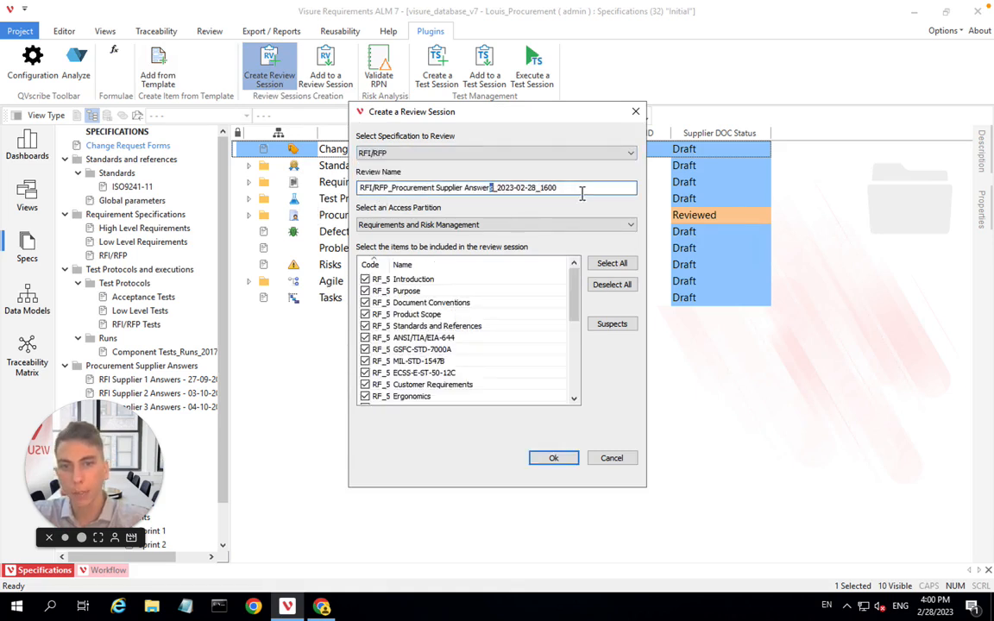
{"action": "key", "text": "Backspace"}
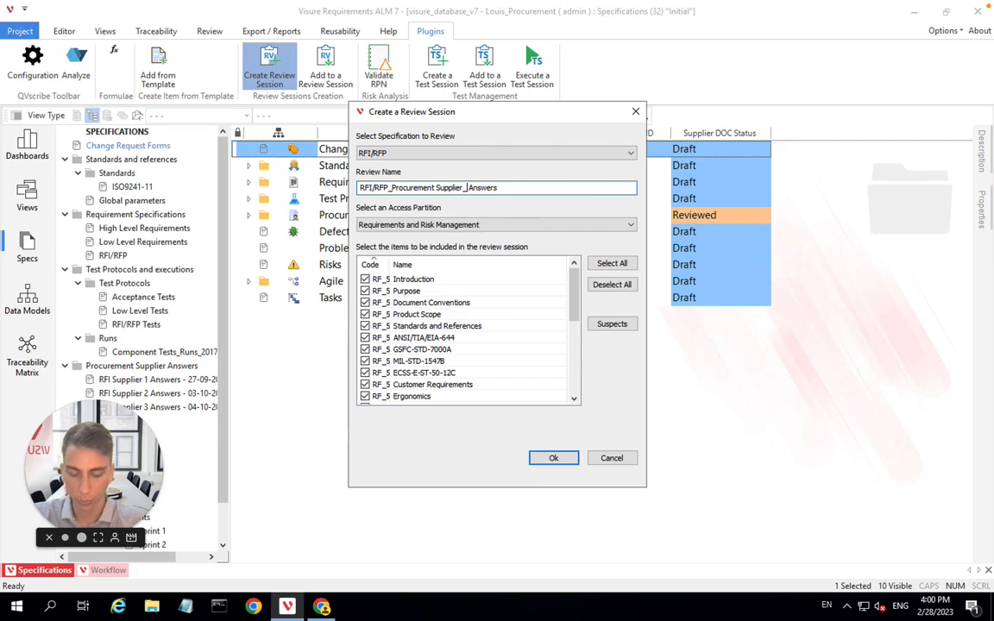
{"action": "type", "text": "D_"}
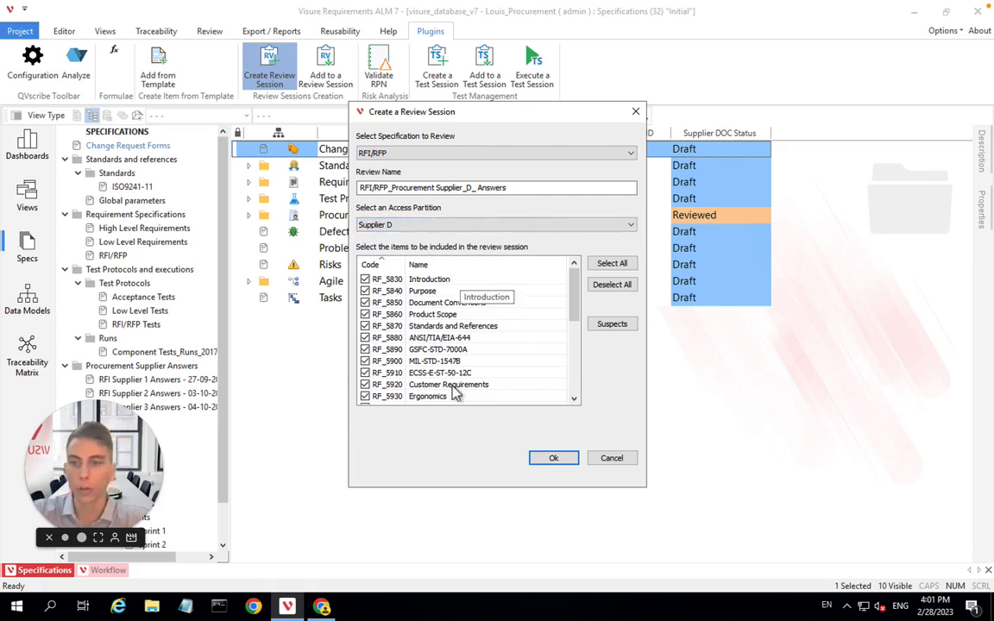
{"action": "mouse_move", "coordinate": [500, 442]}
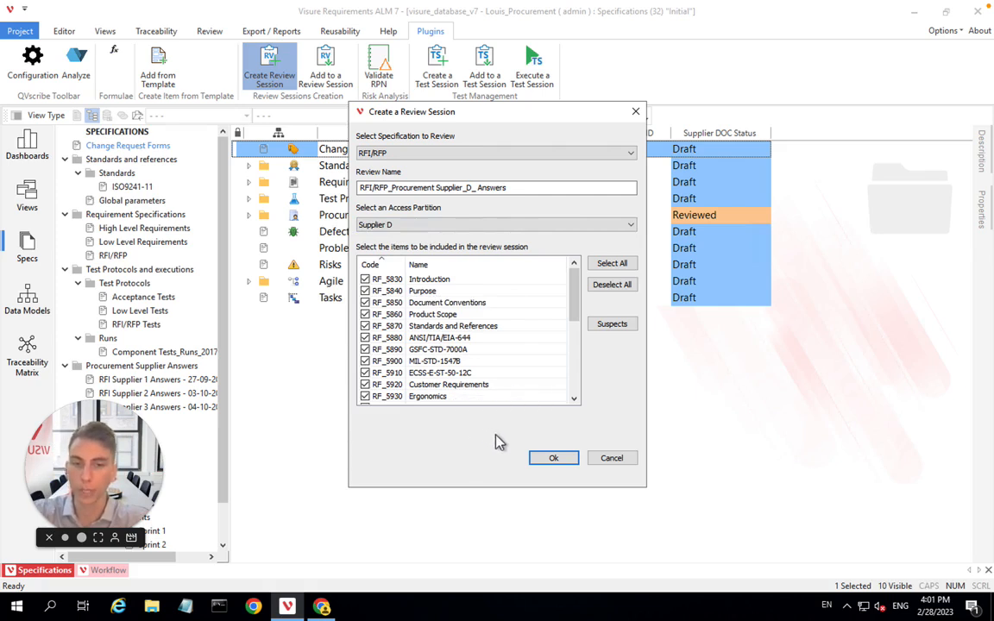
Create the Supplier D review session, confirm success, and expand Test Protocols and executions
{"action": "left_click", "coordinate": [552, 458]}
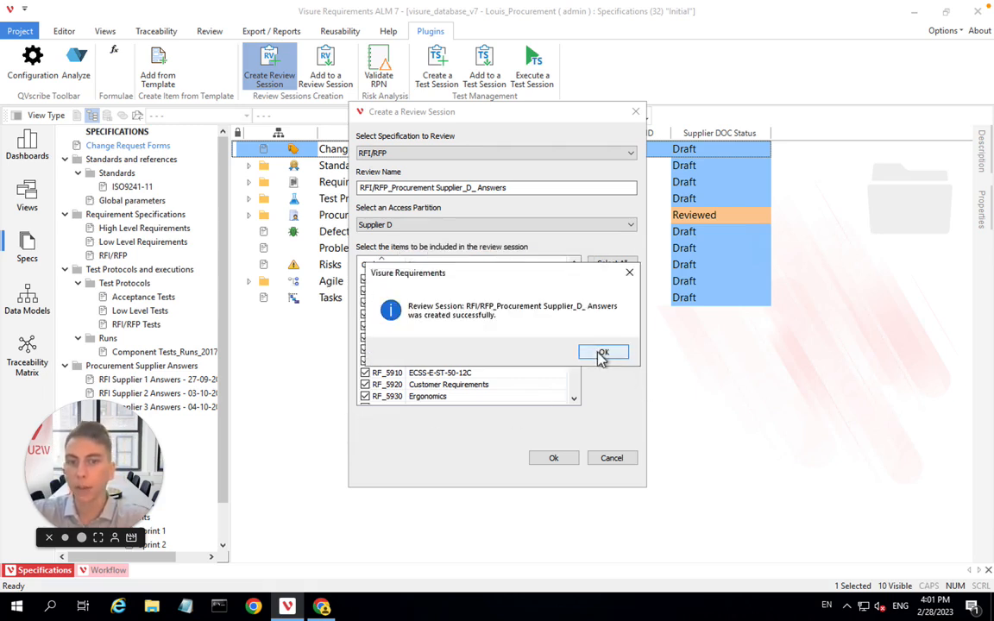
{"action": "left_click", "coordinate": [603, 354]}
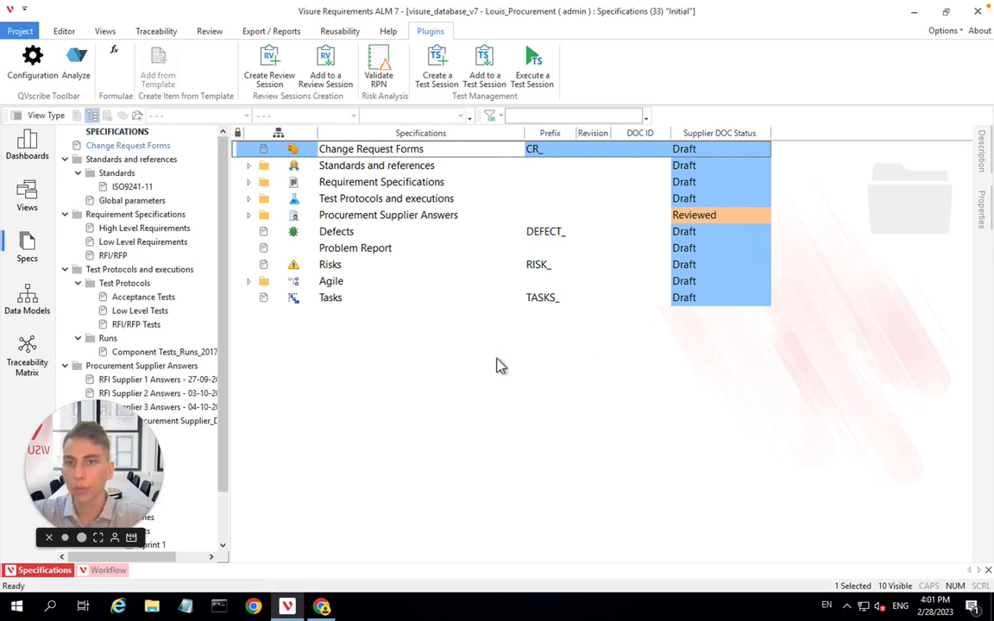
{"action": "mouse_move", "coordinate": [269, 65]}
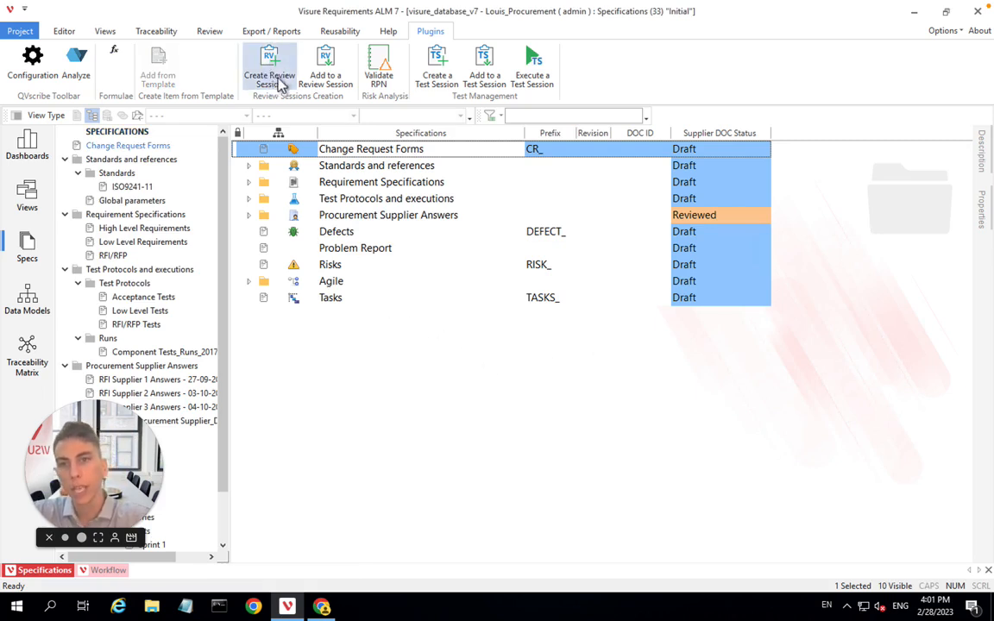
{"action": "mouse_move", "coordinate": [269, 69]}
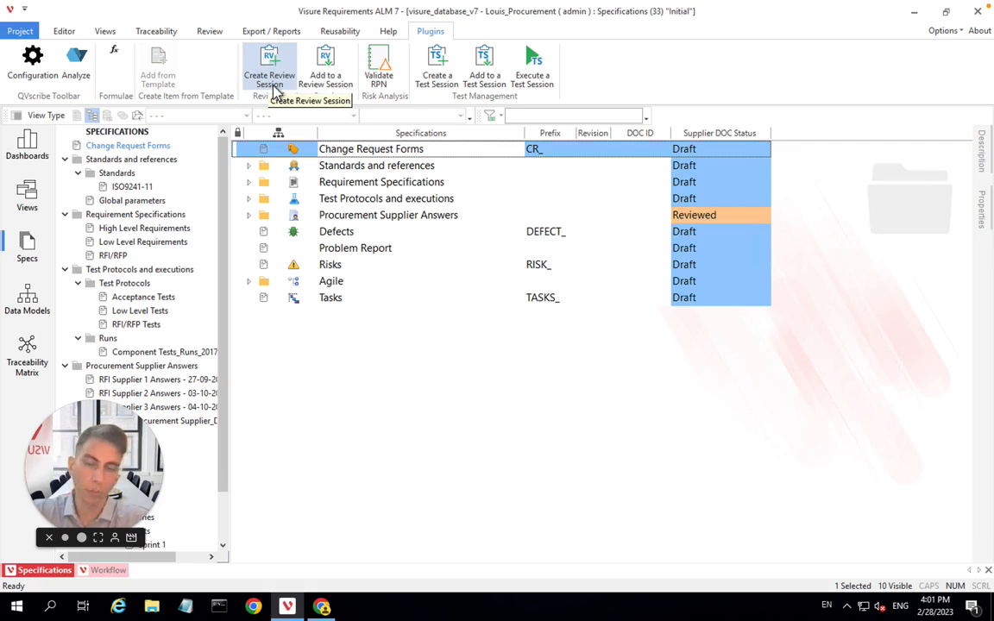
{"action": "mouse_move", "coordinate": [270, 134]}
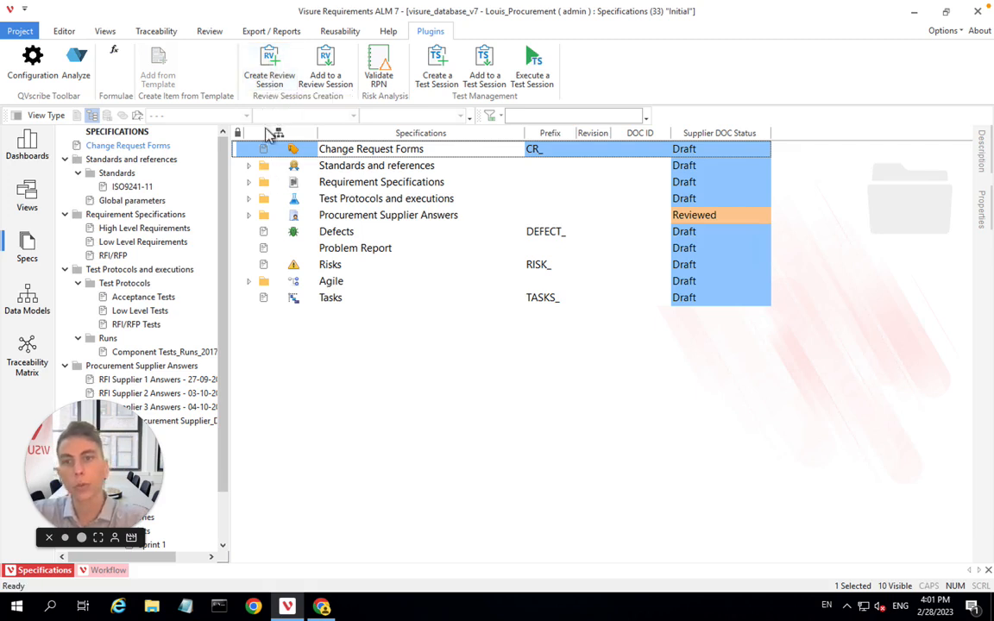
{"action": "left_click", "coordinate": [249, 198]}
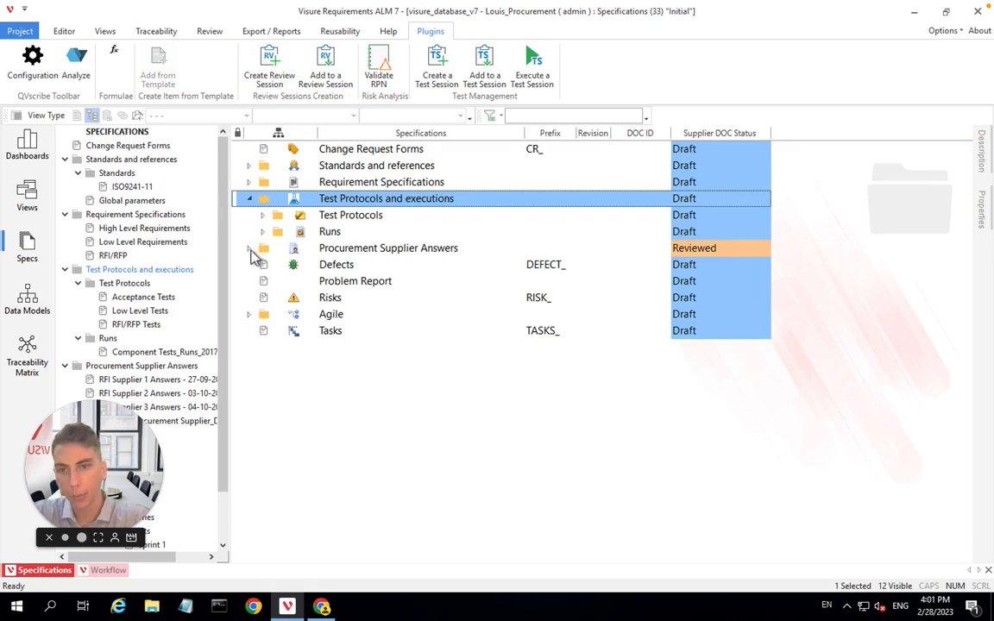
Expand Procurement Supplier Answers and open RFI/RFP_Procurement Supplier_D_ Answers in document view
{"action": "left_click", "coordinate": [250, 247]}
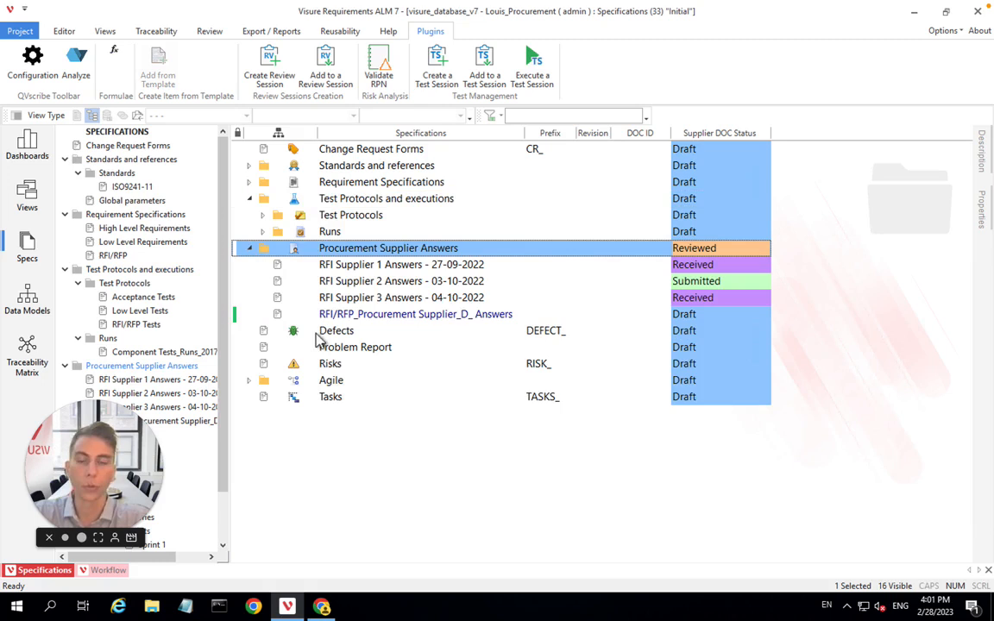
{"action": "mouse_move", "coordinate": [393, 326]}
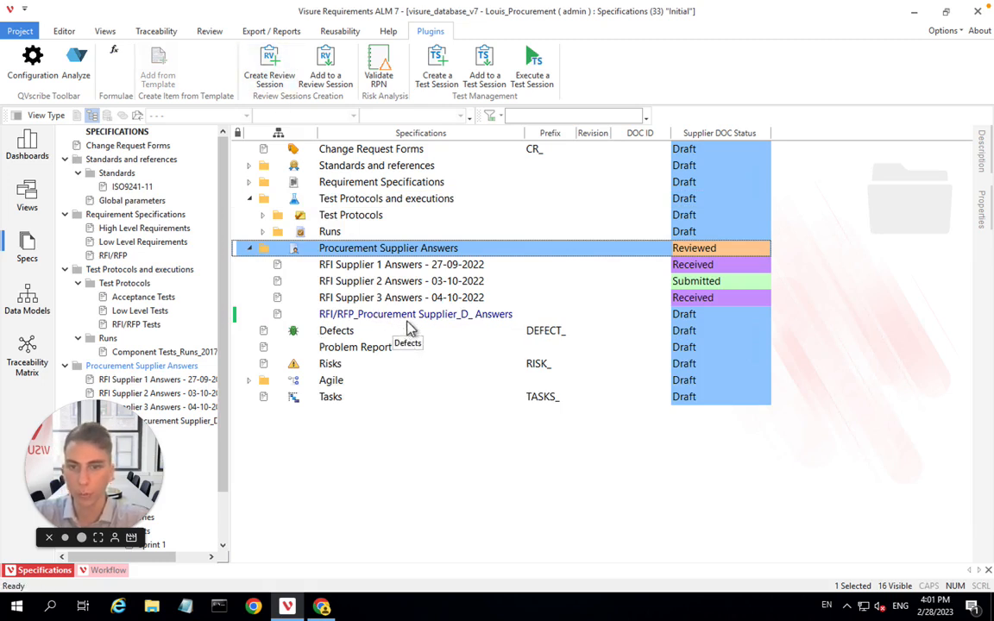
{"action": "left_click", "coordinate": [415, 313]}
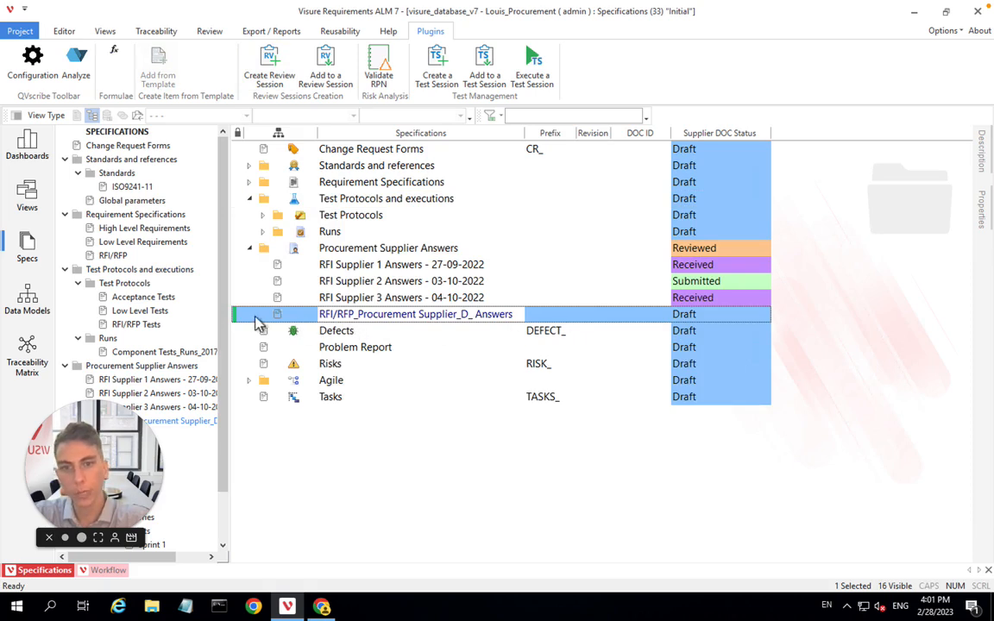
{"action": "mouse_move", "coordinate": [444, 330]}
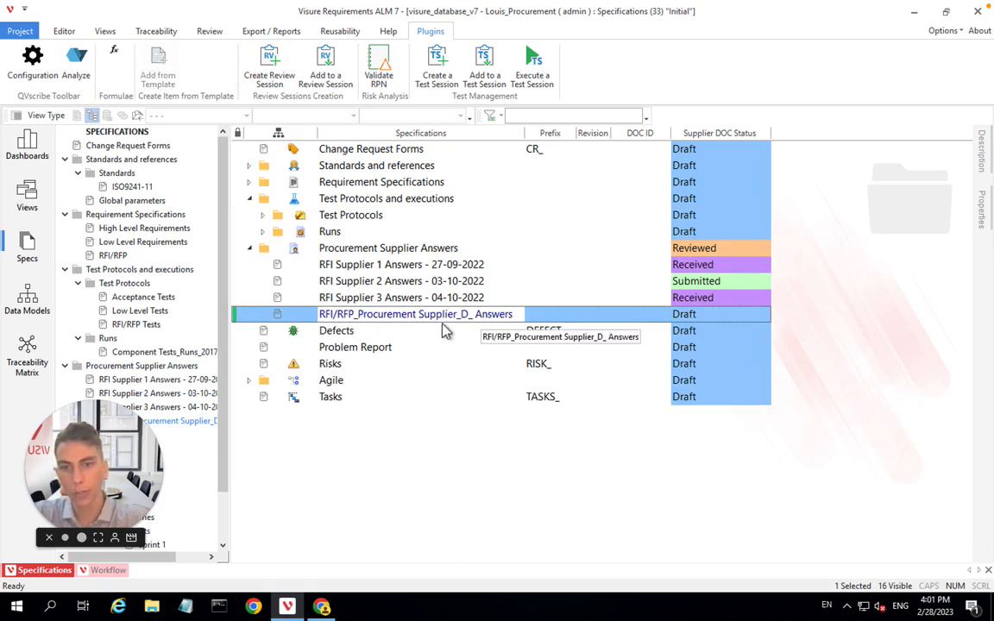
{"action": "double_click", "coordinate": [416, 313]}
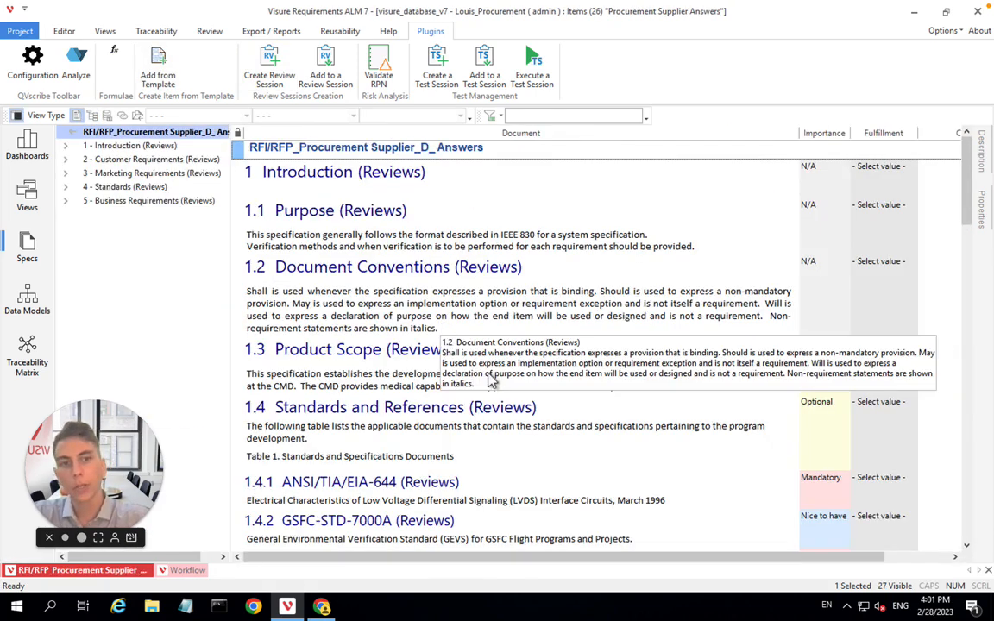
Set the Fulfillment of 2.1 Ergonomics to Fully in the Supplier D review
{"action": "scroll", "scroll_direction": "down", "scroll_amount": 3}
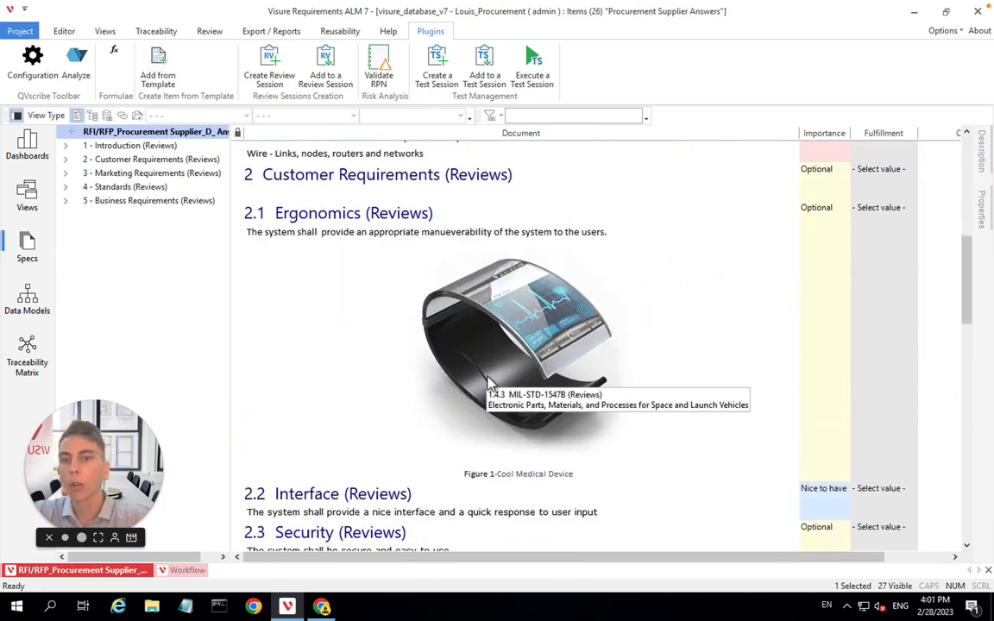
{"action": "mouse_move", "coordinate": [526, 407]}
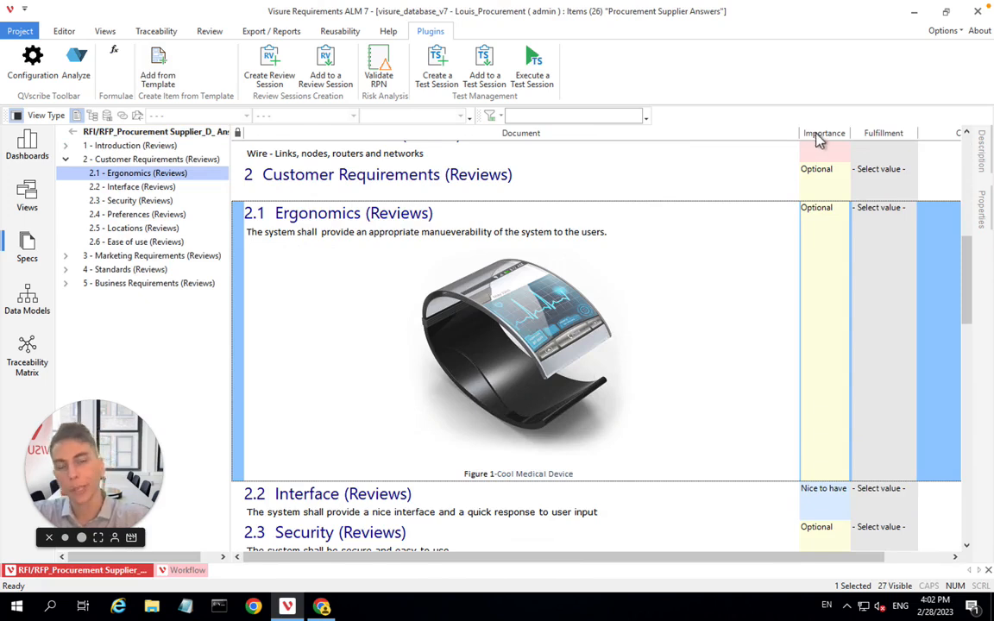
{"action": "mouse_move", "coordinate": [887, 319]}
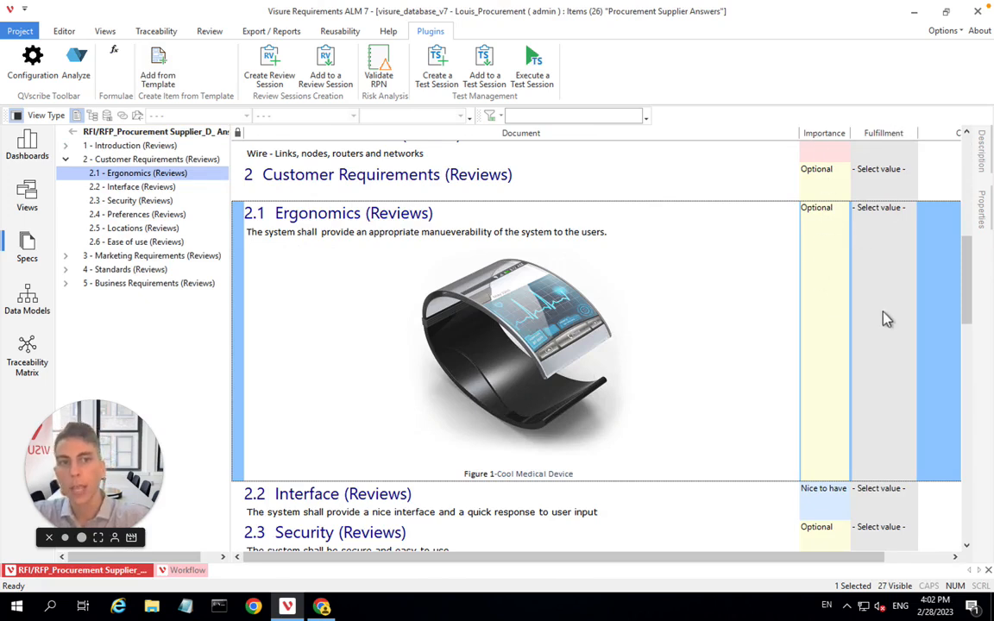
{"action": "mouse_move", "coordinate": [869, 149]}
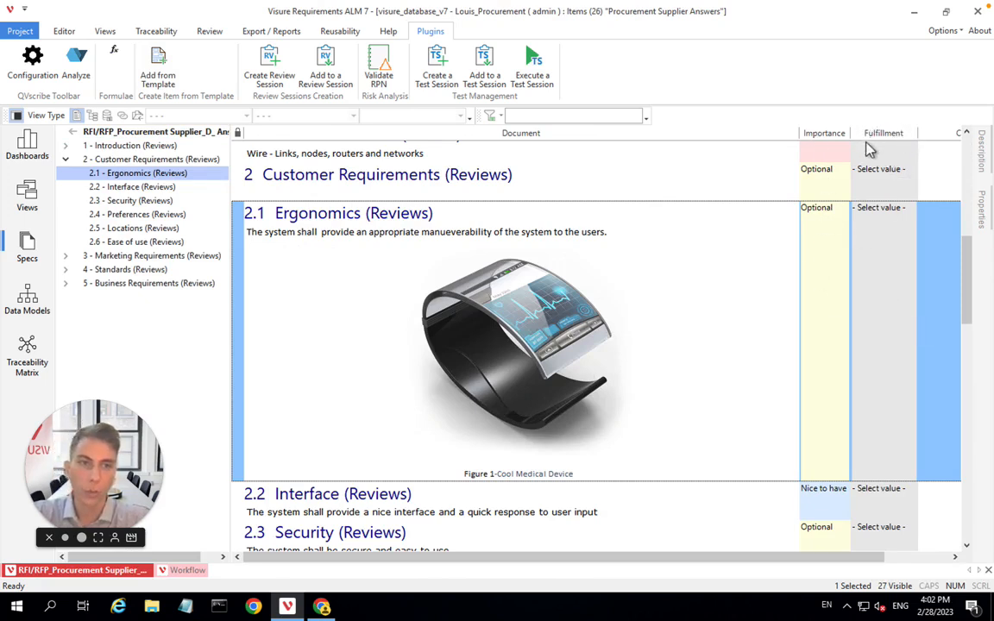
{"action": "scroll", "scroll_direction": "down", "scroll_amount": 3}
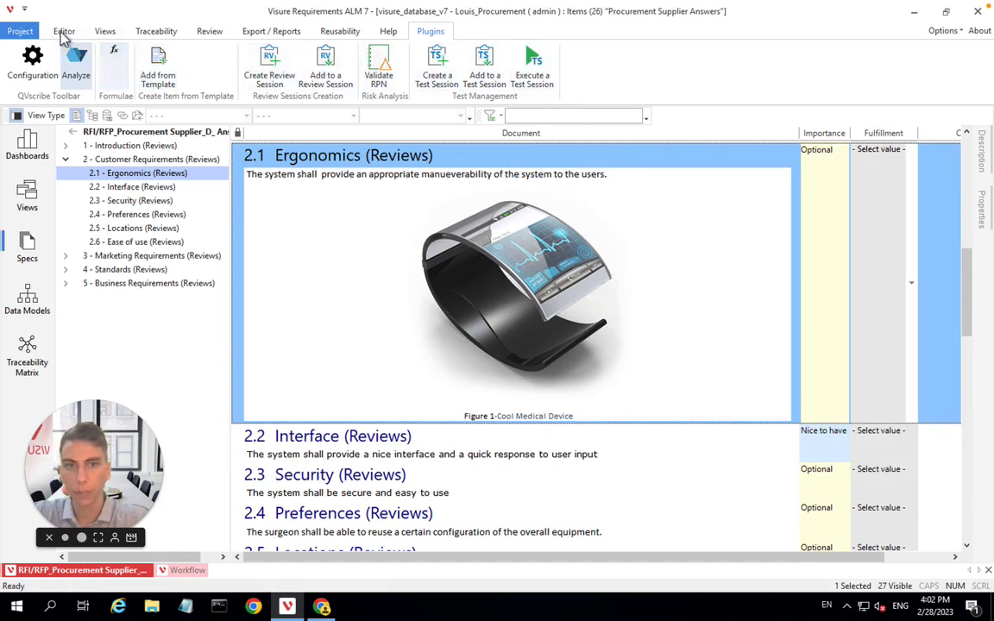
{"action": "left_click", "coordinate": [64, 31]}
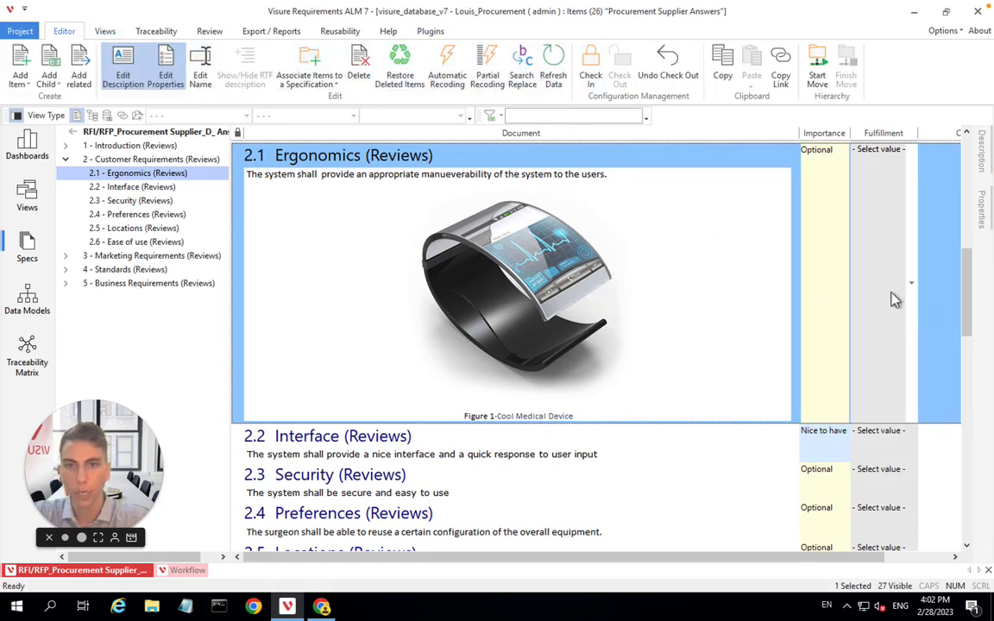
{"action": "left_click", "coordinate": [879, 431]}
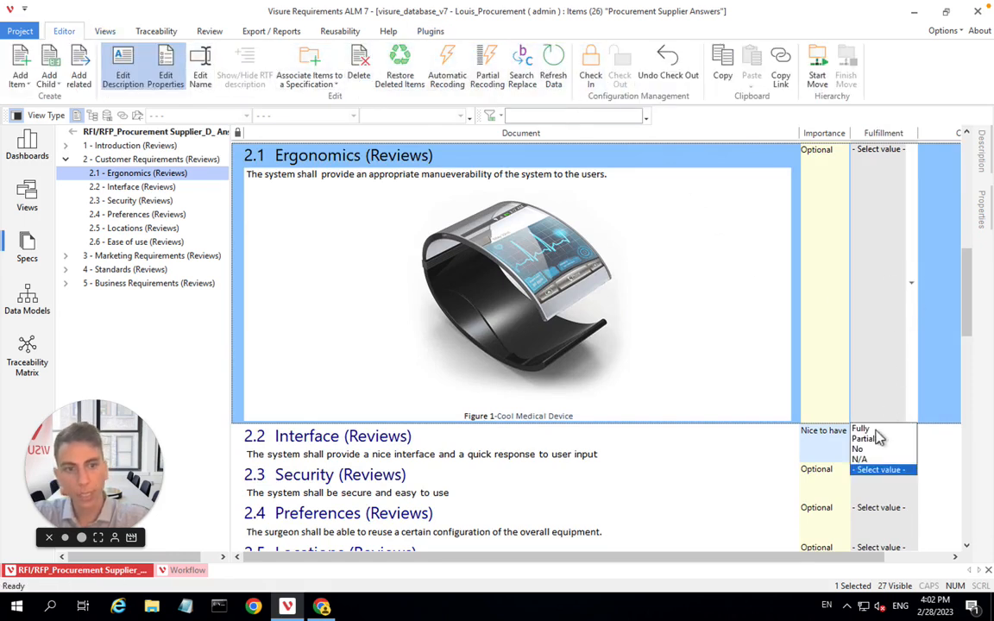
{"action": "left_click", "coordinate": [860, 428]}
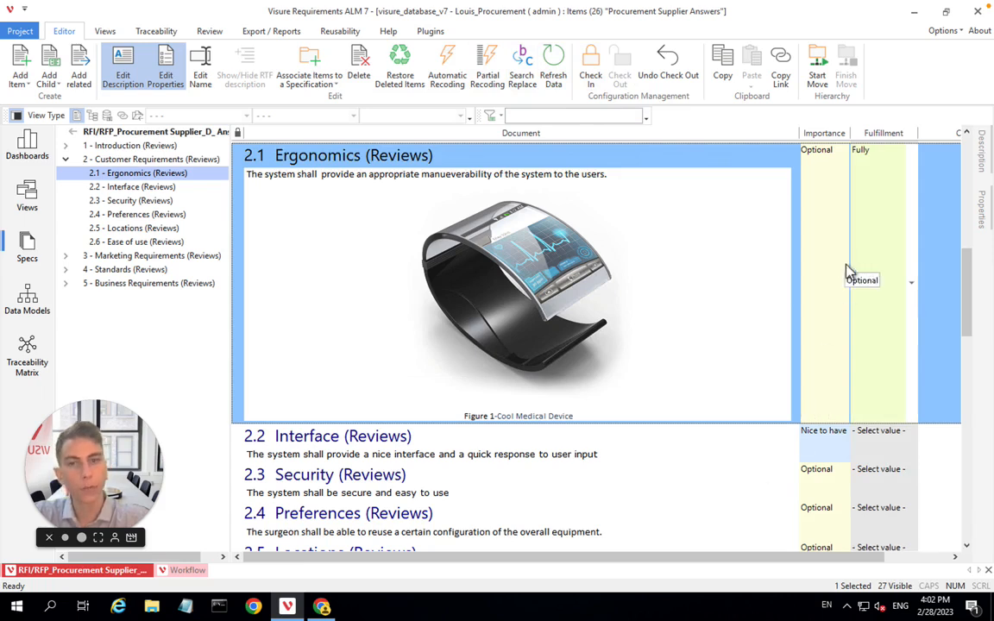
{"action": "left_click", "coordinate": [315, 207]}
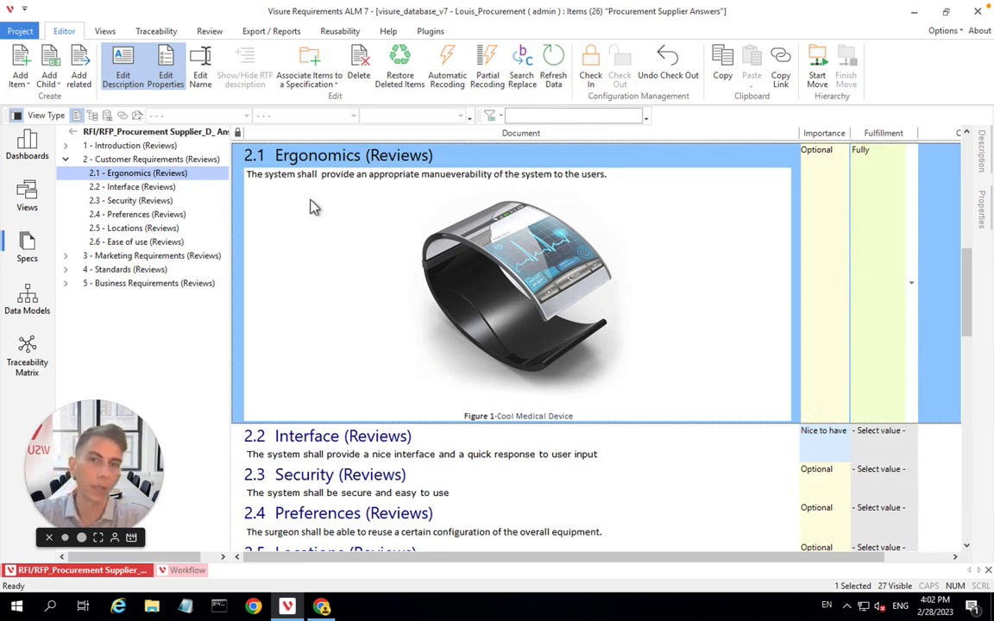
{"action": "mouse_move", "coordinate": [431, 301]}
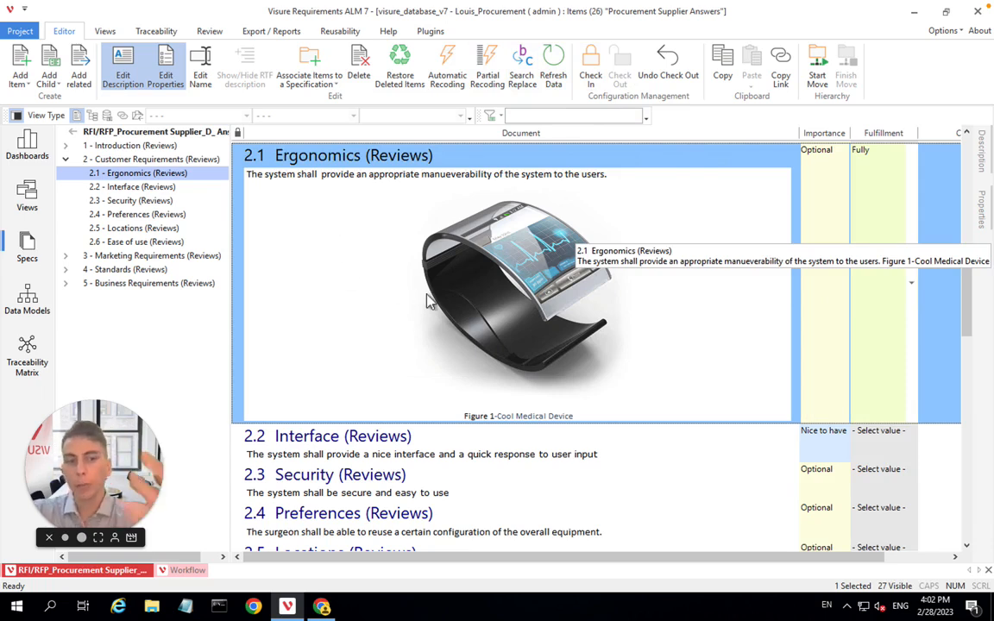
{"action": "mouse_move", "coordinate": [785, 392]}
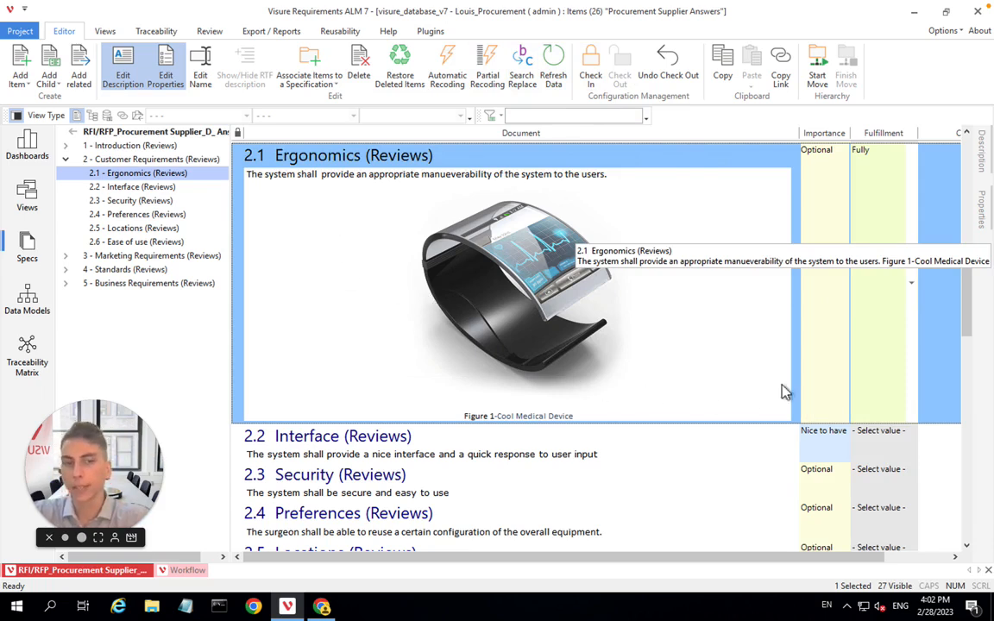
{"action": "mouse_move", "coordinate": [375, 517]}
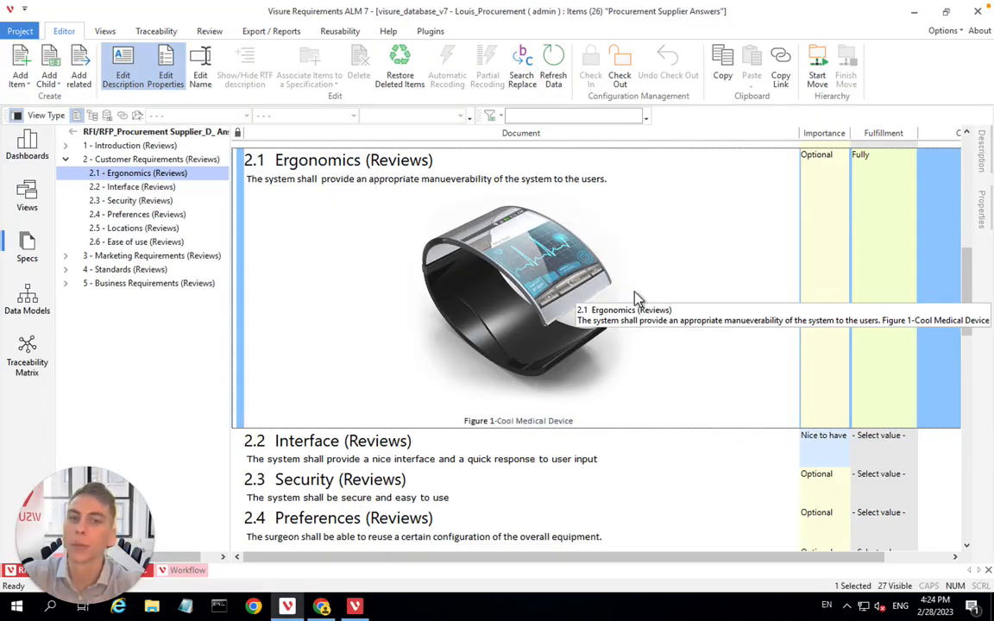
{"action": "mouse_move", "coordinate": [569, 237]}
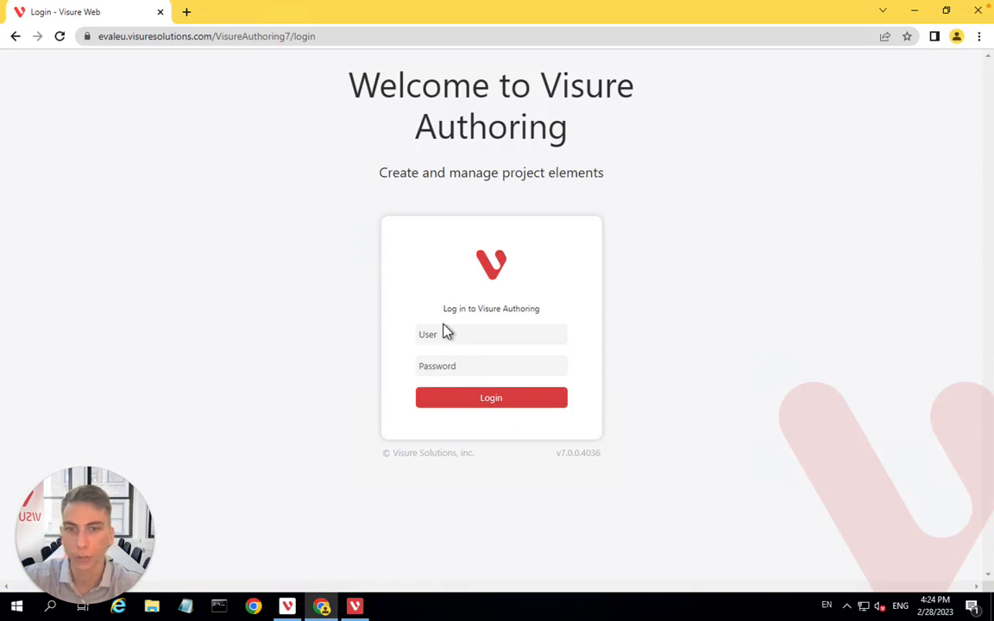
Log in to Visure Authoring as Mister and go to the Specifications page
{"action": "left_click", "coordinate": [491, 335]}
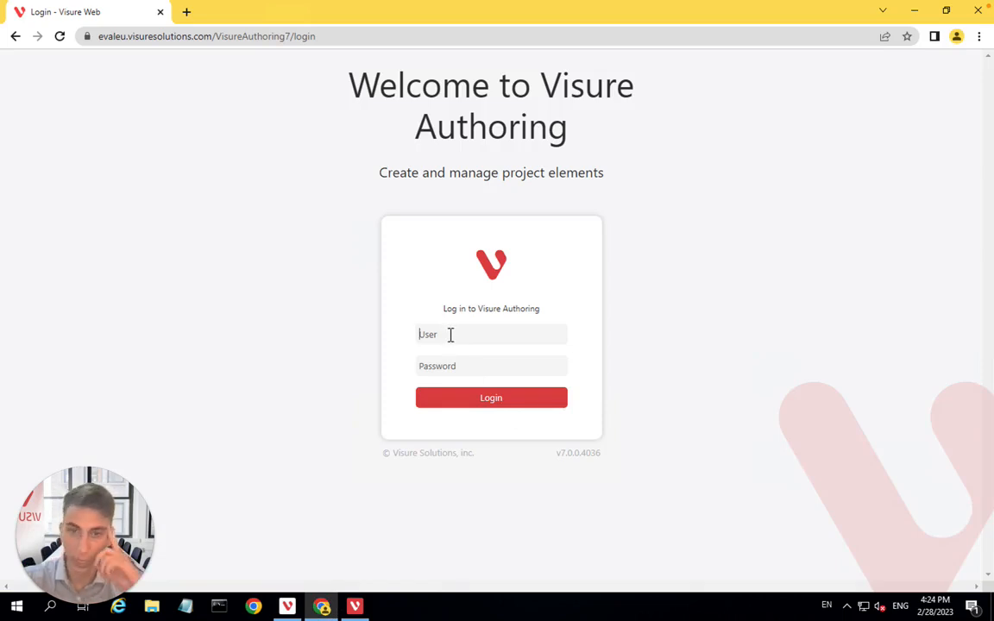
{"action": "type", "text": "Mister_D"}
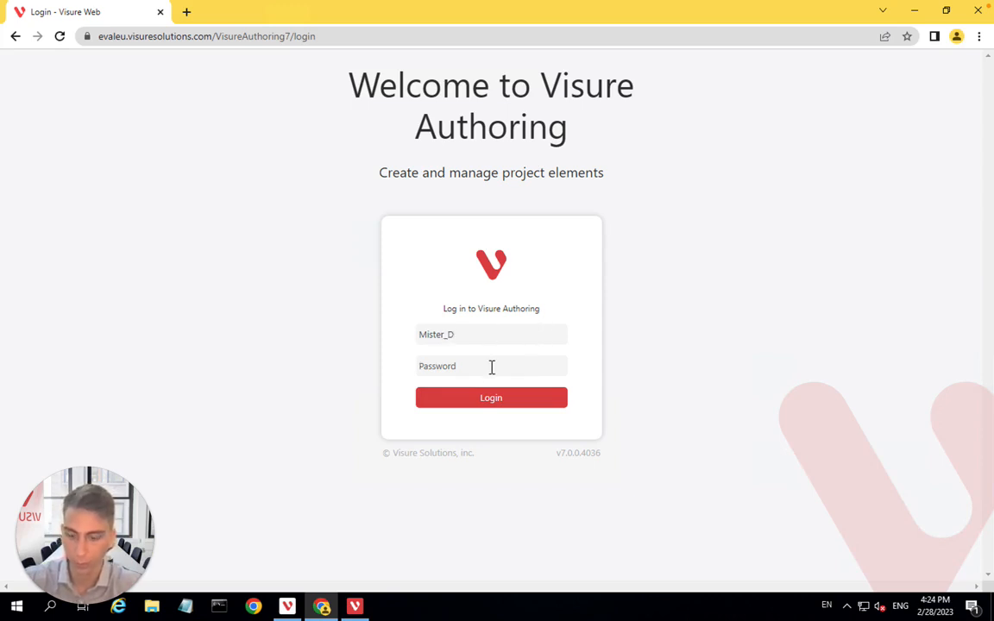
{"action": "left_click", "coordinate": [490, 398]}
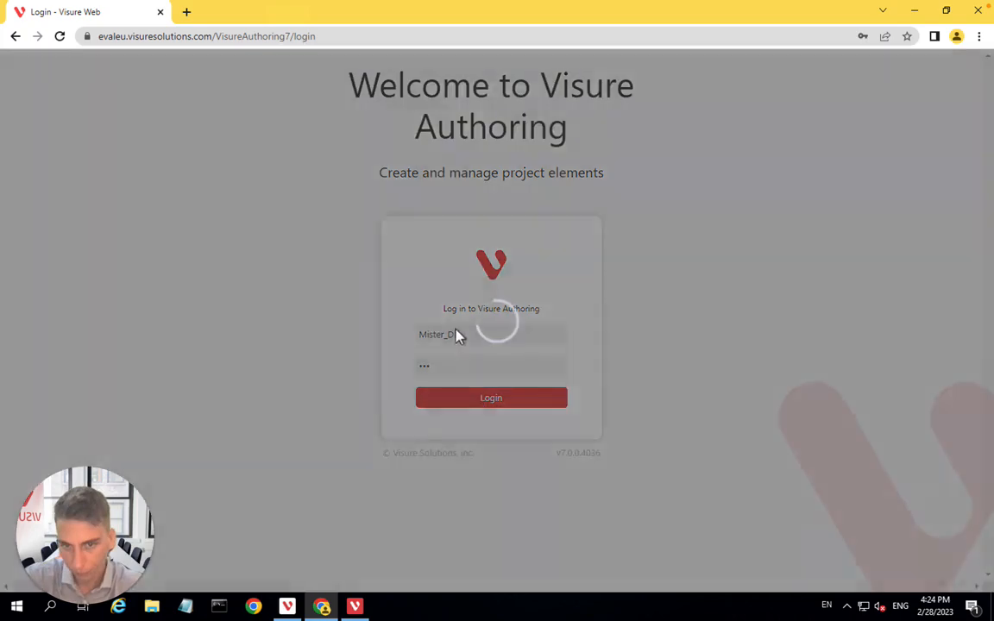
{"action": "left_click", "coordinate": [491, 398]}
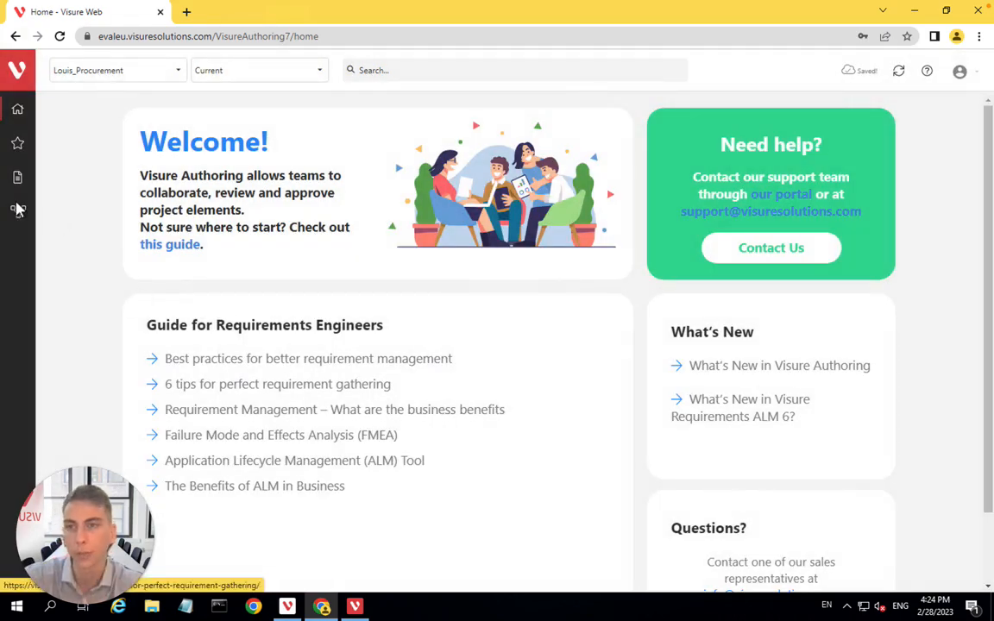
{"action": "left_click", "coordinate": [57, 179]}
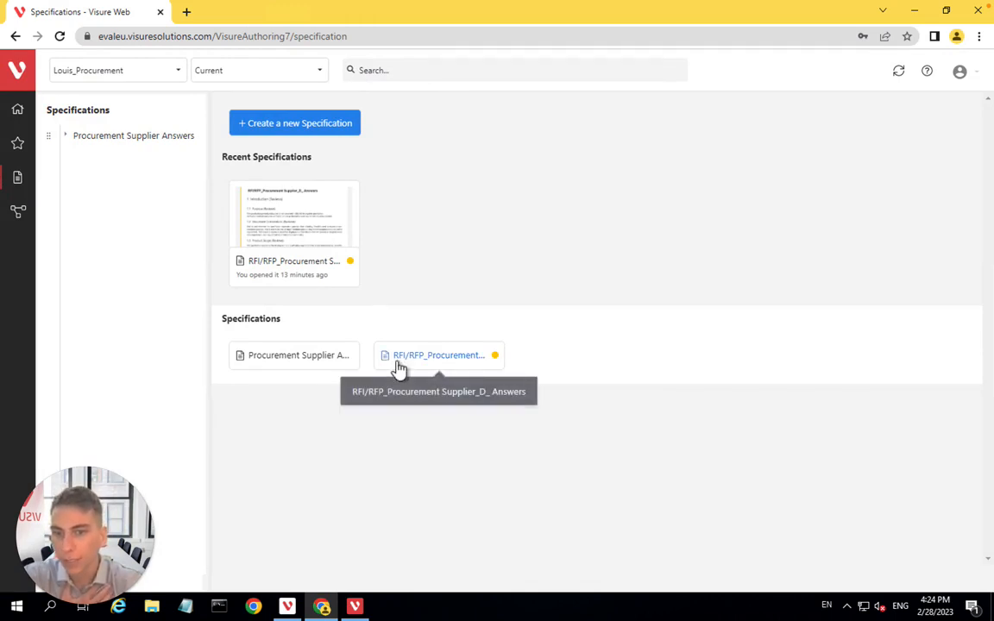
{"action": "mouse_move", "coordinate": [297, 354]}
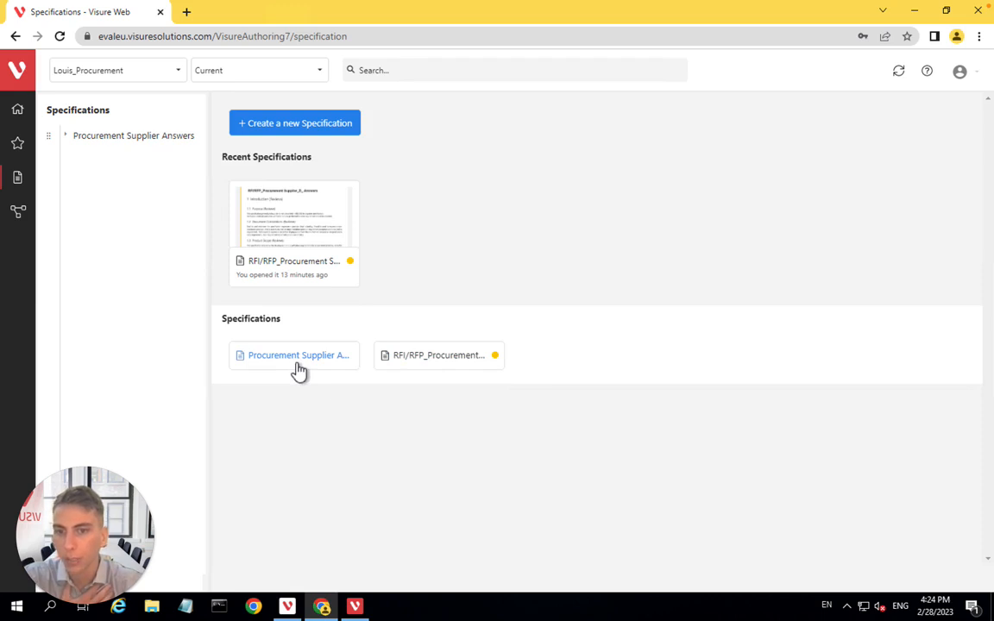
{"action": "mouse_move", "coordinate": [314, 261]}
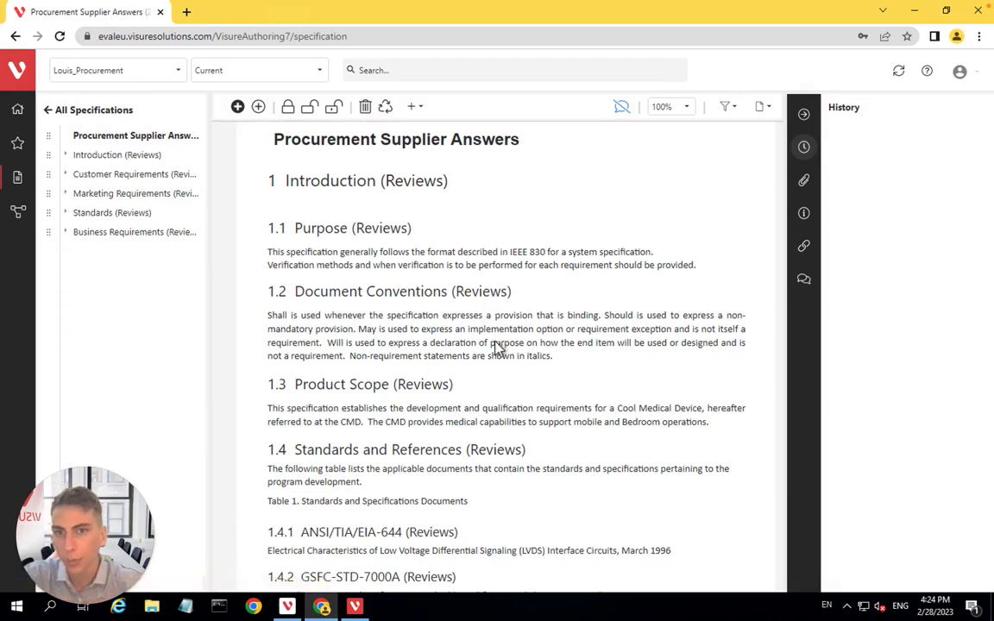
Scroll through the Procurement Supplier Answers document and bring up the specification view choices
{"action": "scroll", "scroll_direction": "down", "scroll_amount": 3}
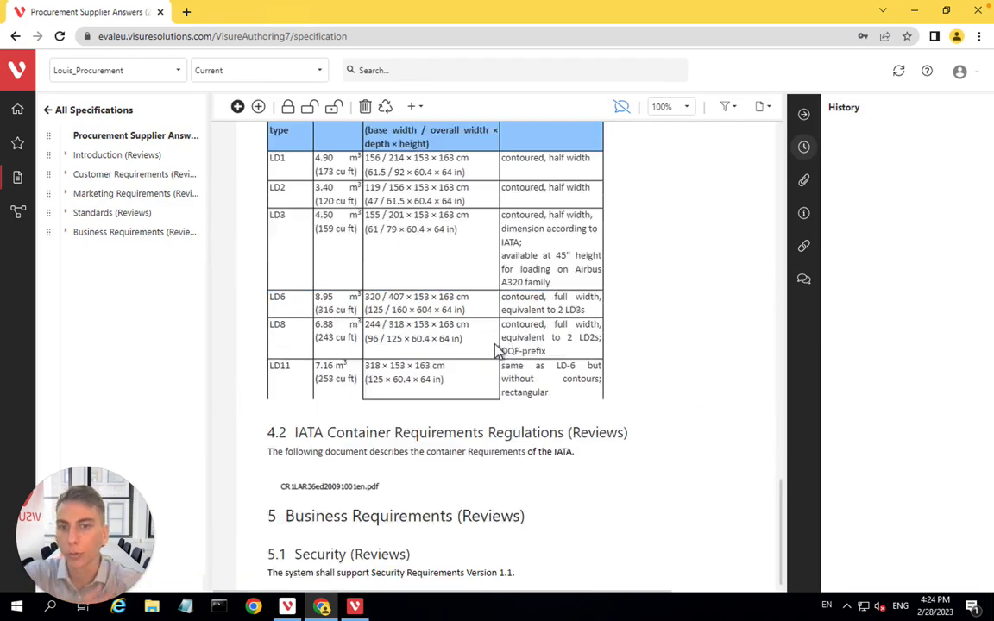
{"action": "scroll", "scroll_direction": "down", "scroll_amount": 3}
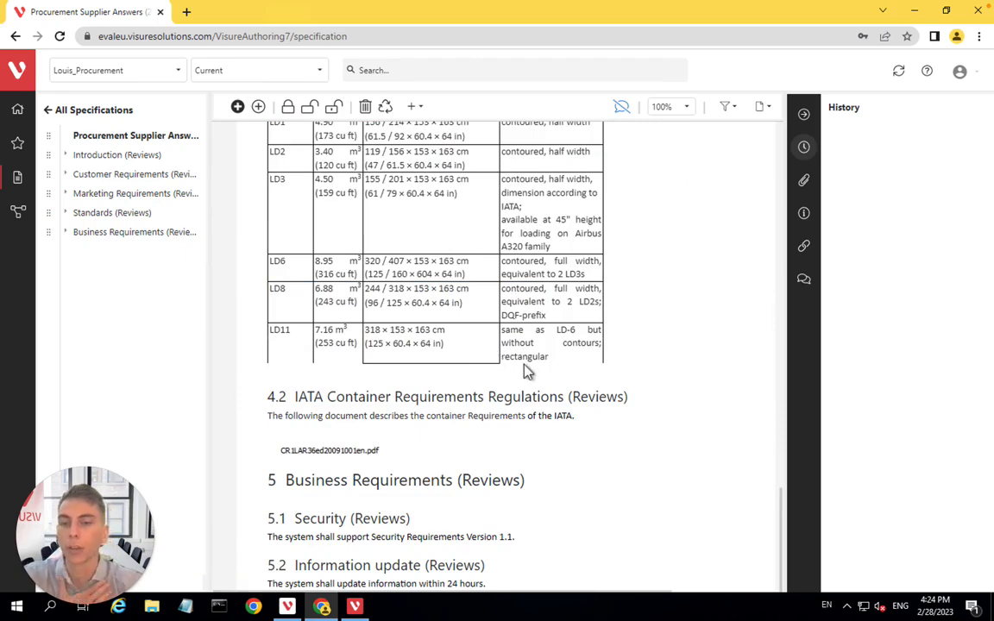
{"action": "scroll", "scroll_direction": "up", "scroll_amount": 3}
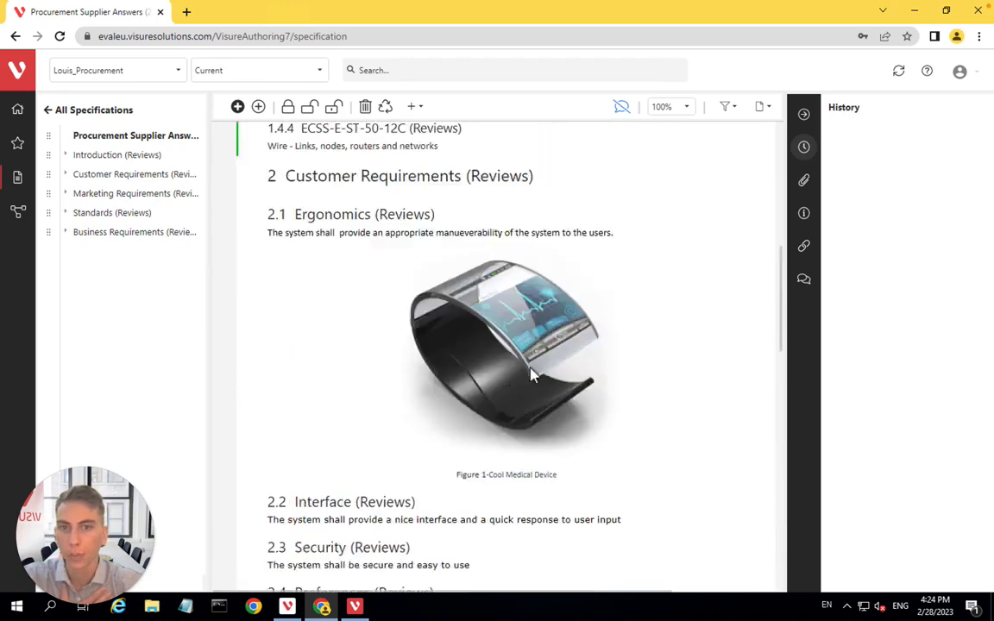
{"action": "scroll", "scroll_direction": "up", "scroll_amount": 3}
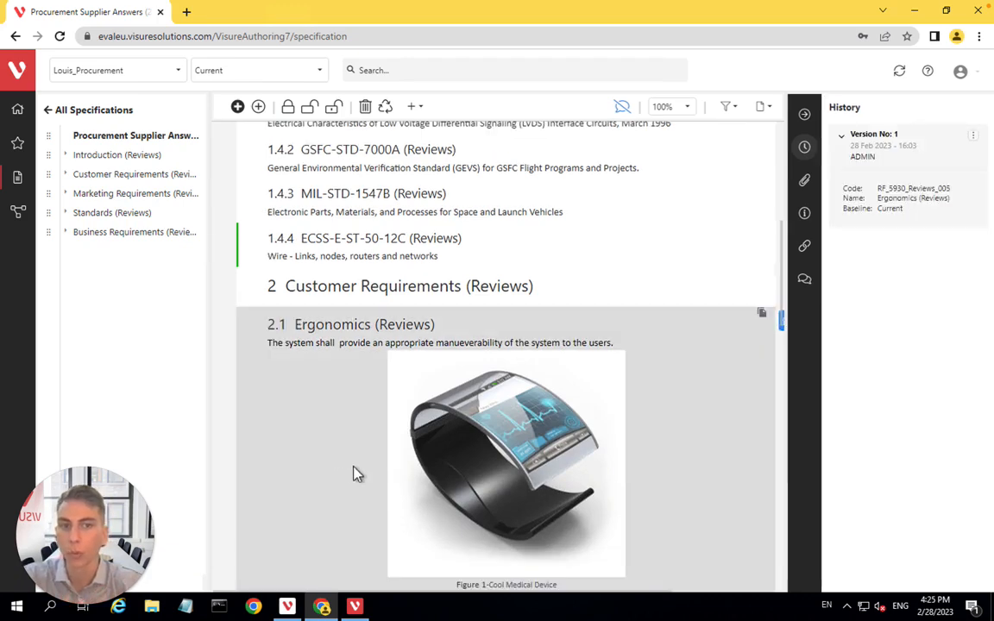
{"action": "scroll", "scroll_direction": "down", "scroll_amount": 3}
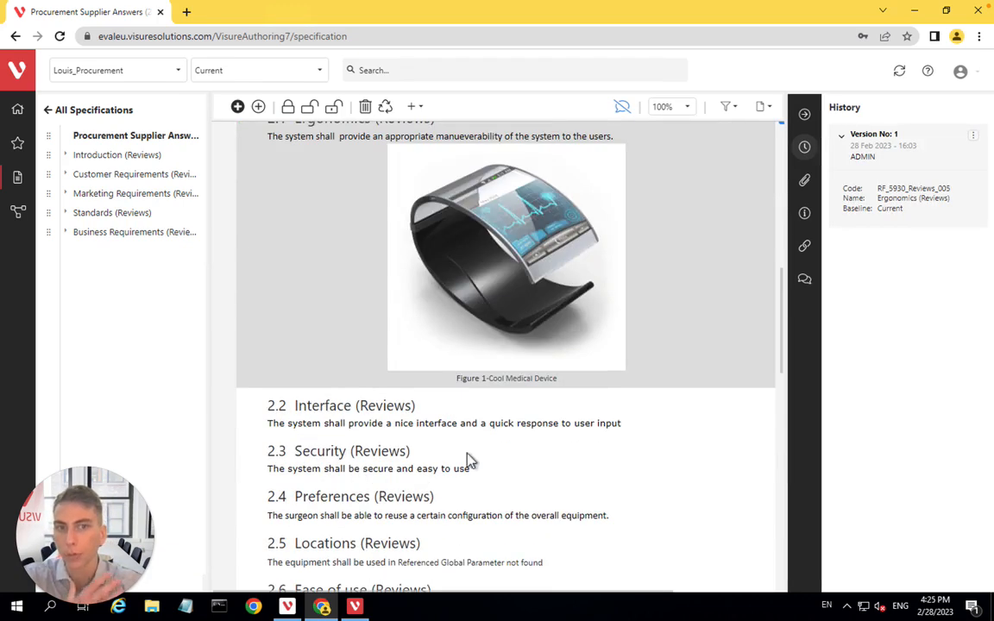
{"action": "left_click", "coordinate": [761, 106]}
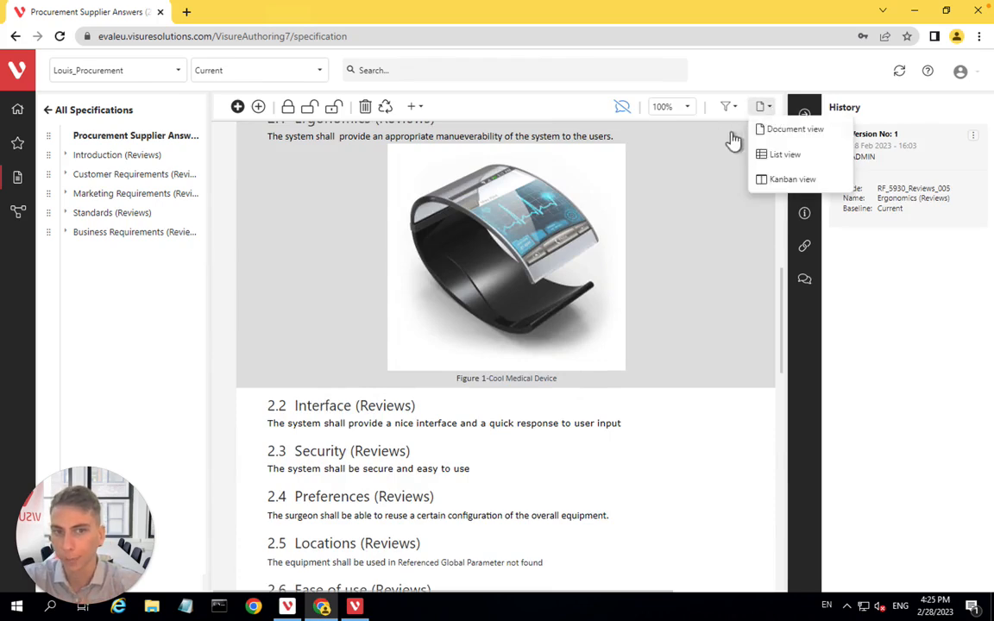
Switch the specification to List view and add the Fulfillment column
{"action": "left_click", "coordinate": [784, 155]}
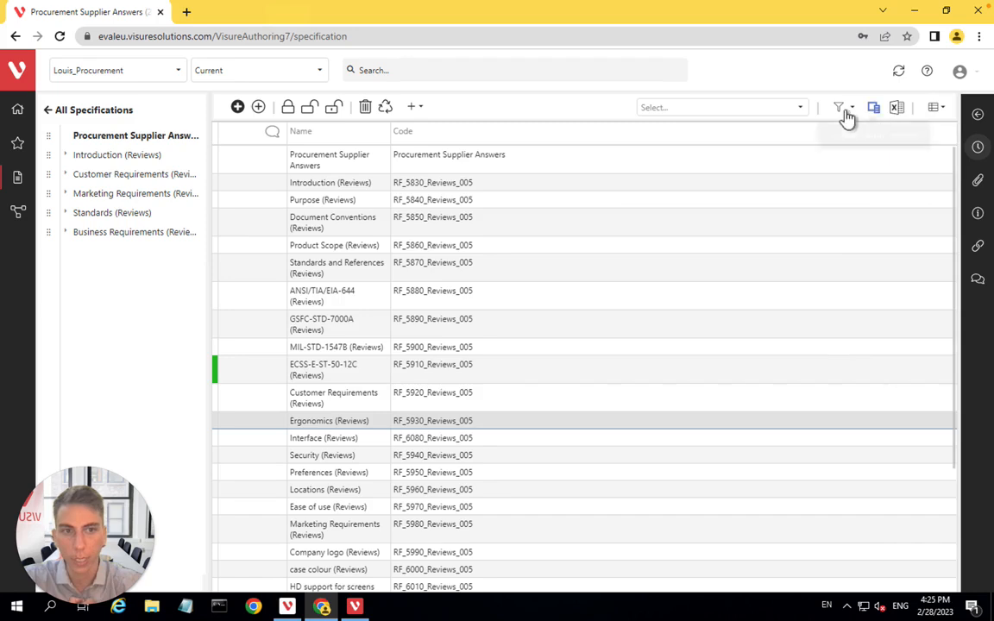
{"action": "left_click", "coordinate": [935, 107]}
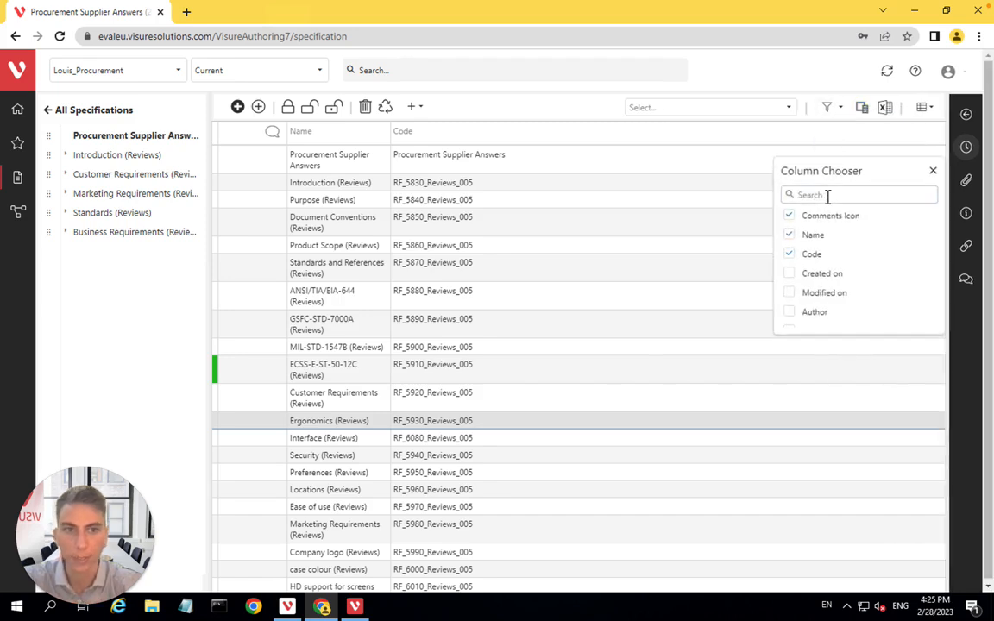
{"action": "type", "text": "ful"}
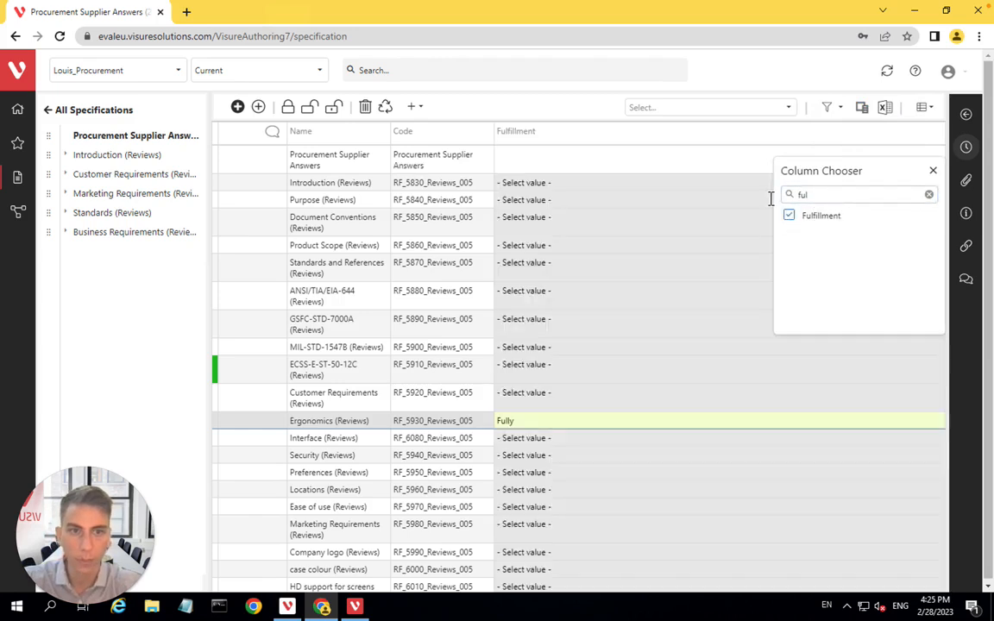
{"action": "left_click", "coordinate": [929, 195]}
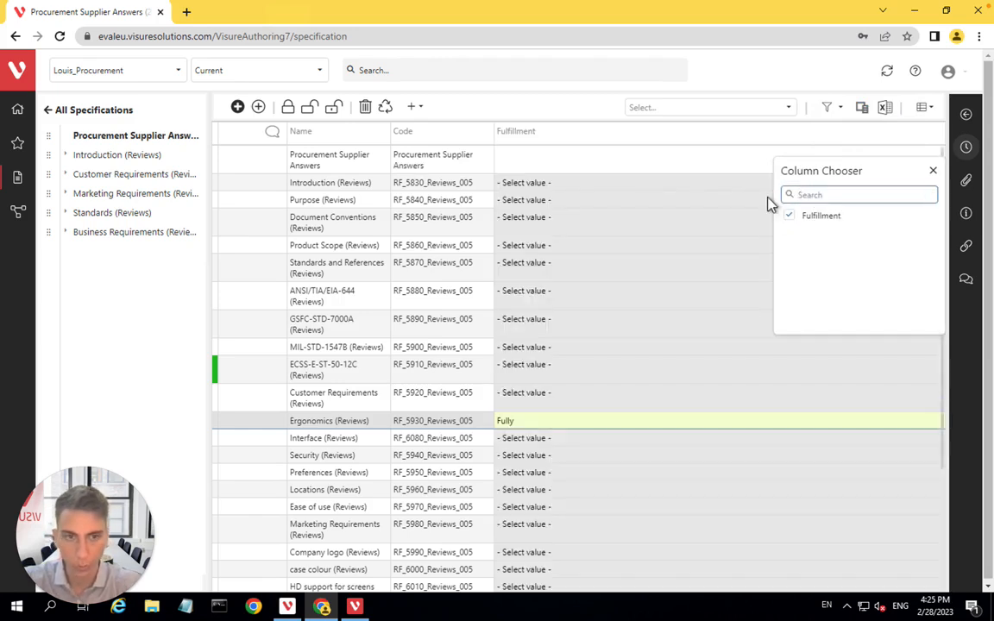
Add the Importance and Description columns to the list
{"action": "type", "text": "iport"}
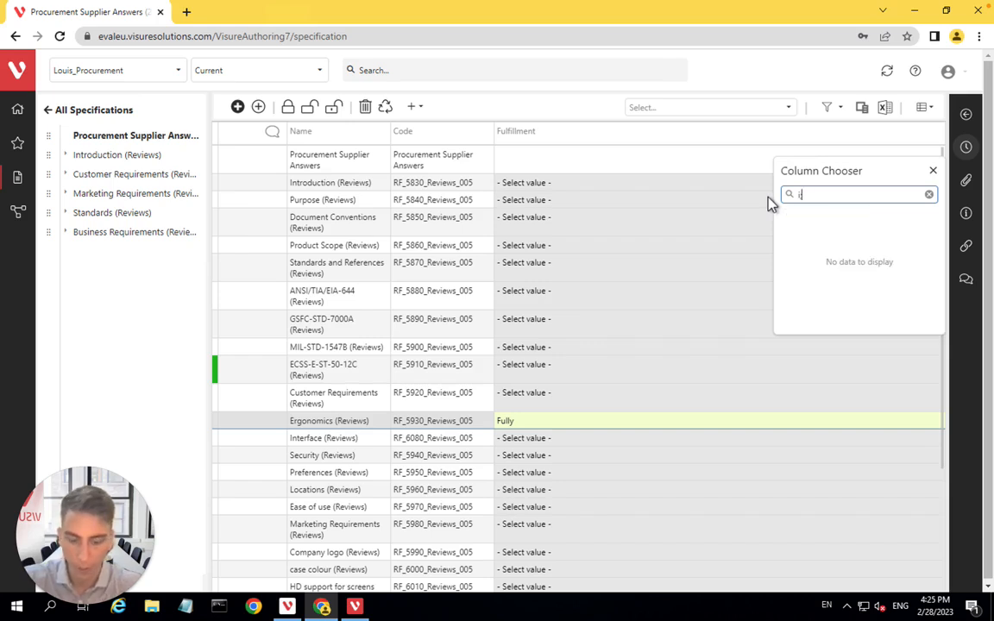
{"action": "type", "text": "impo"}
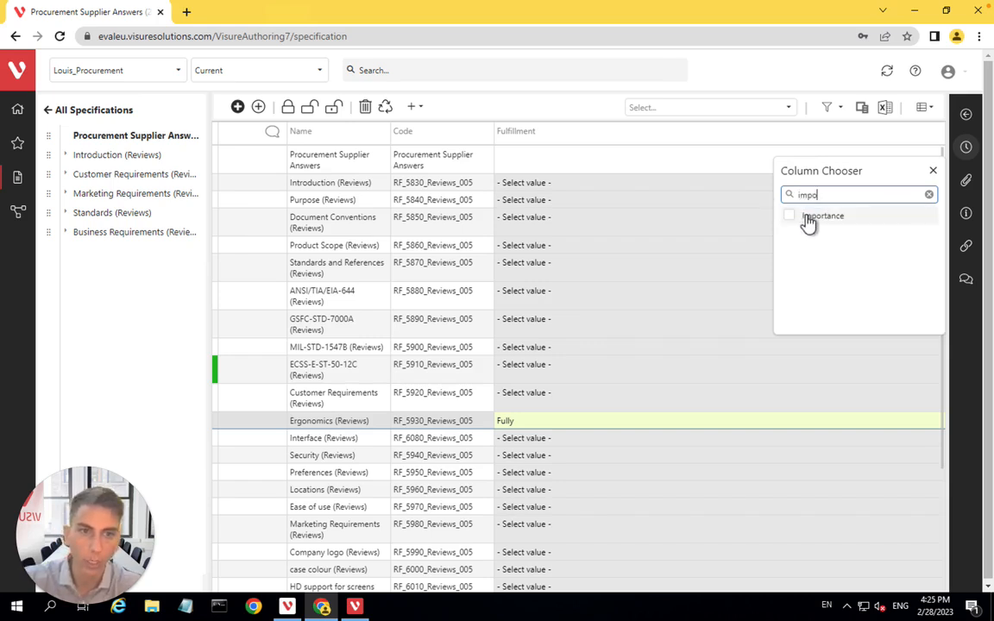
{"action": "left_click", "coordinate": [789, 216]}
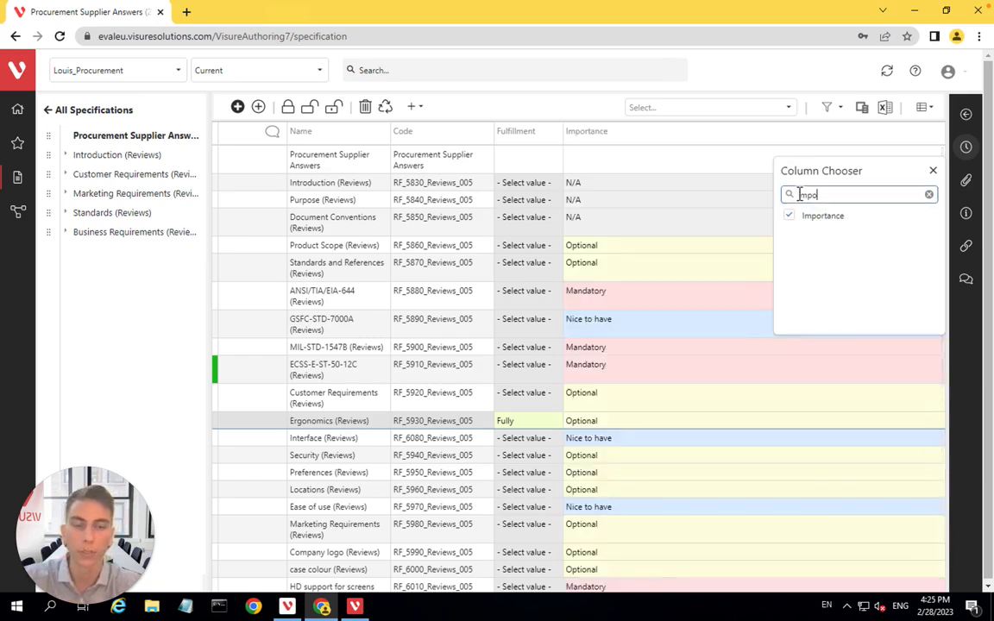
{"action": "left_click", "coordinate": [929, 194]}
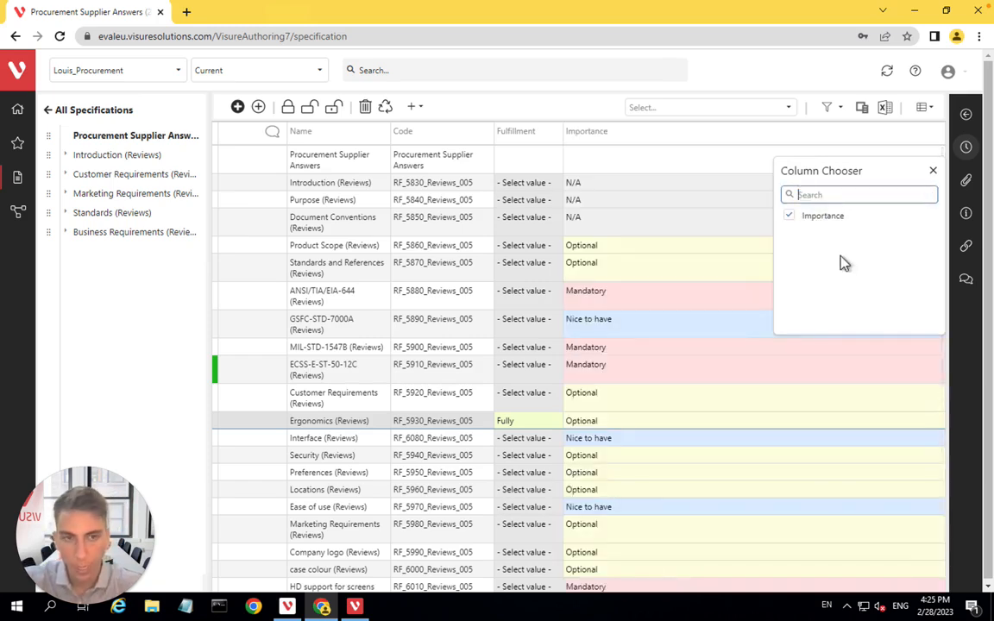
{"action": "type", "text": "desc"}
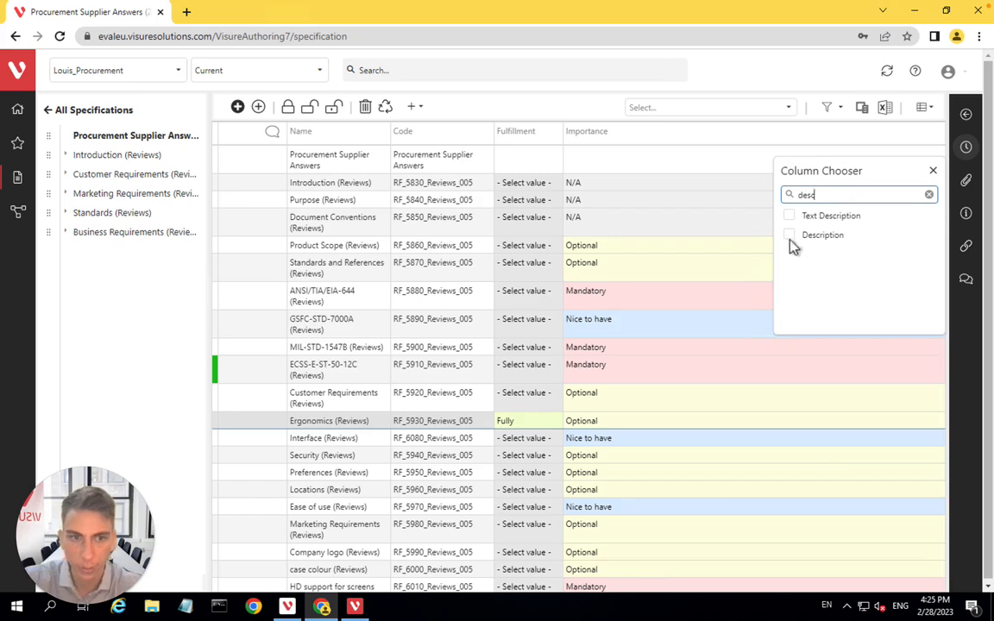
{"action": "left_click", "coordinate": [788, 235]}
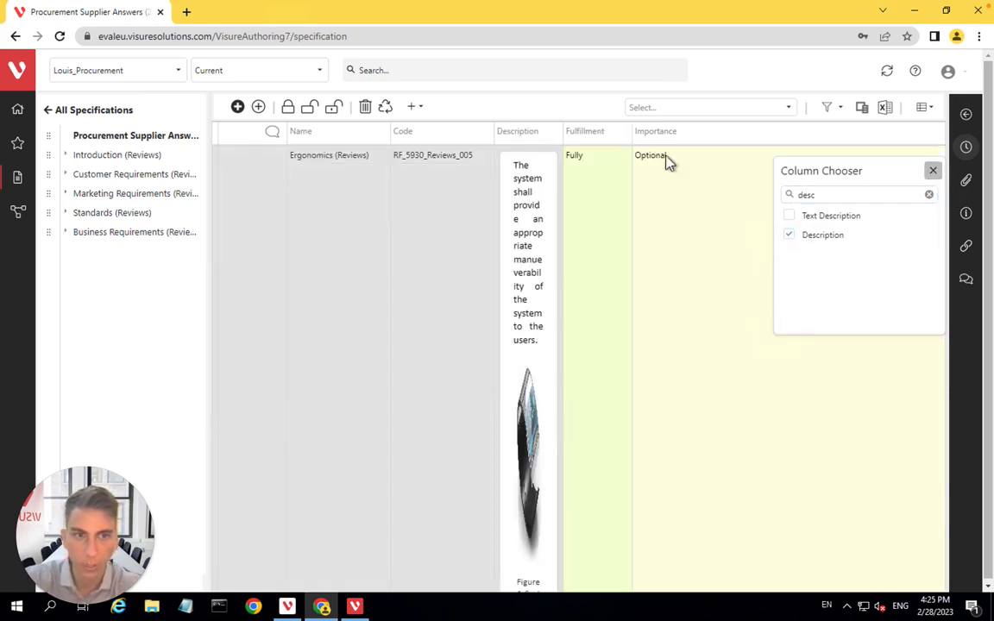
Close the column chooser and review each requirement's description and Importance, Mandatory to Nice to have
{"action": "left_click", "coordinate": [932, 170]}
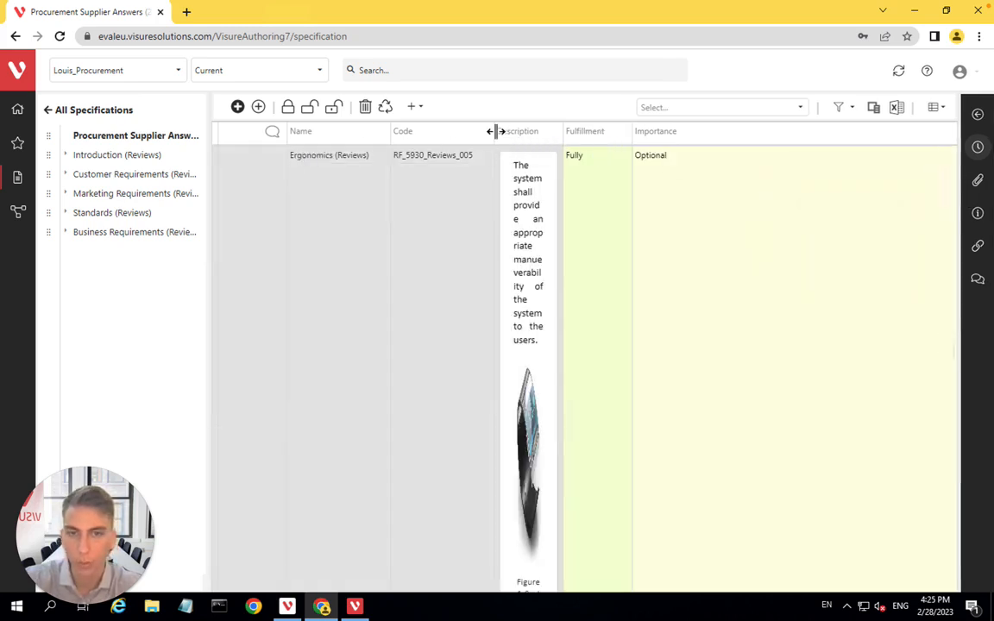
{"action": "scroll", "scroll_direction": "up", "scroll_amount": 3}
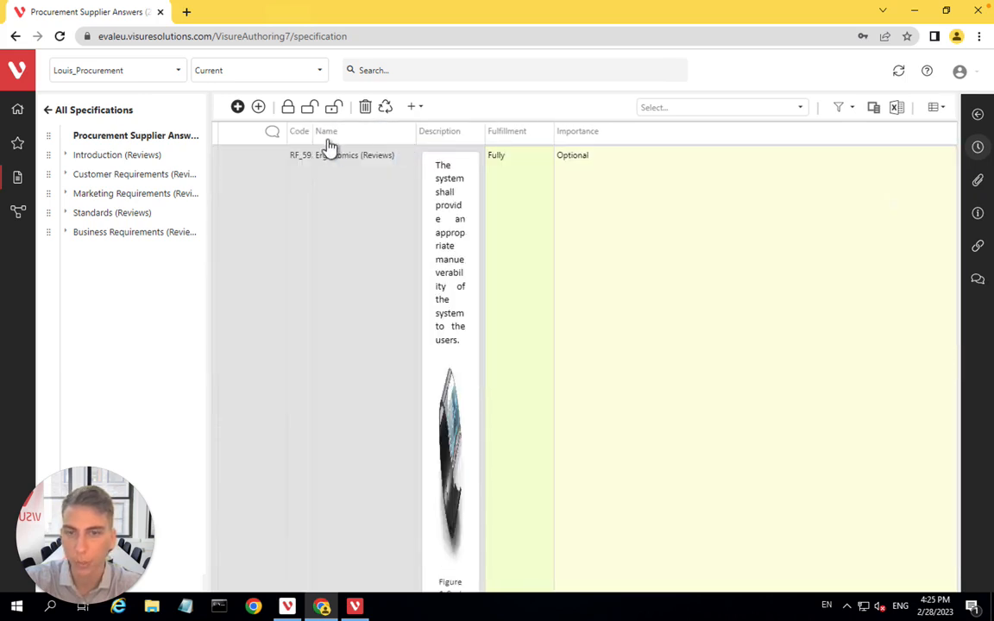
{"action": "scroll", "scroll_direction": "down", "scroll_amount": 3}
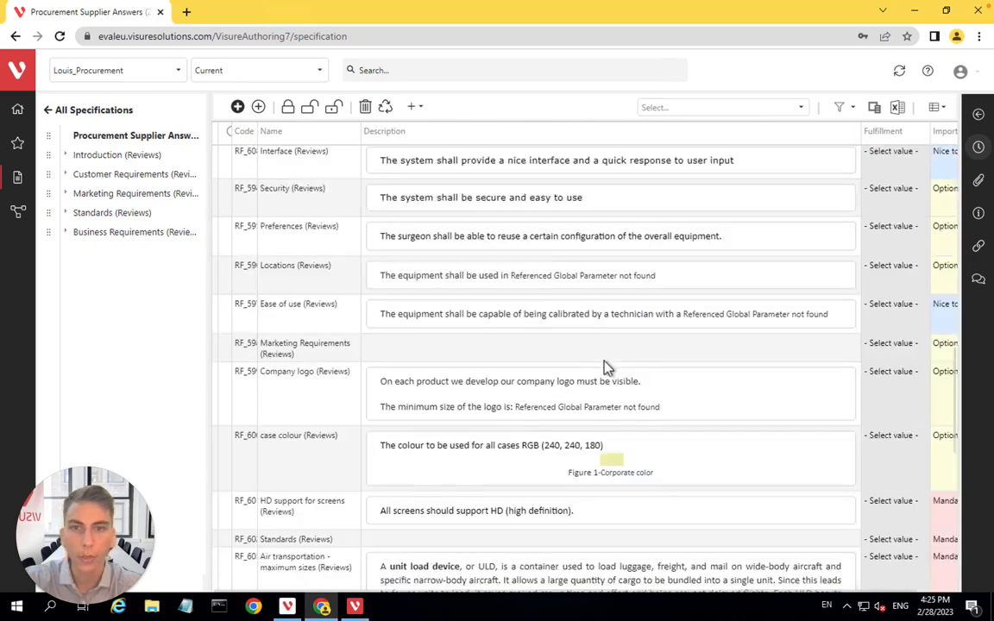
{"action": "scroll", "scroll_direction": "up", "scroll_amount": 3}
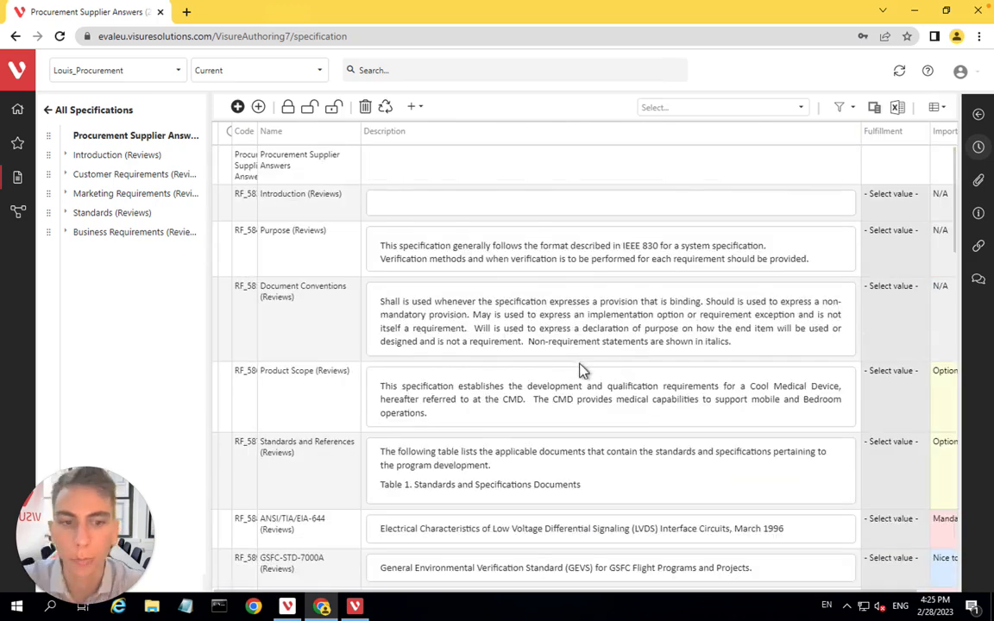
{"action": "scroll", "scroll_direction": "down", "scroll_amount": 3}
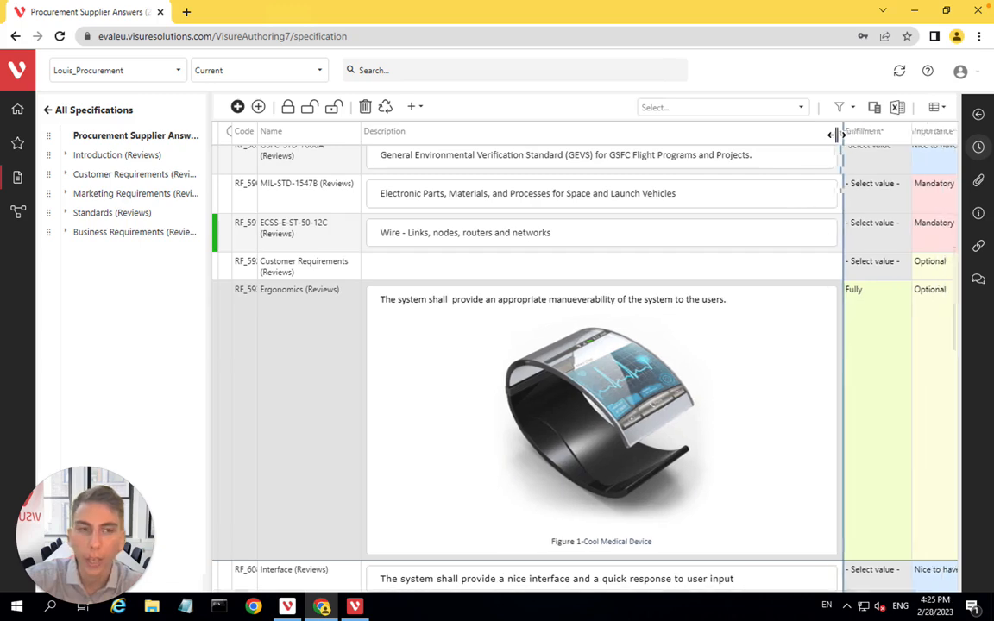
{"action": "scroll", "scroll_direction": "up", "scroll_amount": 3}
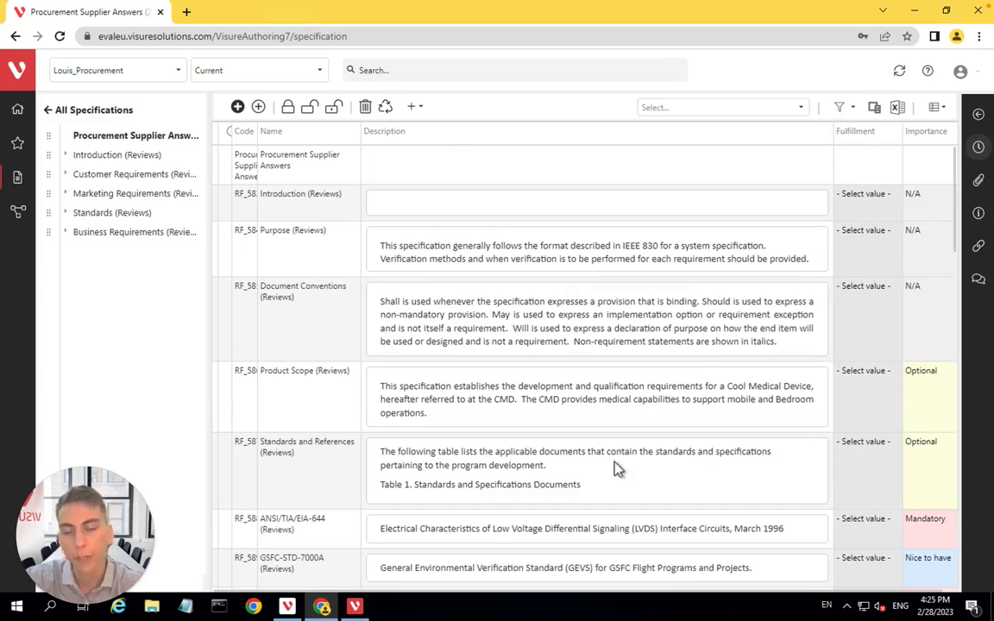
{"action": "scroll", "scroll_direction": "down", "scroll_amount": 3}
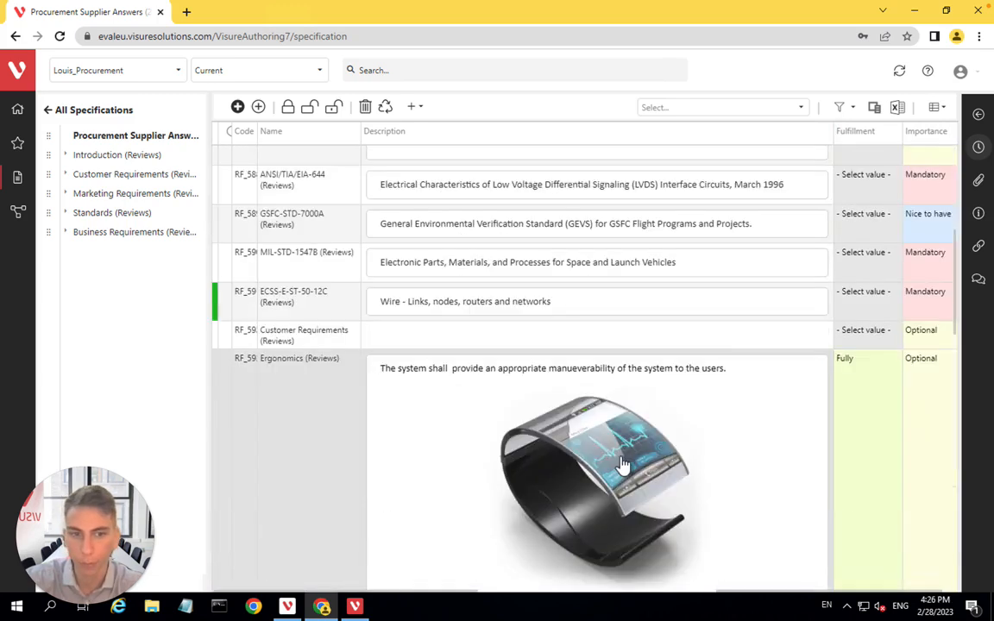
{"action": "scroll", "scroll_direction": "down", "scroll_amount": 3}
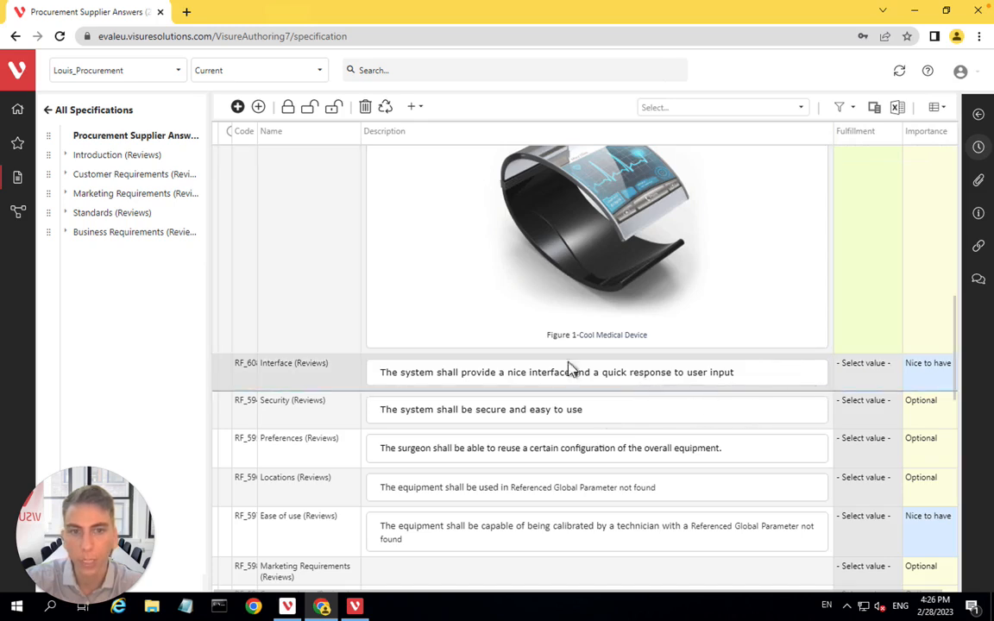
{"action": "mouse_move", "coordinate": [834, 420]}
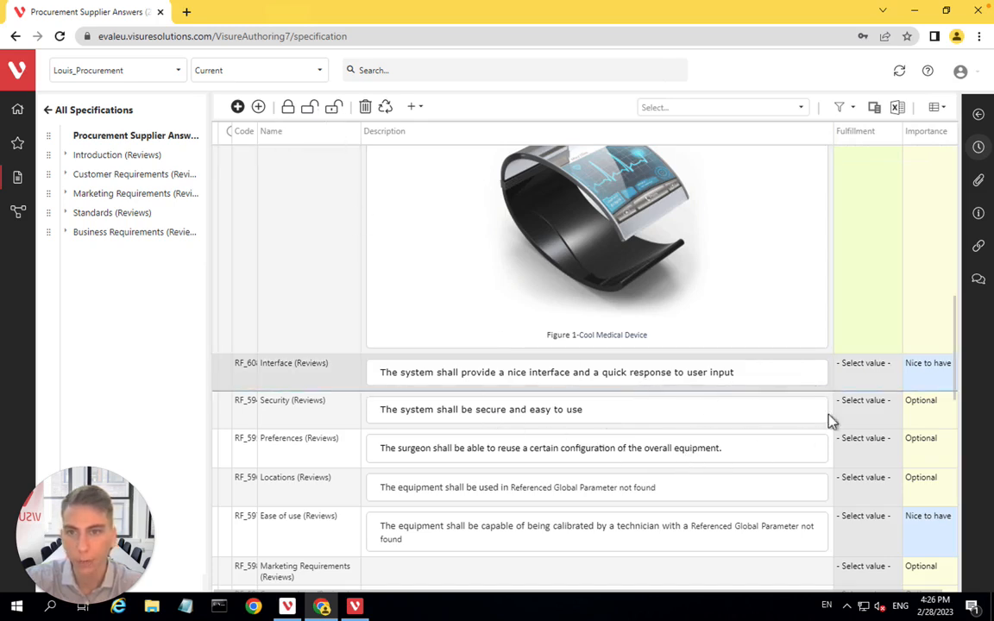
Set Interface fulfillment to No, Security to Partially, and show Security's comments
{"action": "left_click", "coordinate": [862, 372]}
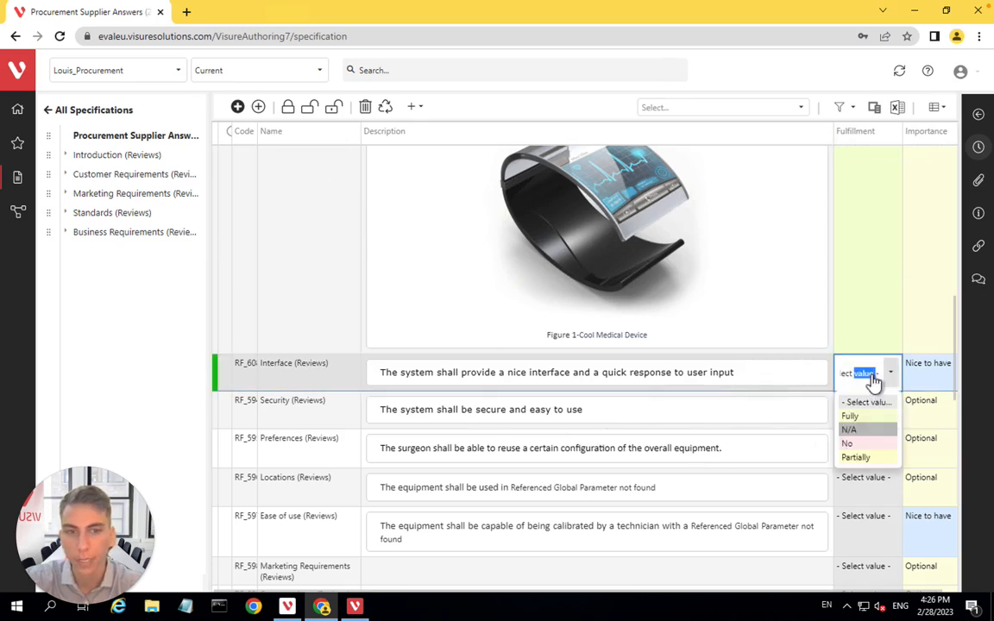
{"action": "left_click", "coordinate": [846, 442]}
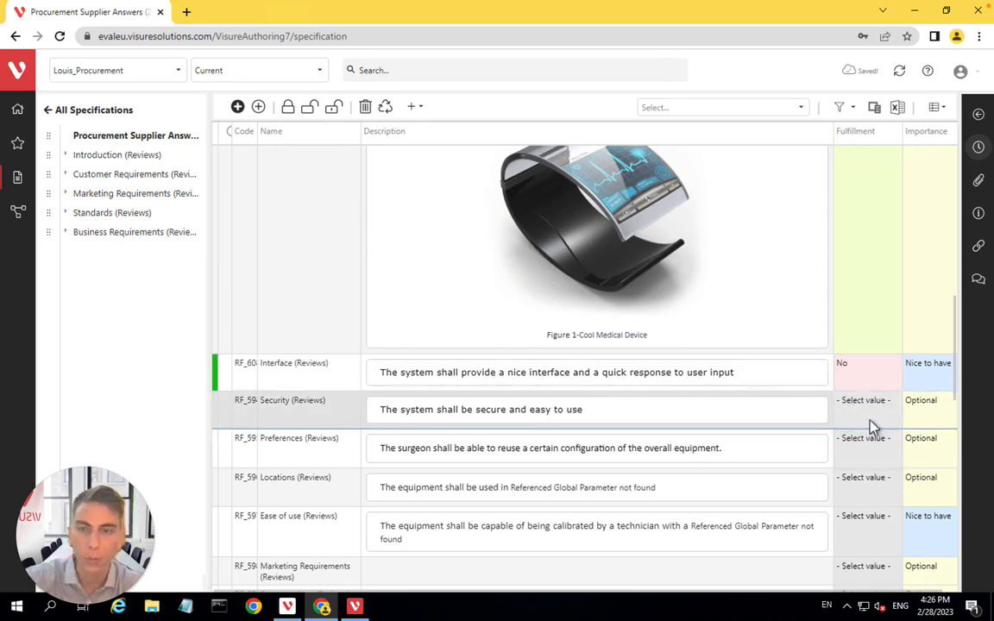
{"action": "left_click", "coordinate": [866, 408]}
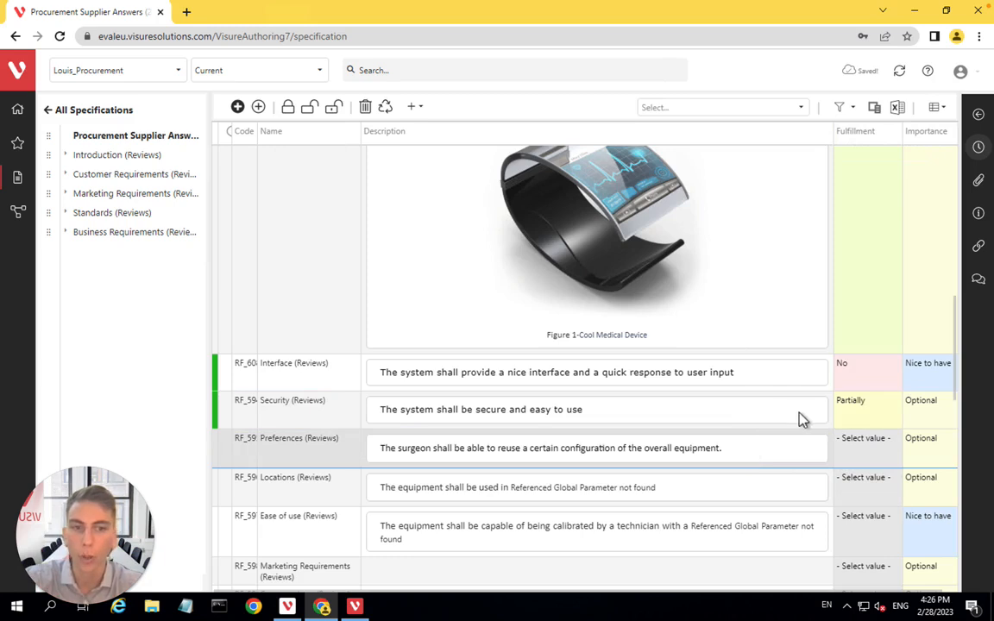
{"action": "mouse_move", "coordinate": [791, 423]}
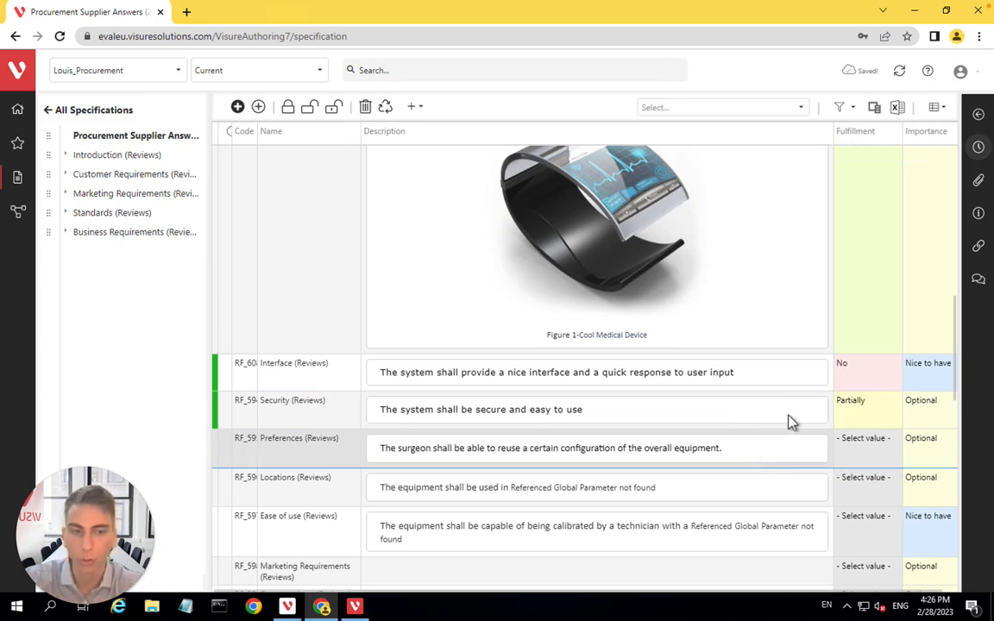
{"action": "left_click", "coordinate": [480, 409]}
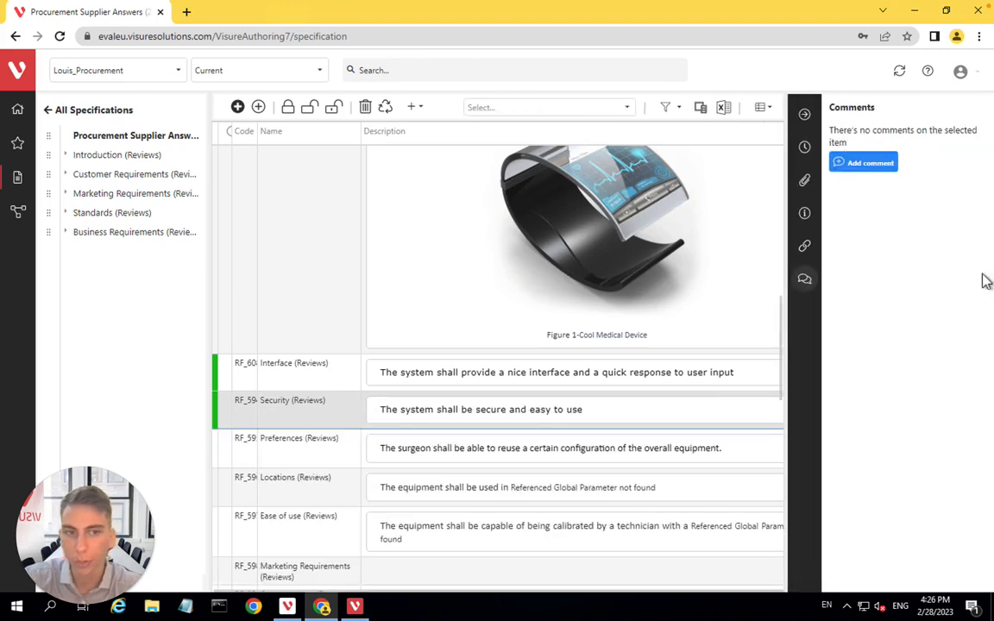
Write and post the comment 'it depends what easy to use means' on Security (Reviews)
{"action": "left_click", "coordinate": [863, 162]}
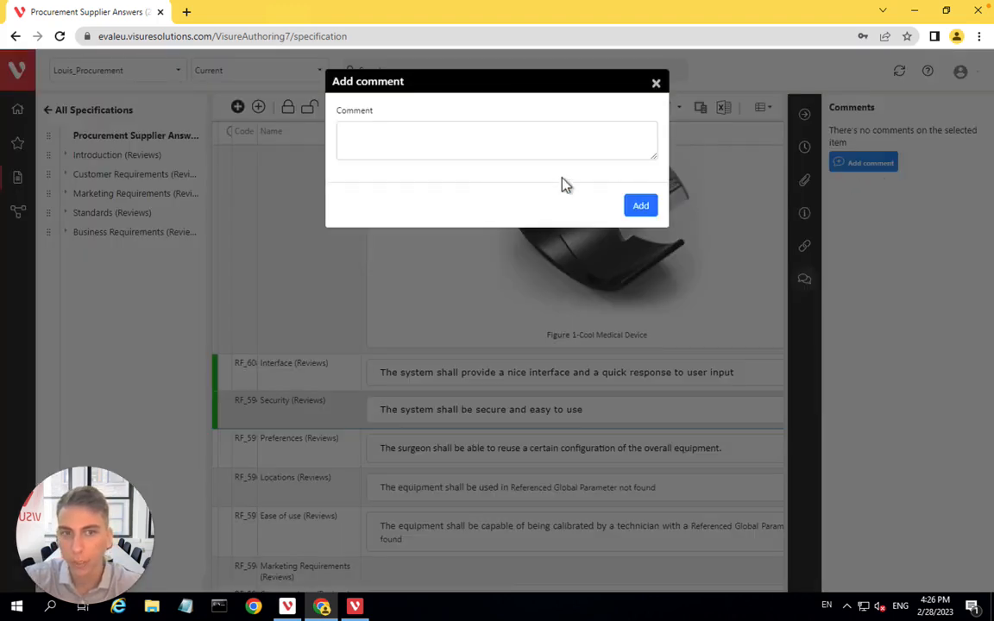
{"action": "left_click", "coordinate": [496, 140]}
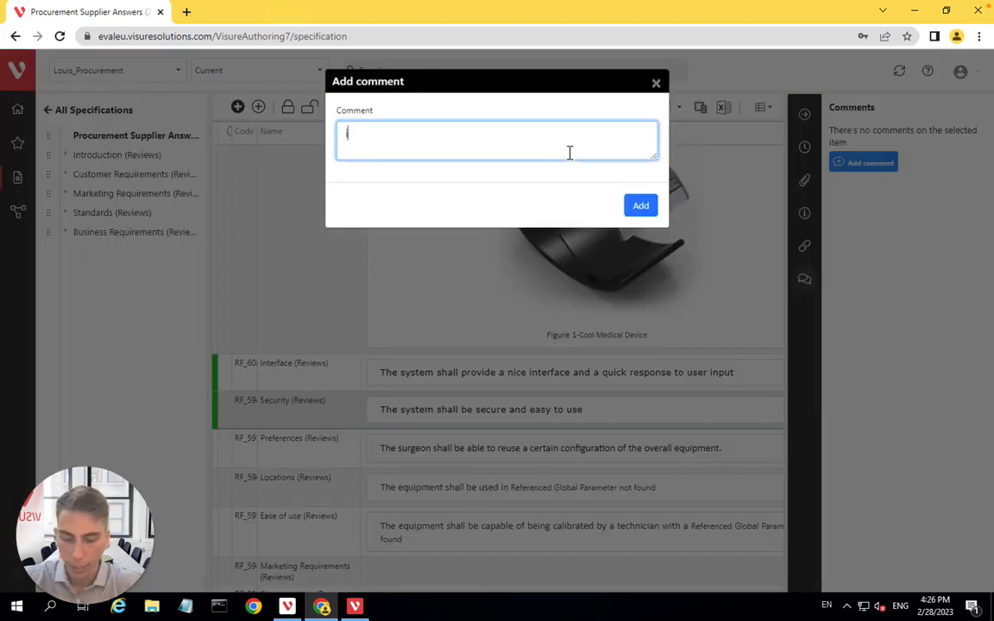
{"action": "type", "text": "it depends zh"}
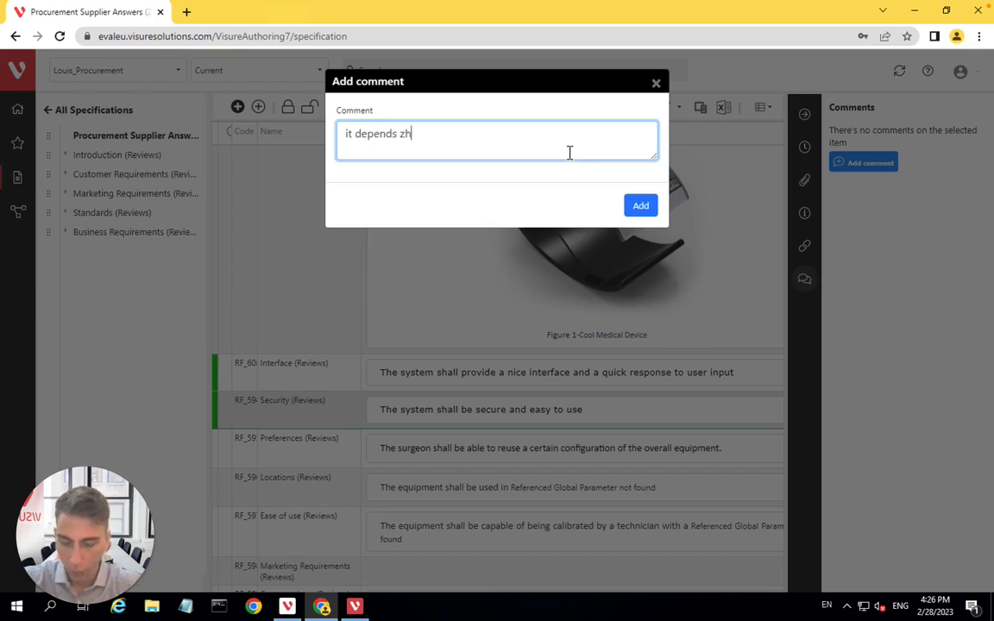
{"action": "type", "text": "what"}
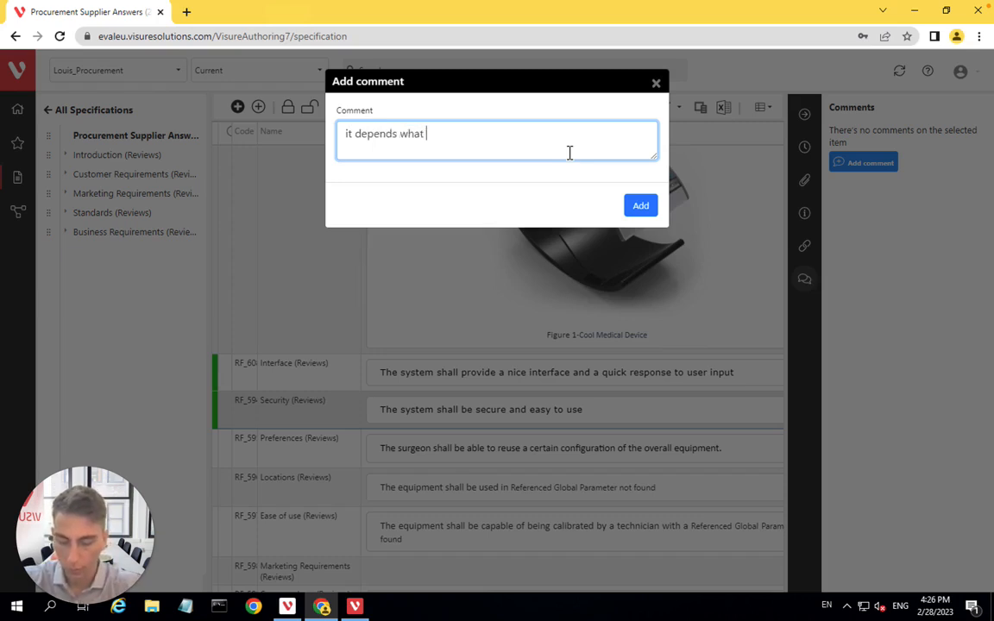
{"action": "type", "text": "easy t"}
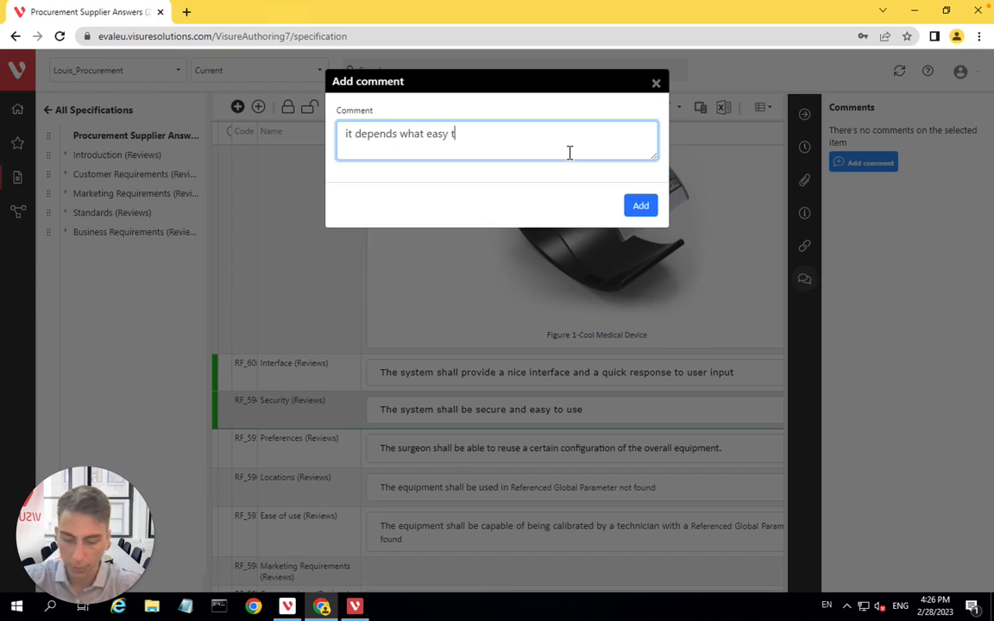
{"action": "type", "text": "o use"}
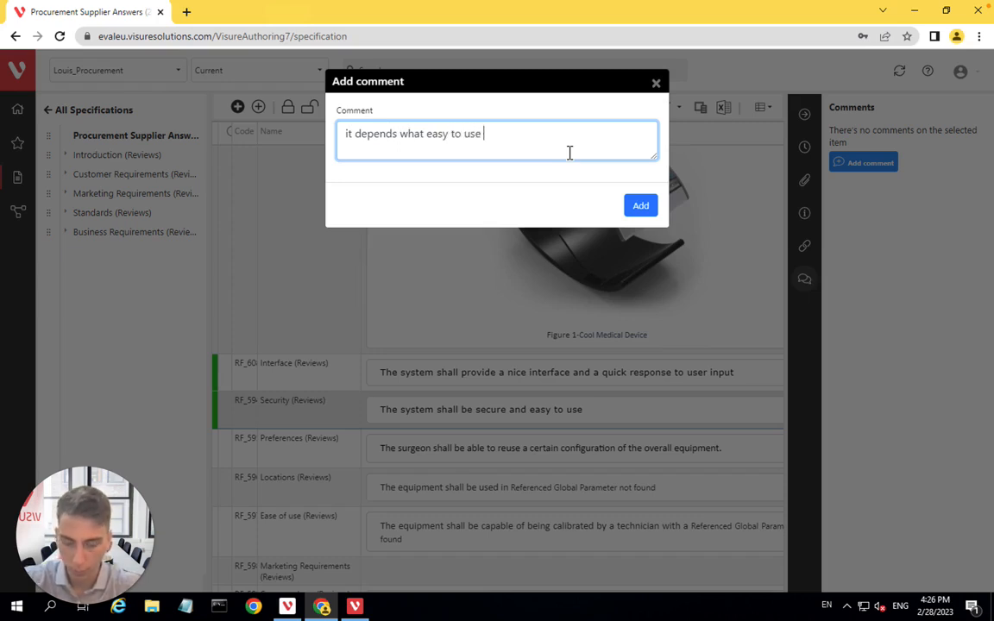
{"action": "type", "text": "means"}
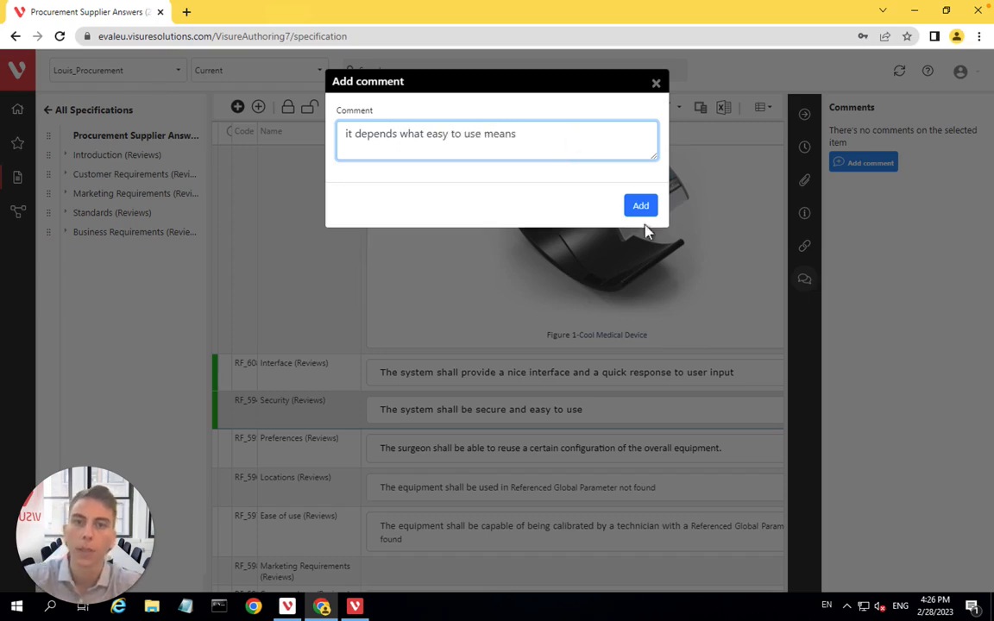
{"action": "left_click", "coordinate": [640, 205]}
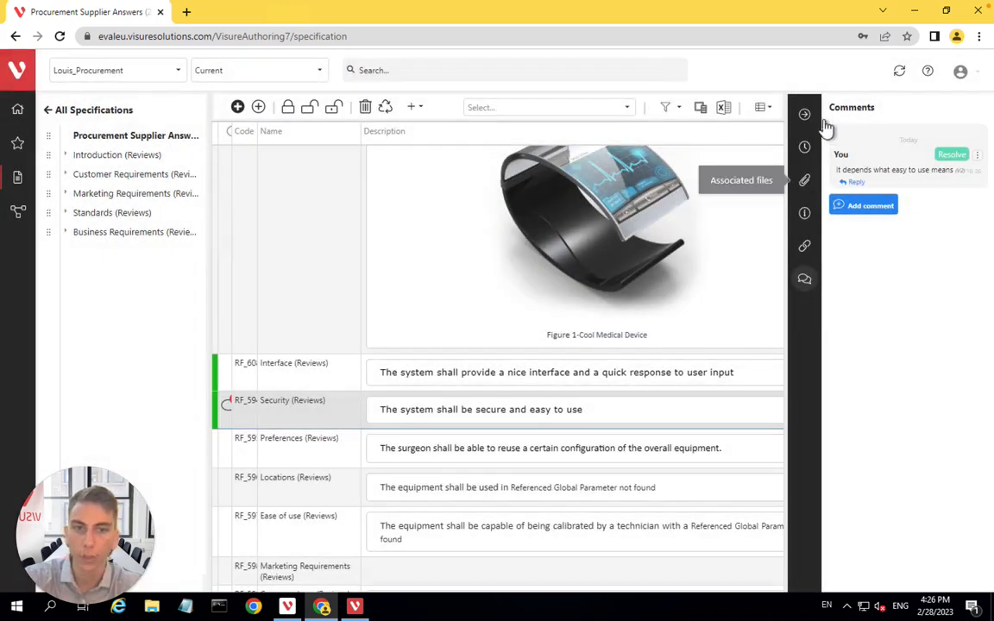
Hide the comments pane and scroll the list to check Fulfillment and Importance values
{"action": "left_click", "coordinate": [804, 113]}
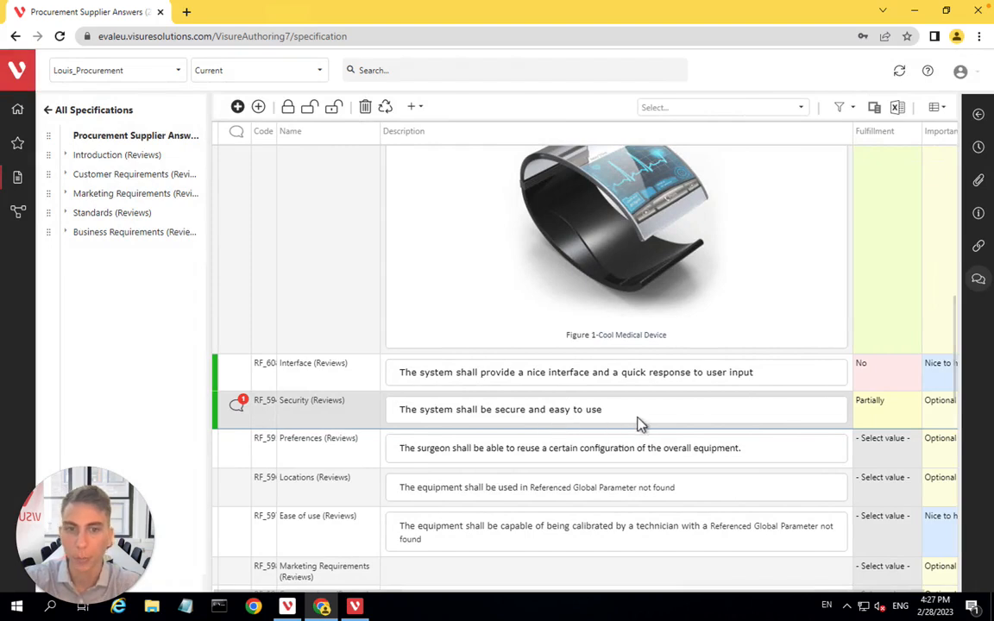
{"action": "mouse_move", "coordinate": [544, 431]}
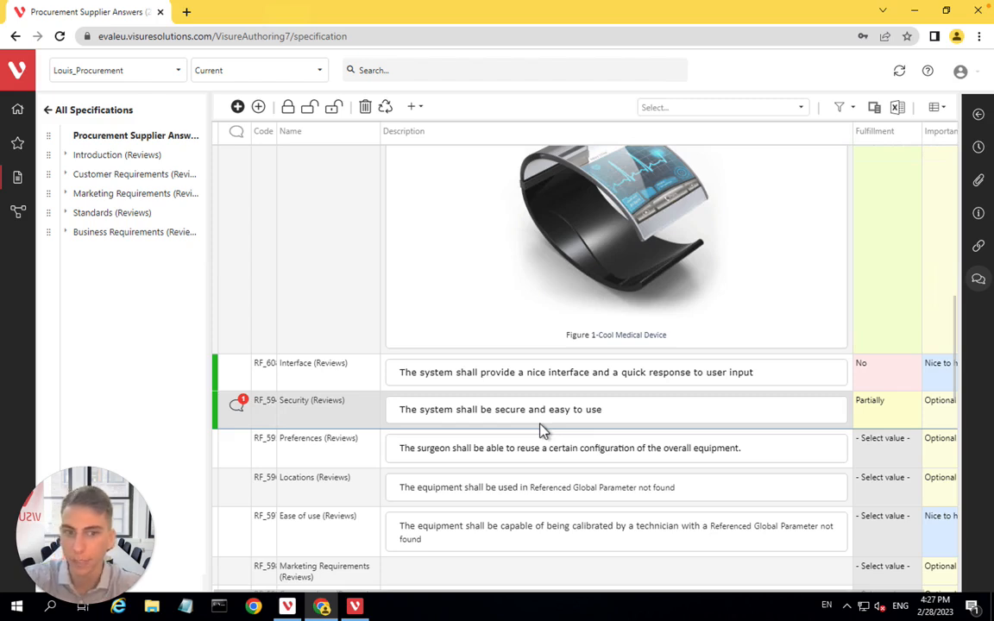
{"action": "mouse_move", "coordinate": [553, 412]}
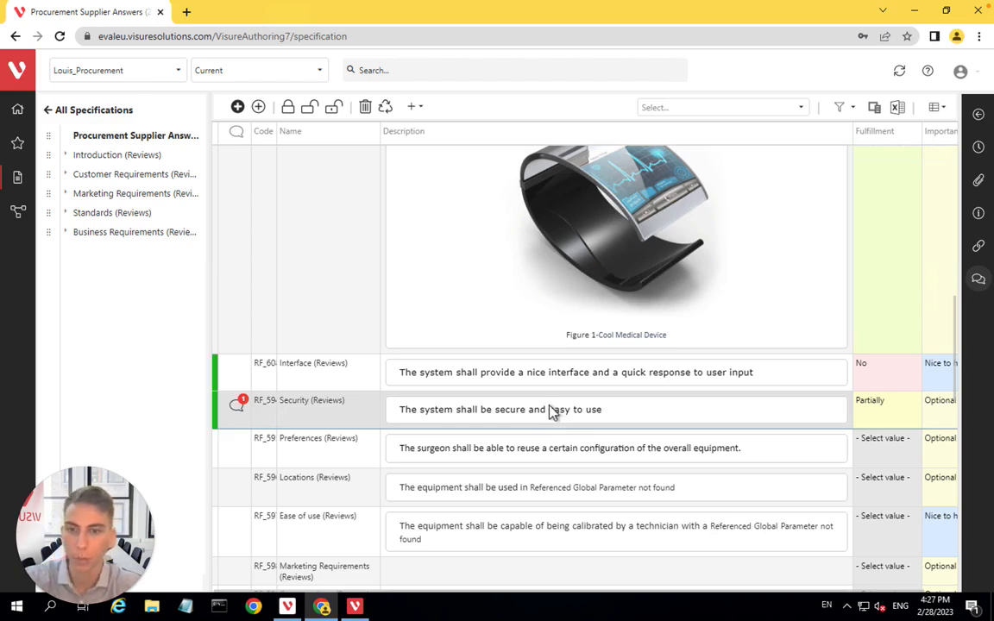
{"action": "scroll", "scroll_direction": "down", "scroll_amount": 3}
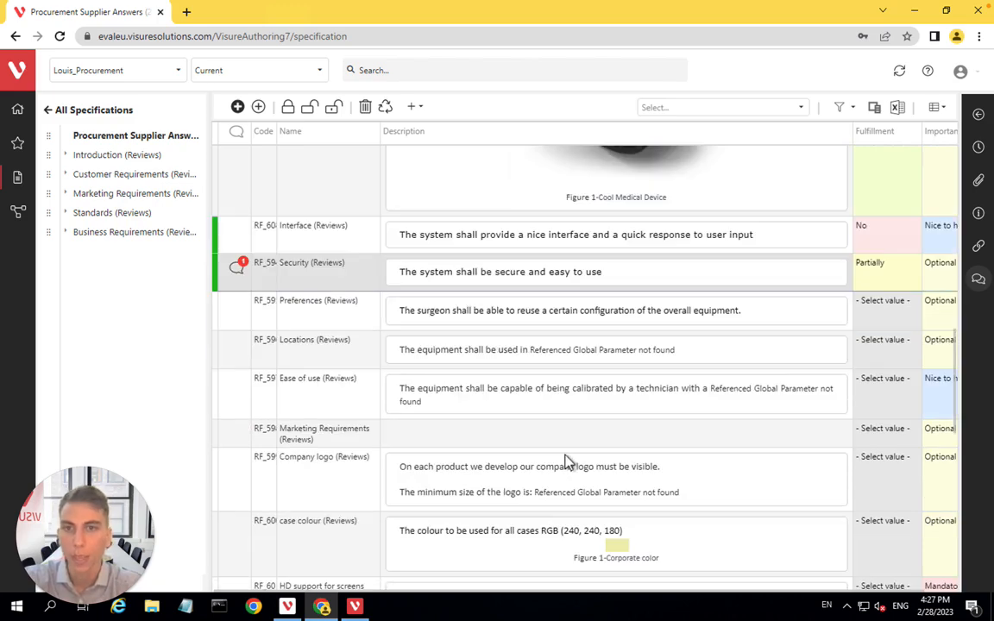
{"action": "scroll", "scroll_direction": "up", "scroll_amount": 3}
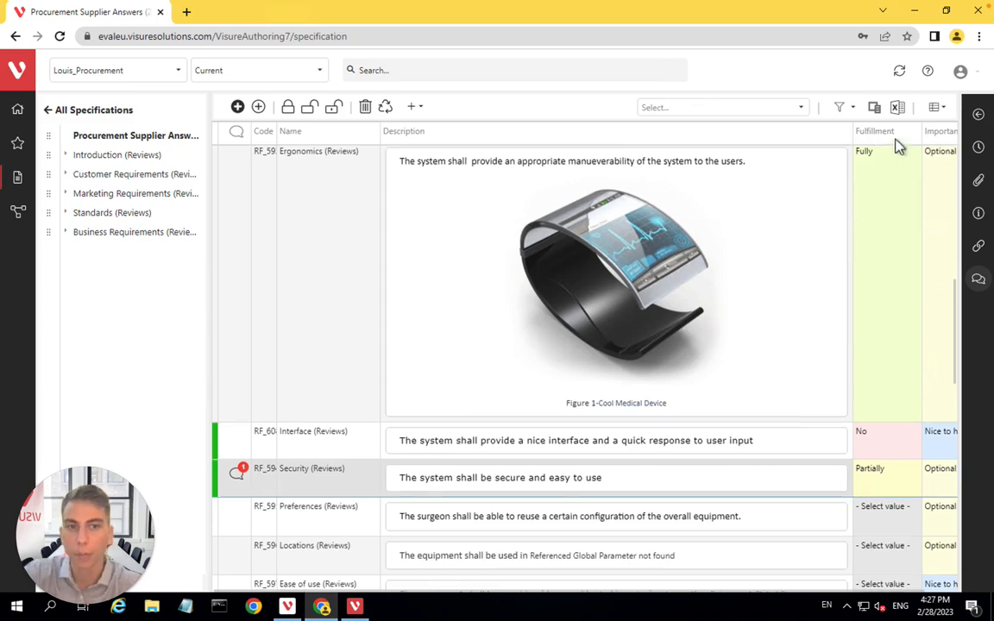
{"action": "mouse_move", "coordinate": [875, 227]}
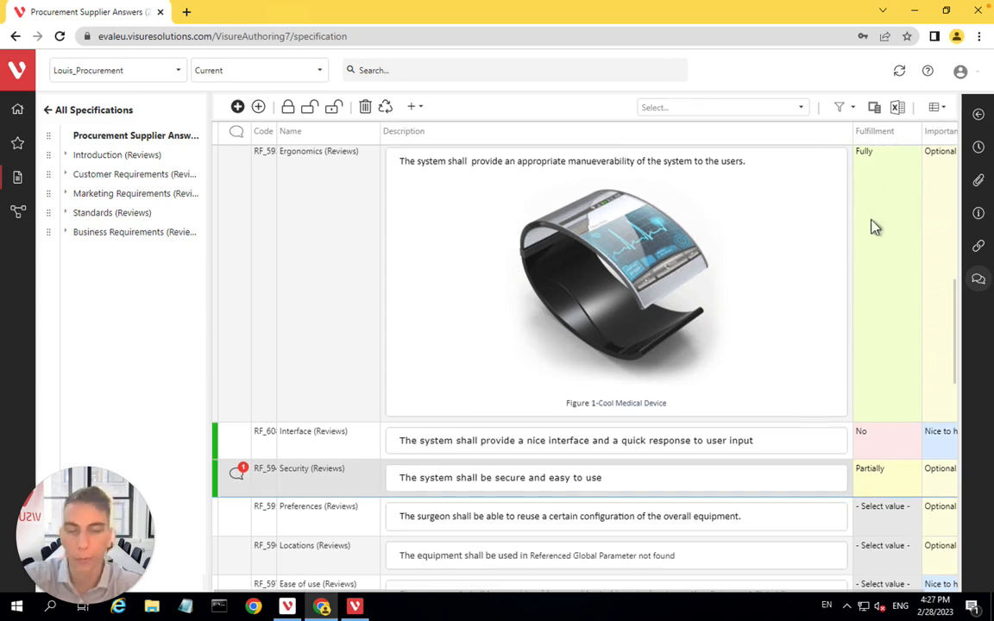
{"action": "scroll", "scroll_direction": "down", "scroll_amount": 3}
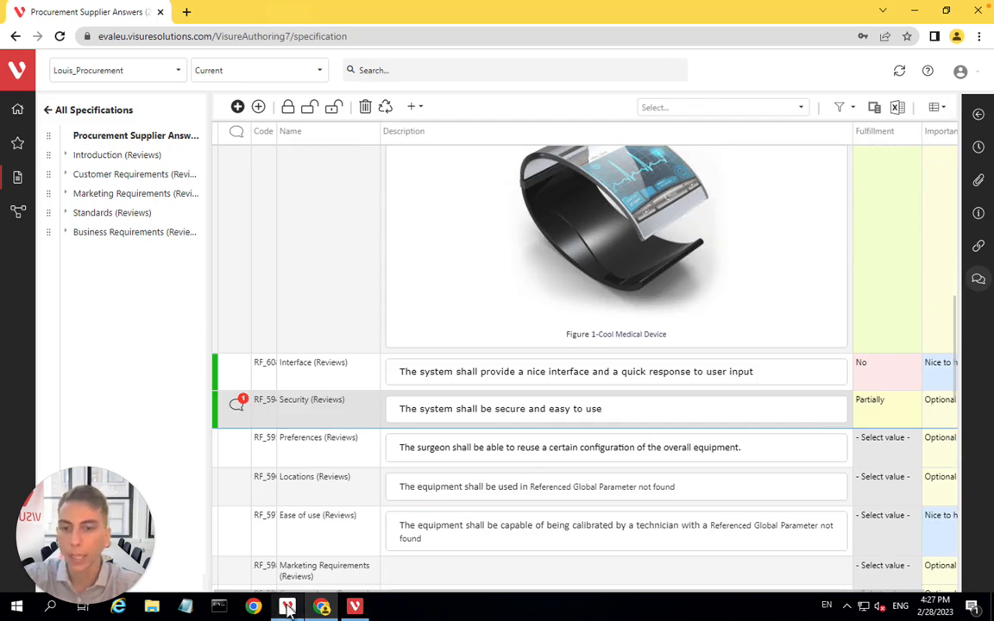
Refresh data in the desktop app to load the web answers, then return to the specifications overview
{"action": "left_click", "coordinate": [287, 606]}
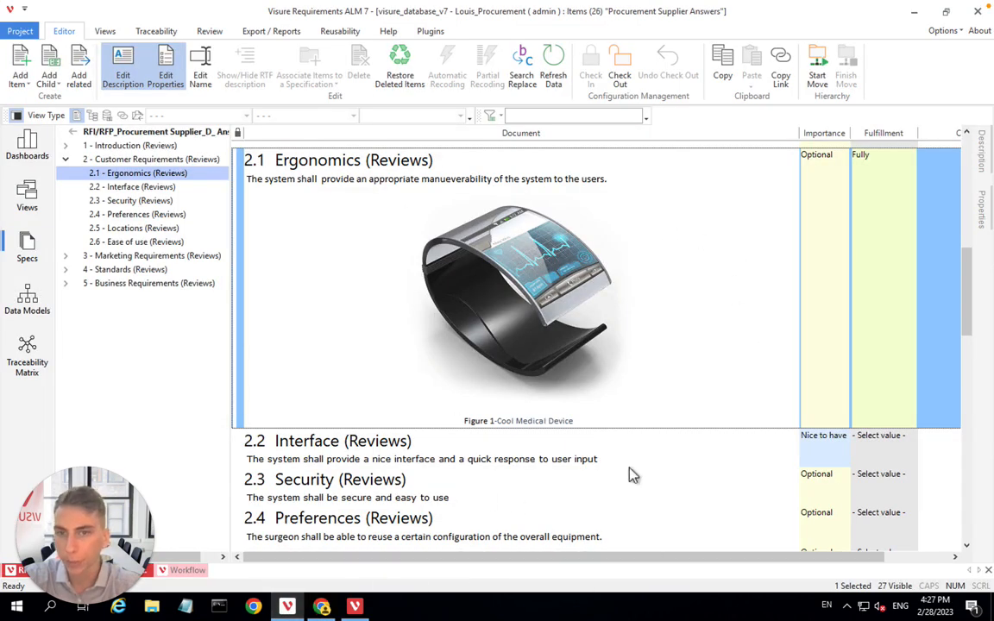
{"action": "left_click", "coordinate": [553, 65]}
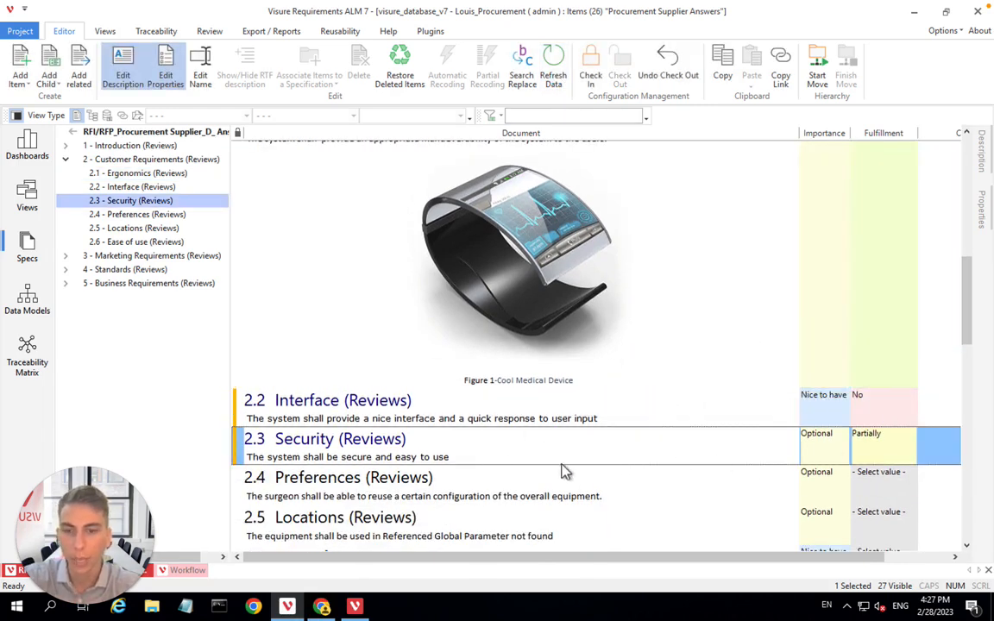
{"action": "mouse_move", "coordinate": [560, 466]}
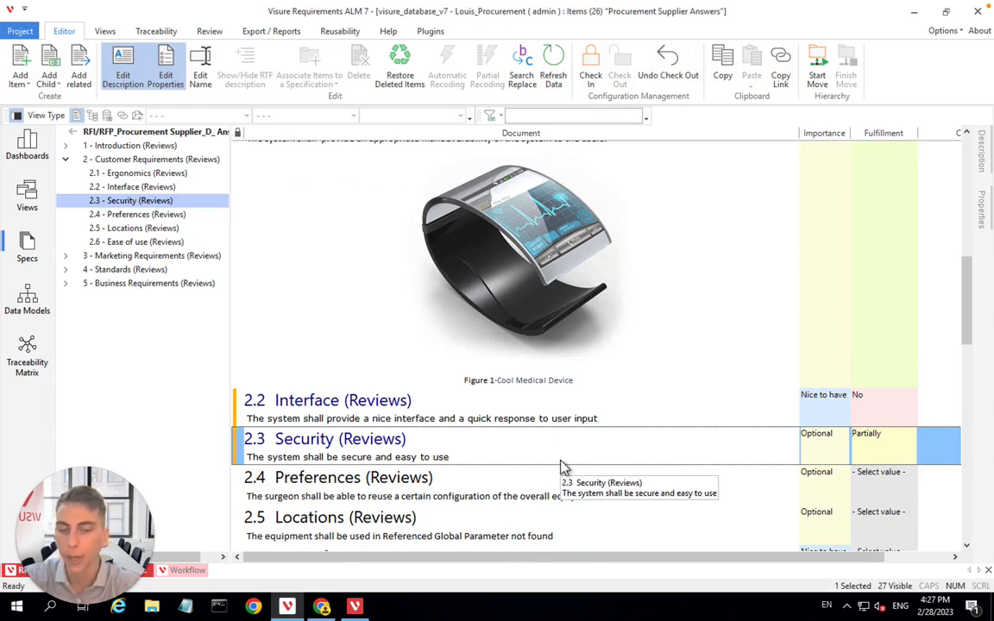
{"action": "mouse_move", "coordinate": [355, 457]}
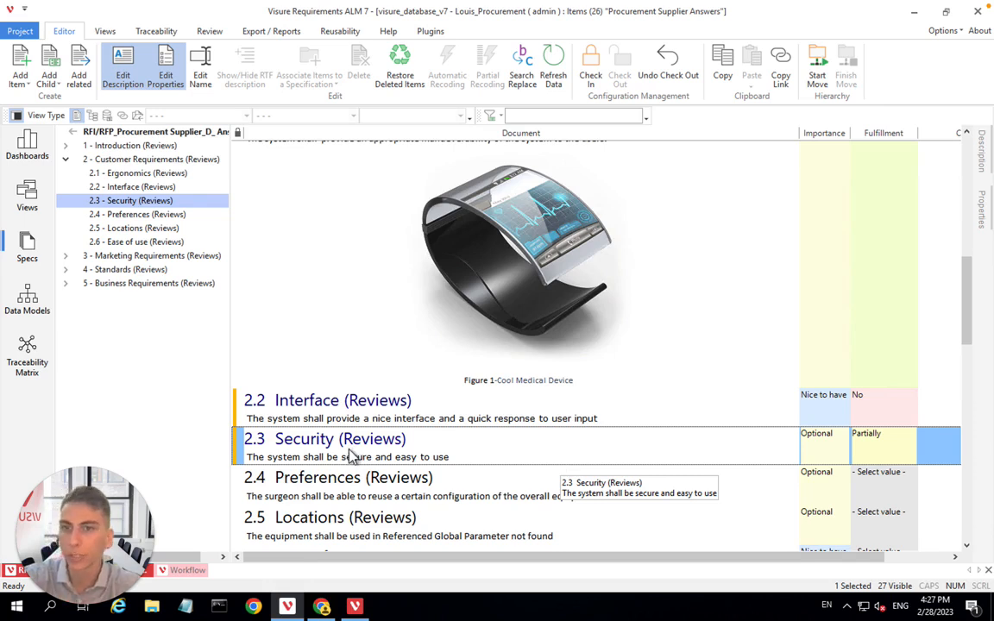
{"action": "mouse_move", "coordinate": [33, 203]}
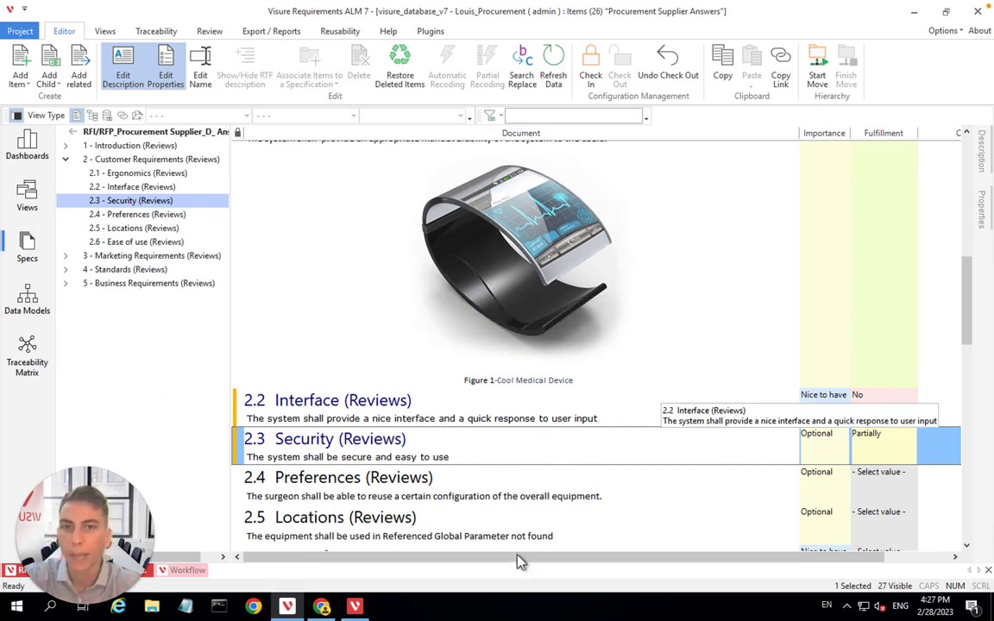
{"action": "mouse_move", "coordinate": [496, 458]}
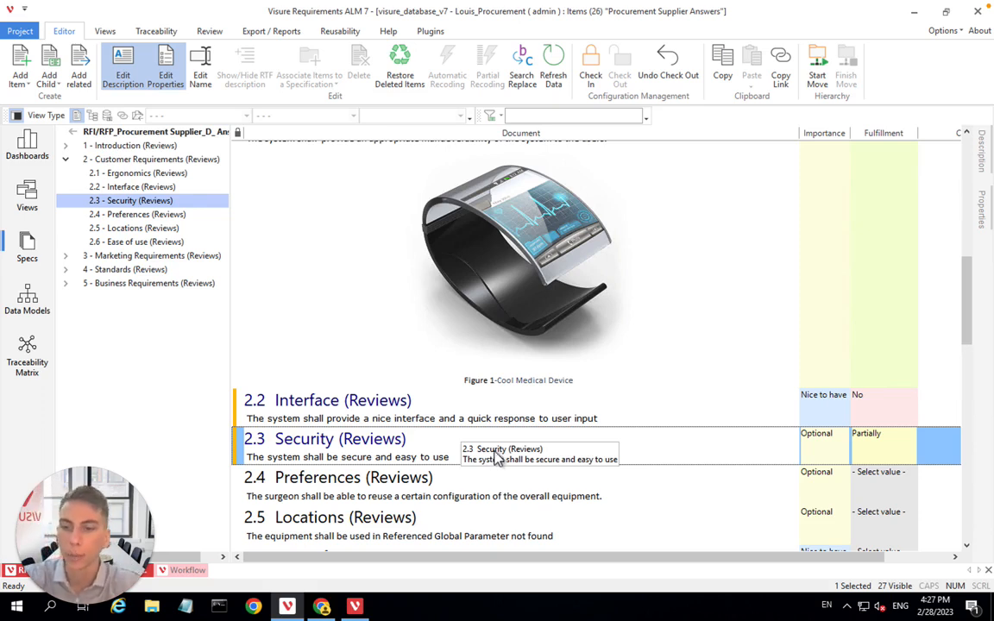
{"action": "mouse_move", "coordinate": [507, 477]}
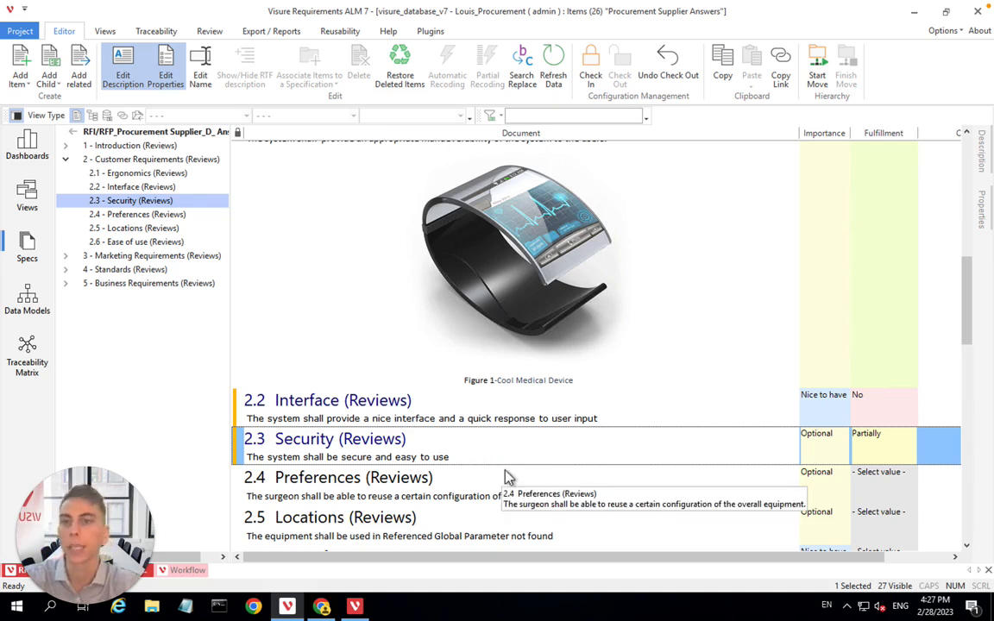
{"action": "mouse_move", "coordinate": [508, 472]}
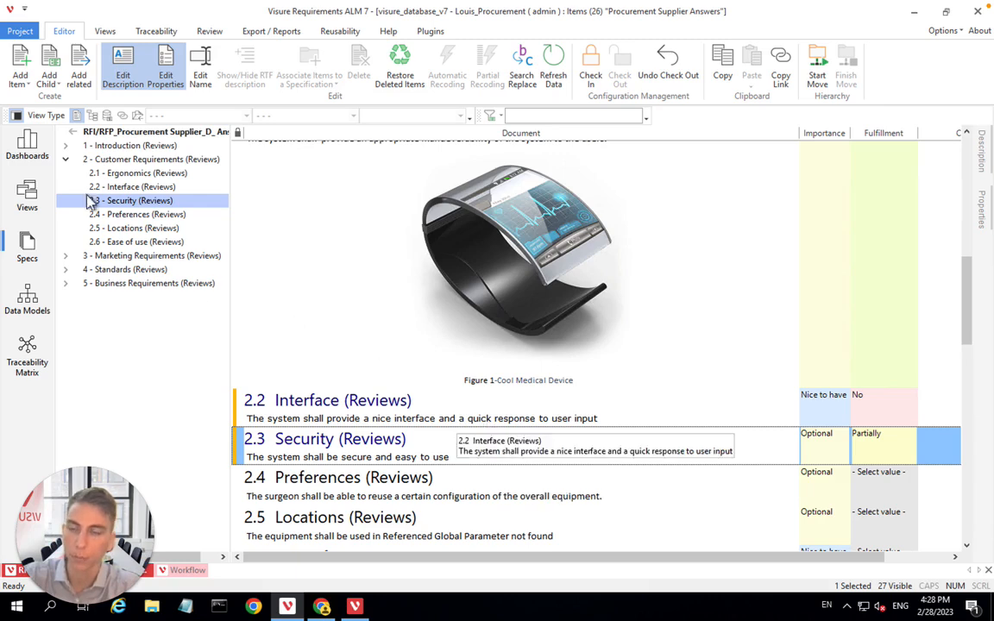
{"action": "left_click", "coordinate": [27, 247]}
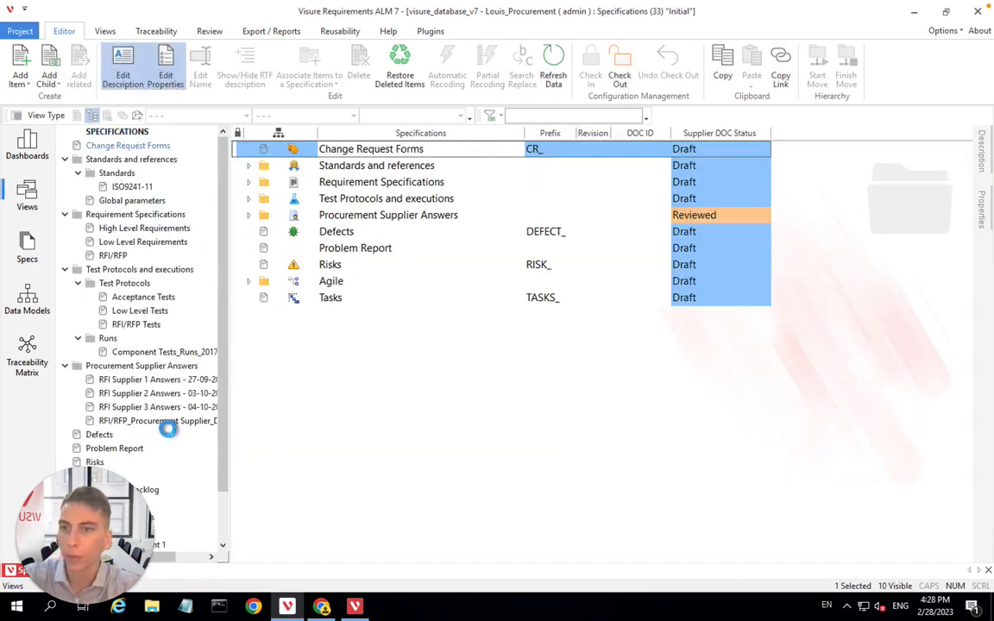
Open the Procurement Requirement/Answers view of requirements with their supplier reviews
{"action": "left_click", "coordinate": [27, 188]}
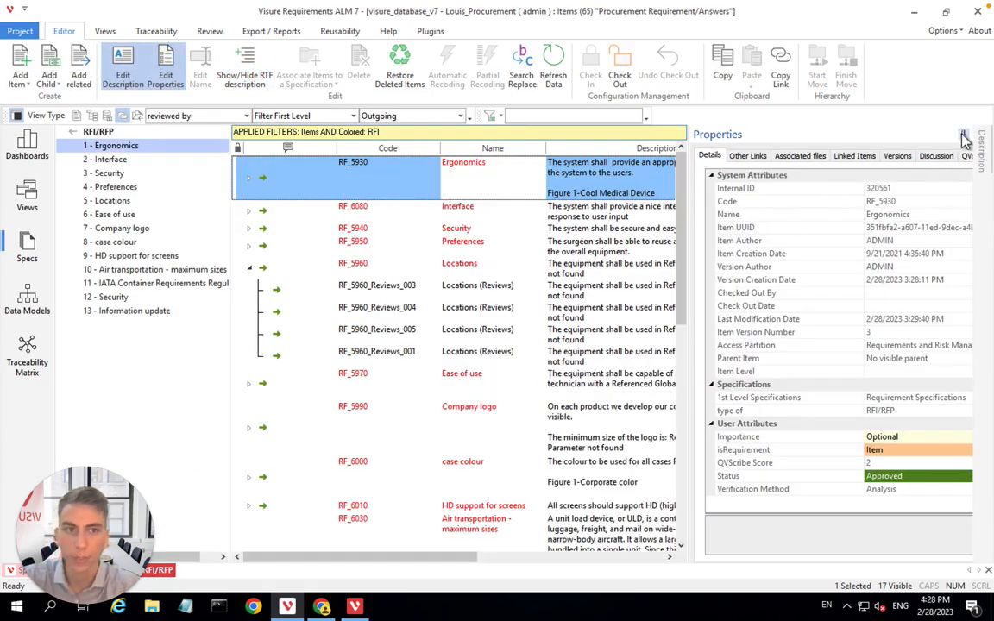
Hide Properties, collapse Locations, and expand Ease of use to show its four supplier reviews
{"action": "left_click", "coordinate": [963, 133]}
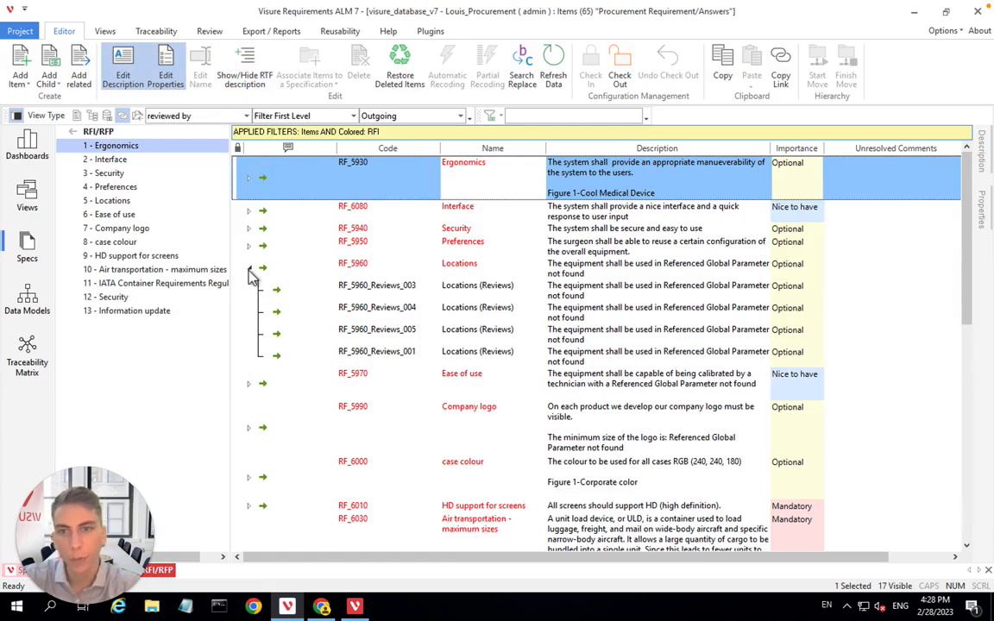
{"action": "left_click", "coordinate": [249, 263]}
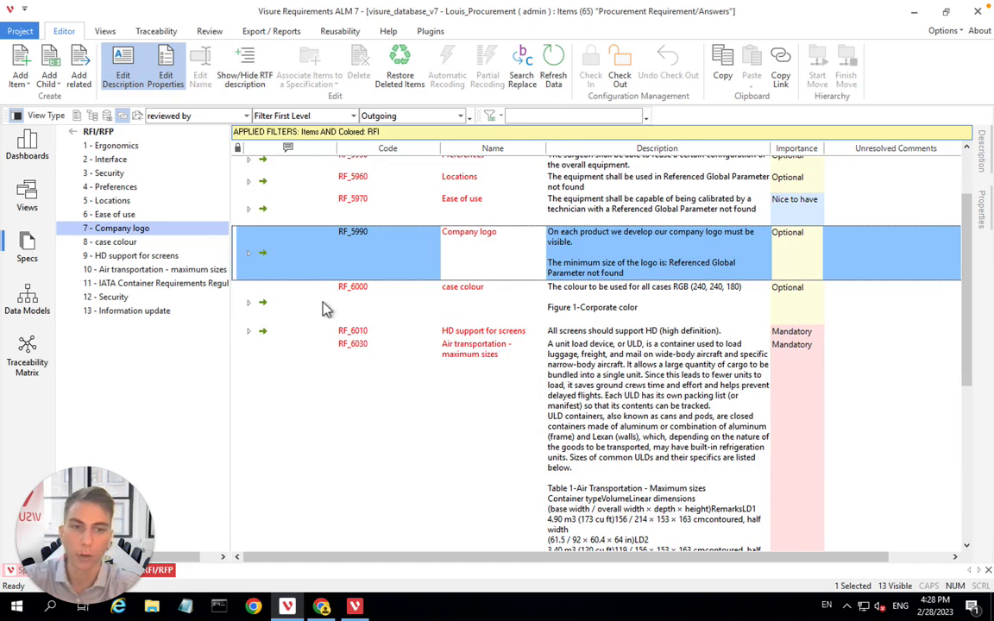
{"action": "mouse_move", "coordinate": [496, 292]}
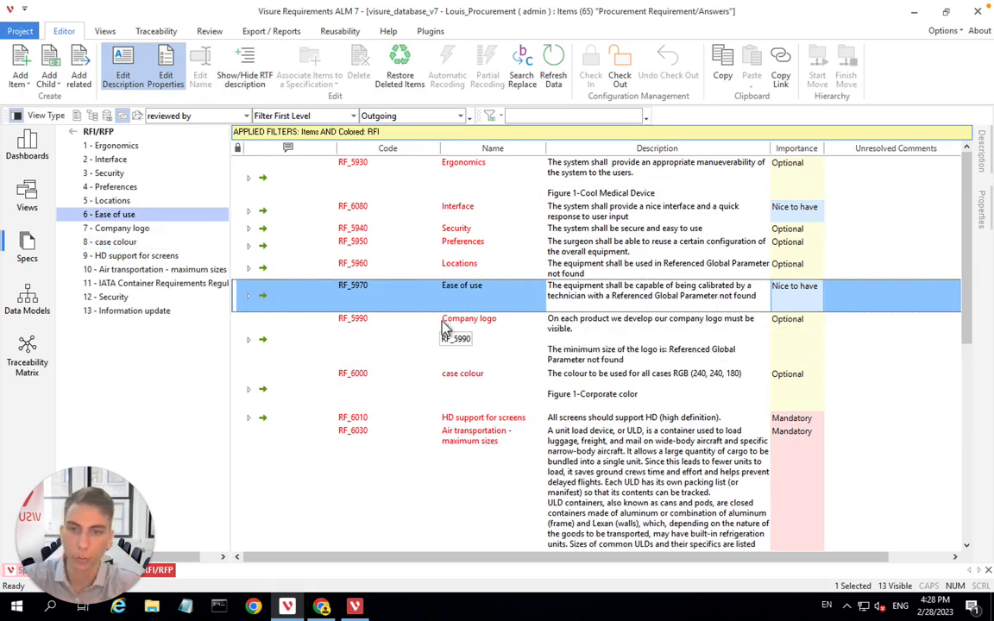
{"action": "left_click", "coordinate": [249, 296]}
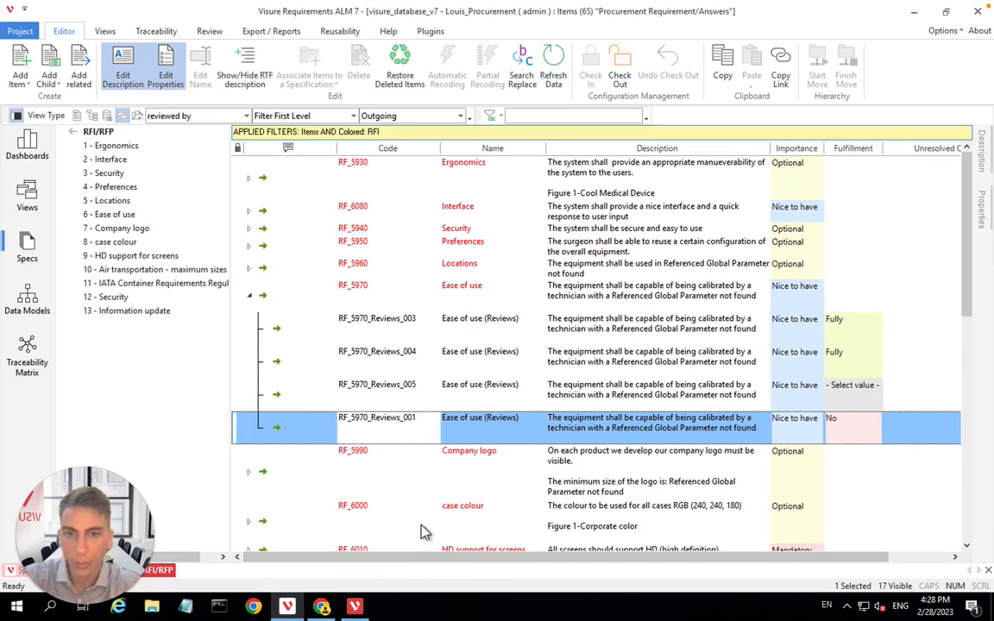
{"action": "left_click", "coordinate": [377, 323]}
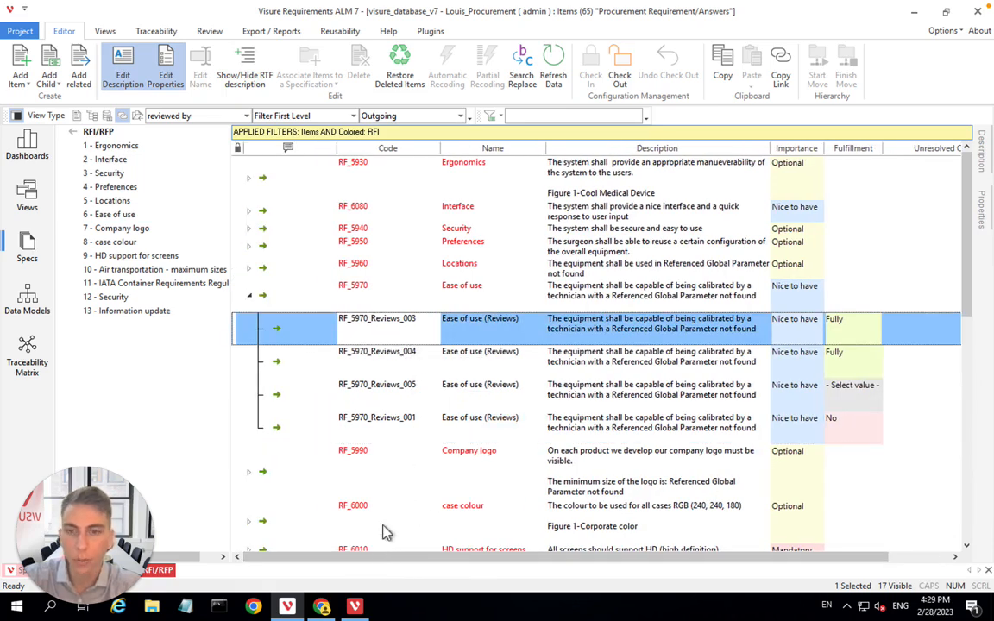
{"action": "mouse_move", "coordinate": [843, 328]}
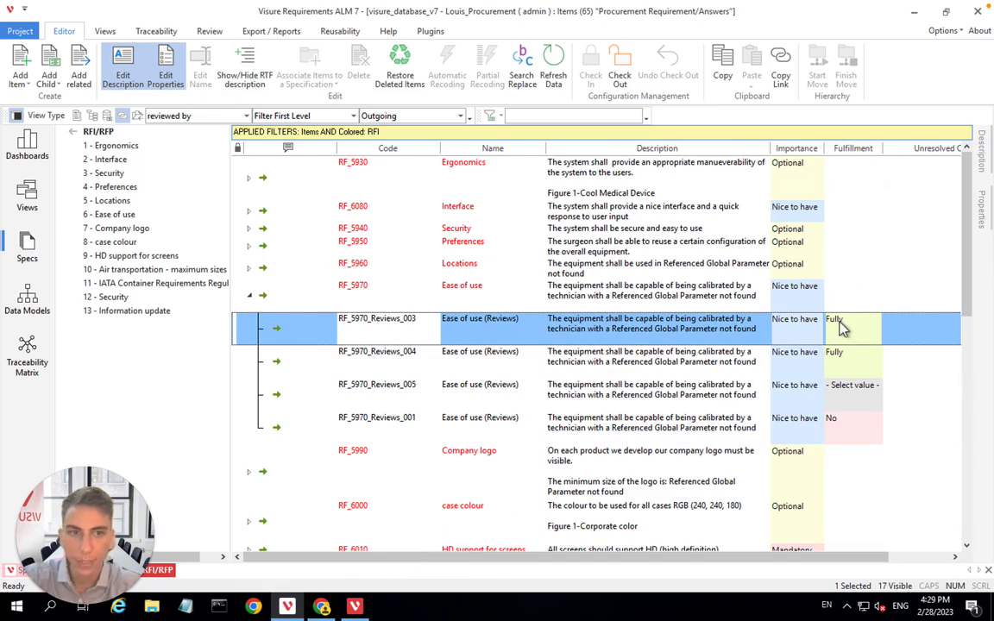
{"action": "left_click", "coordinate": [656, 356]}
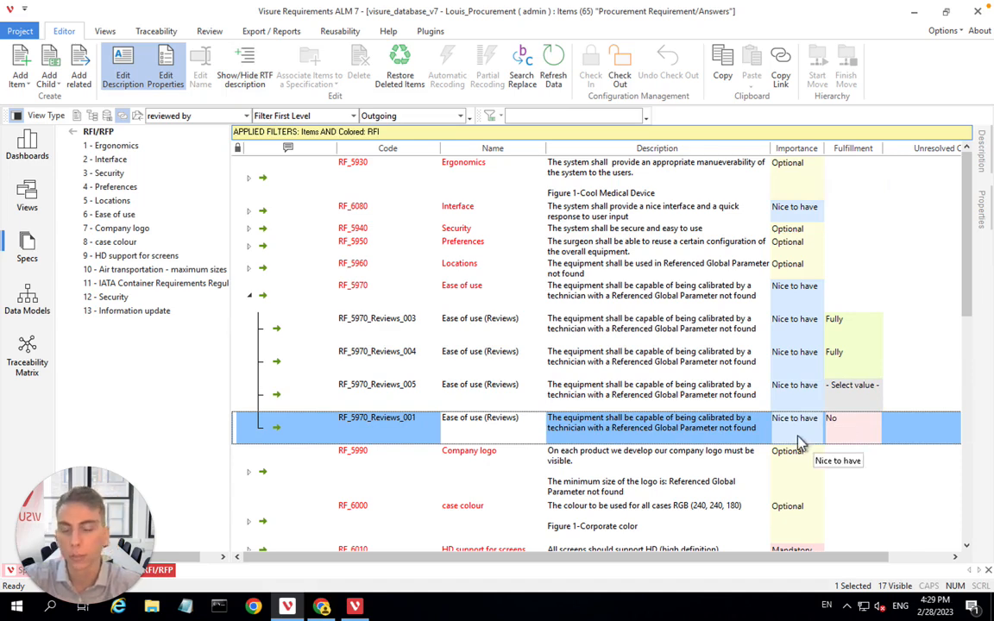
{"action": "mouse_move", "coordinate": [481, 302]}
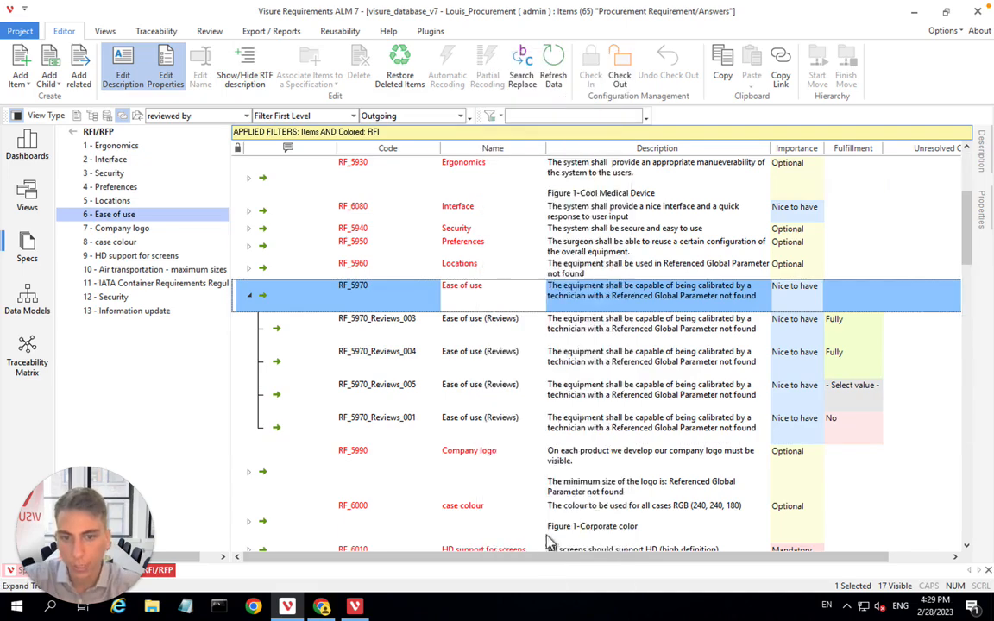
Select Security review RF_5940_Reviews_005 to read its unresolved comment, then return to the tree
{"action": "scroll", "scroll_direction": "down", "scroll_amount": 3}
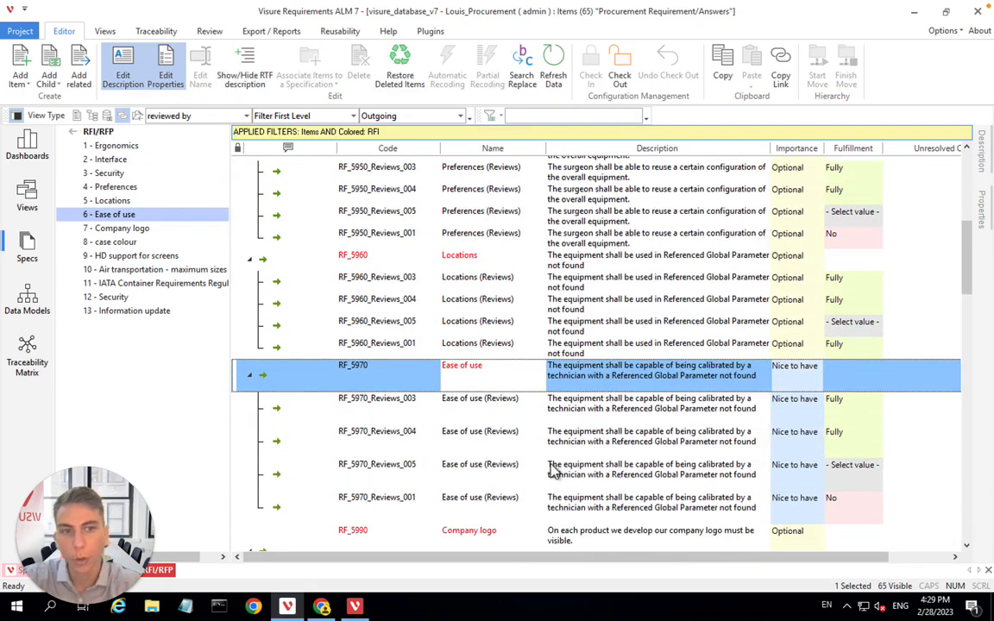
{"action": "scroll", "scroll_direction": "down", "scroll_amount": 3}
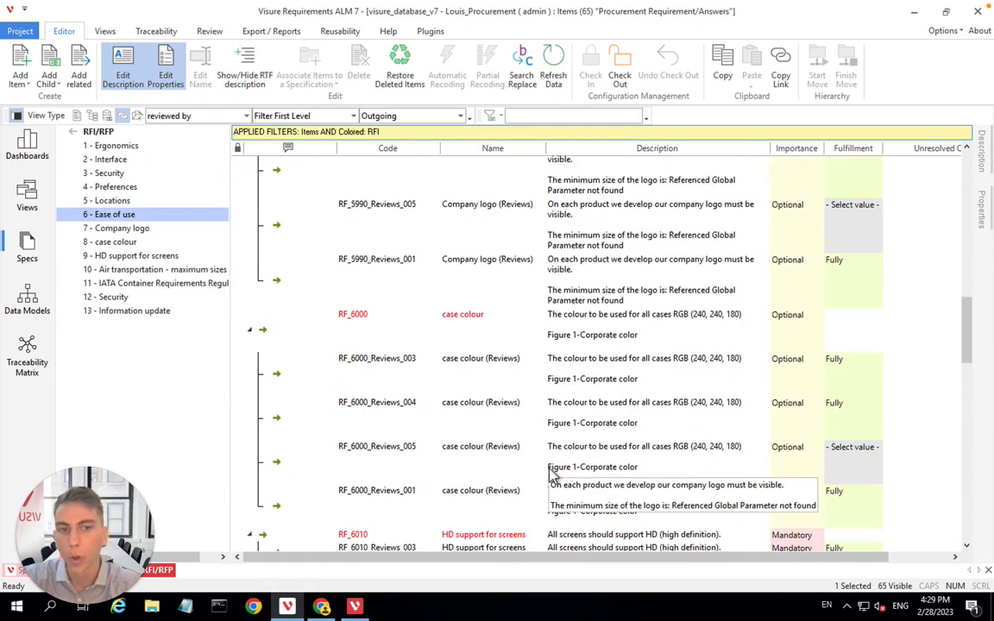
{"action": "scroll", "scroll_direction": "down", "scroll_amount": 3}
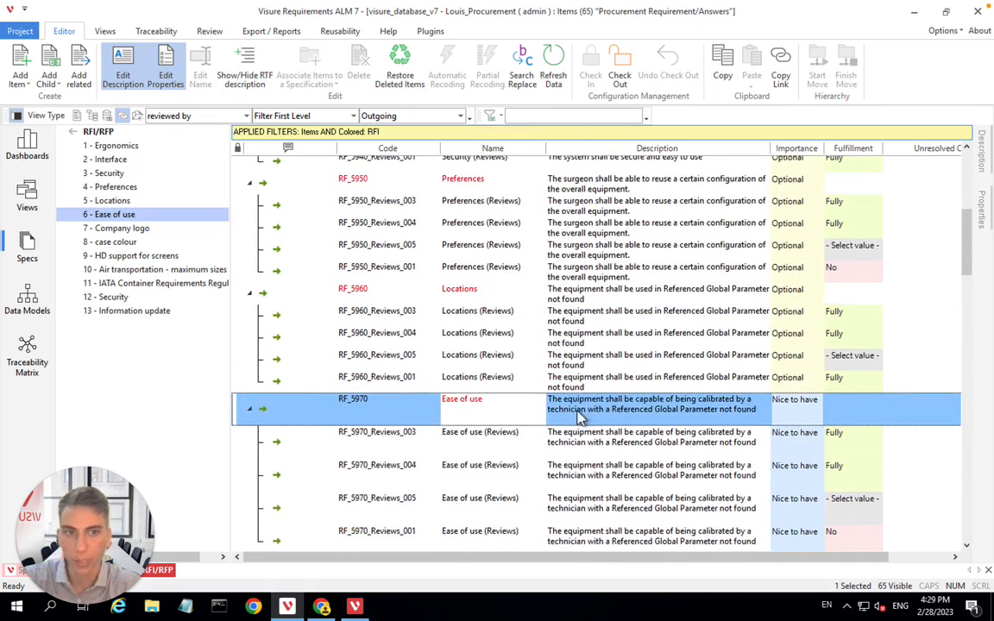
{"action": "scroll", "scroll_direction": "up", "scroll_amount": 3}
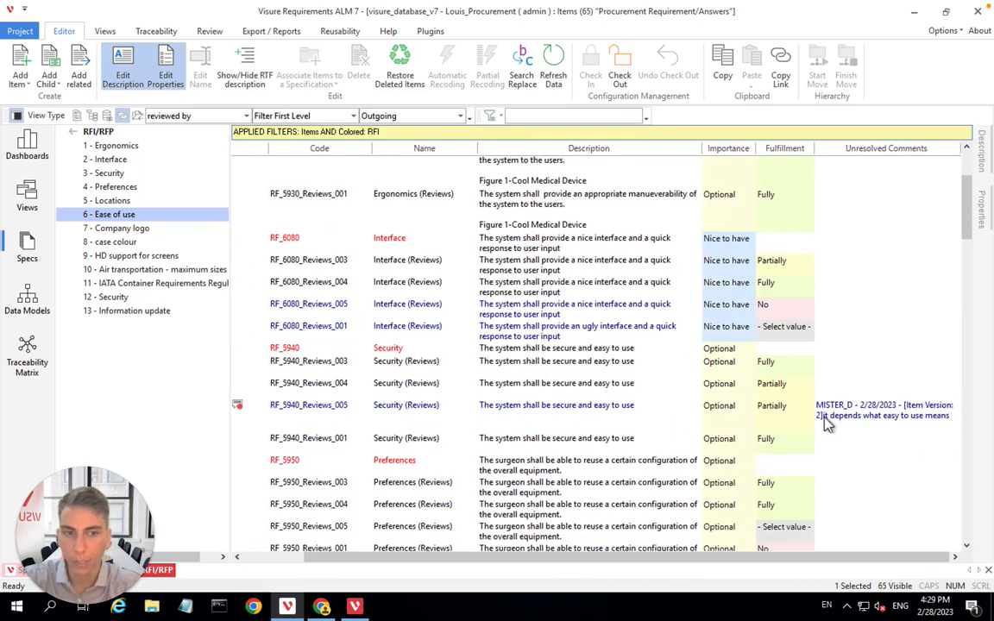
{"action": "left_click", "coordinate": [556, 404]}
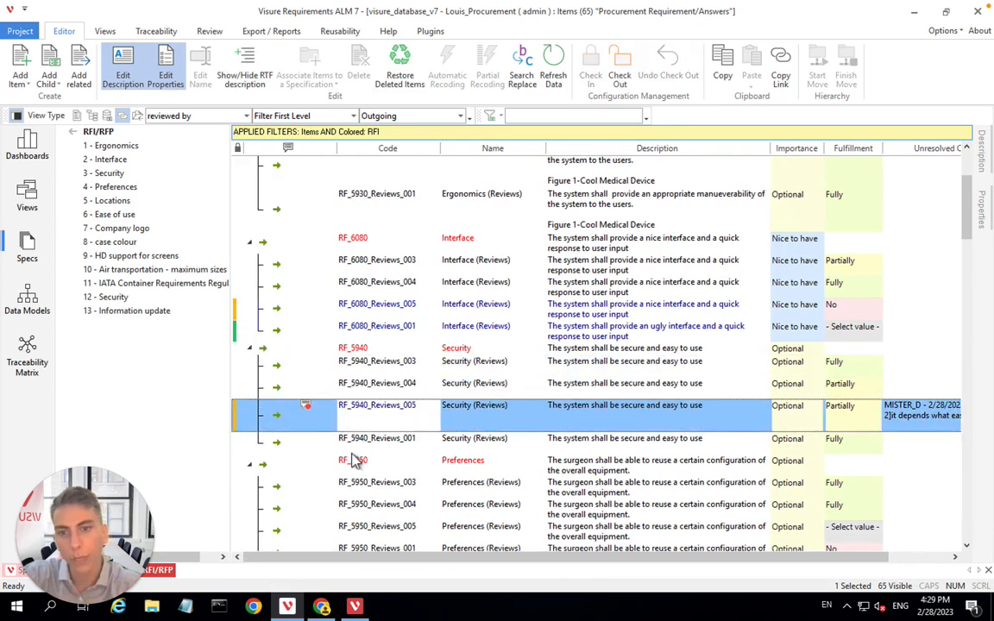
{"action": "mouse_move", "coordinate": [353, 458]}
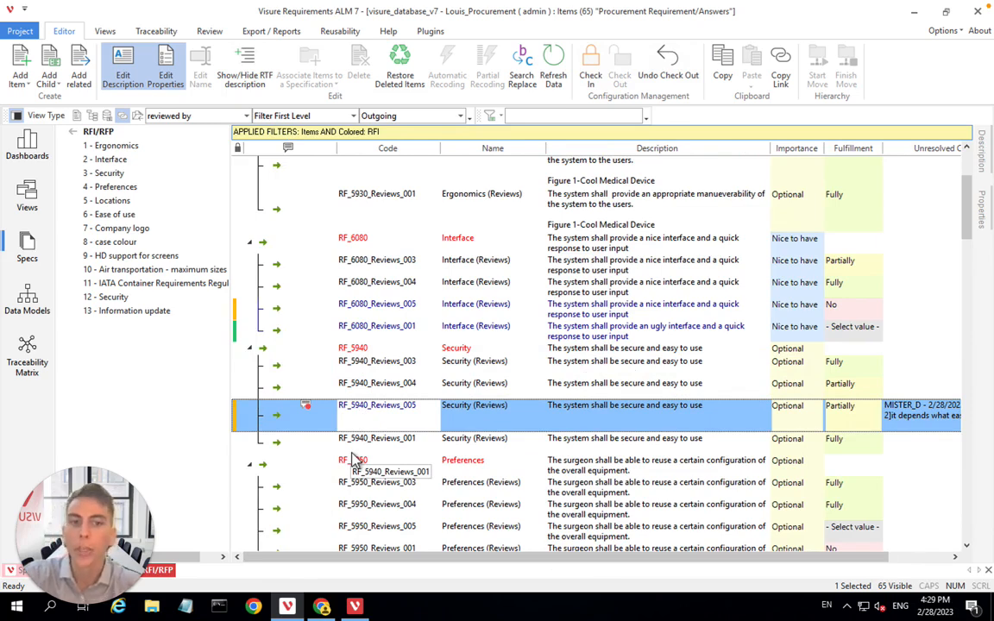
{"action": "mouse_move", "coordinate": [414, 404]}
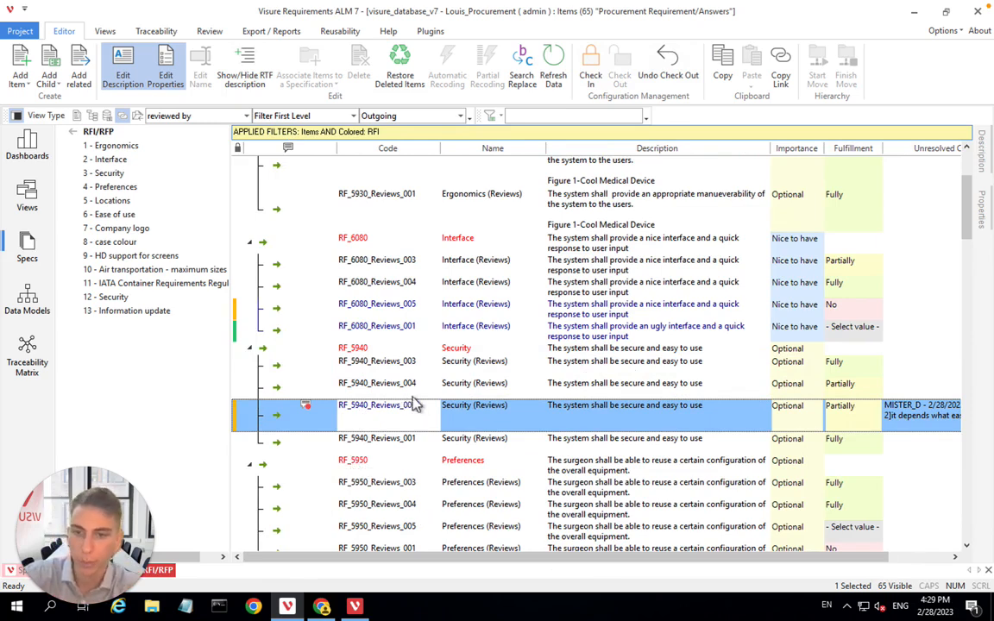
{"action": "mouse_move", "coordinate": [560, 410]}
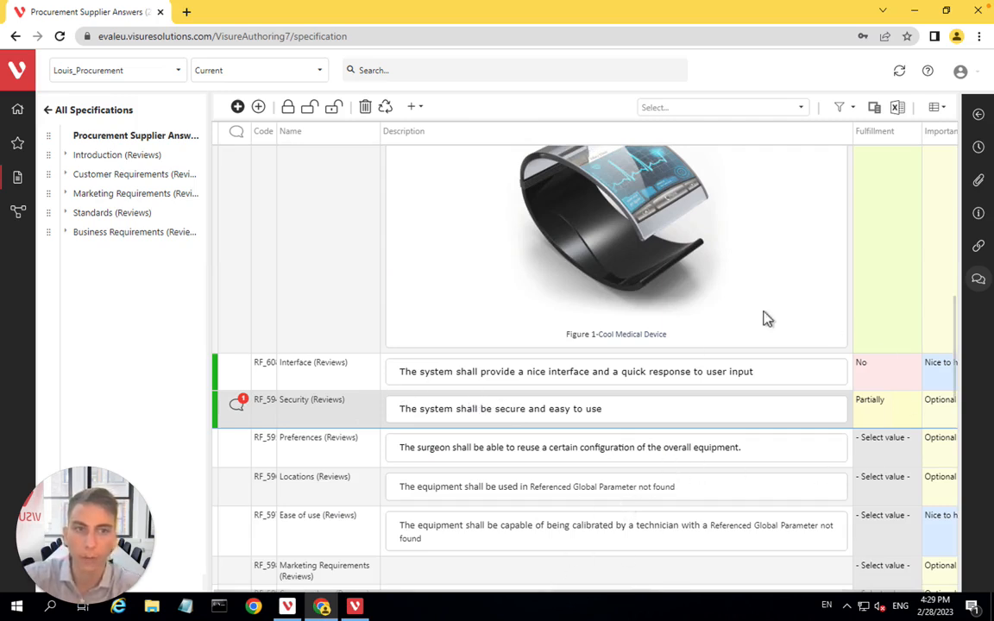
{"action": "left_click", "coordinate": [321, 606]}
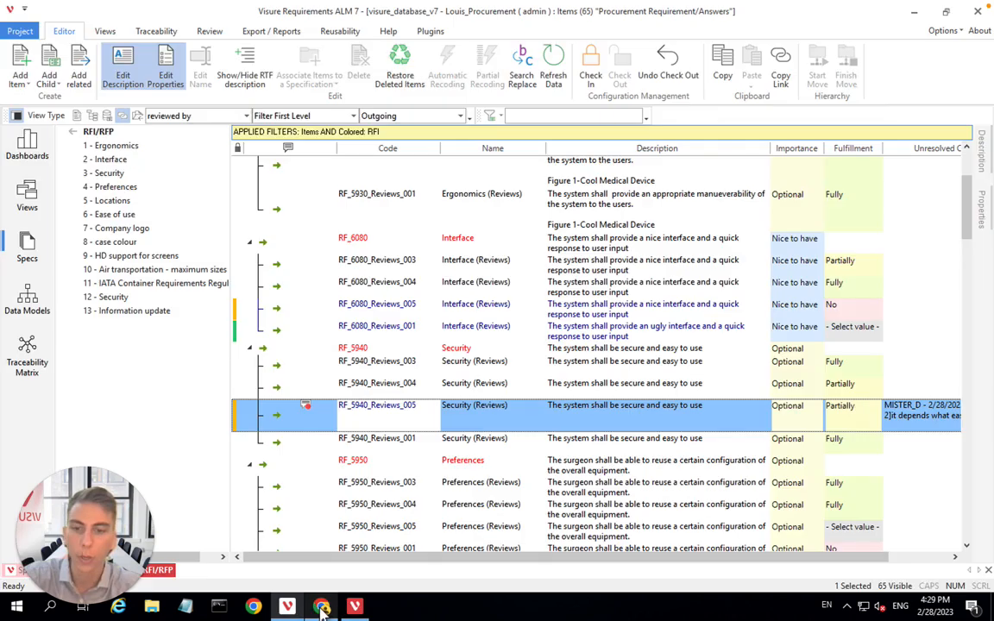
{"action": "mouse_move", "coordinate": [733, 508]}
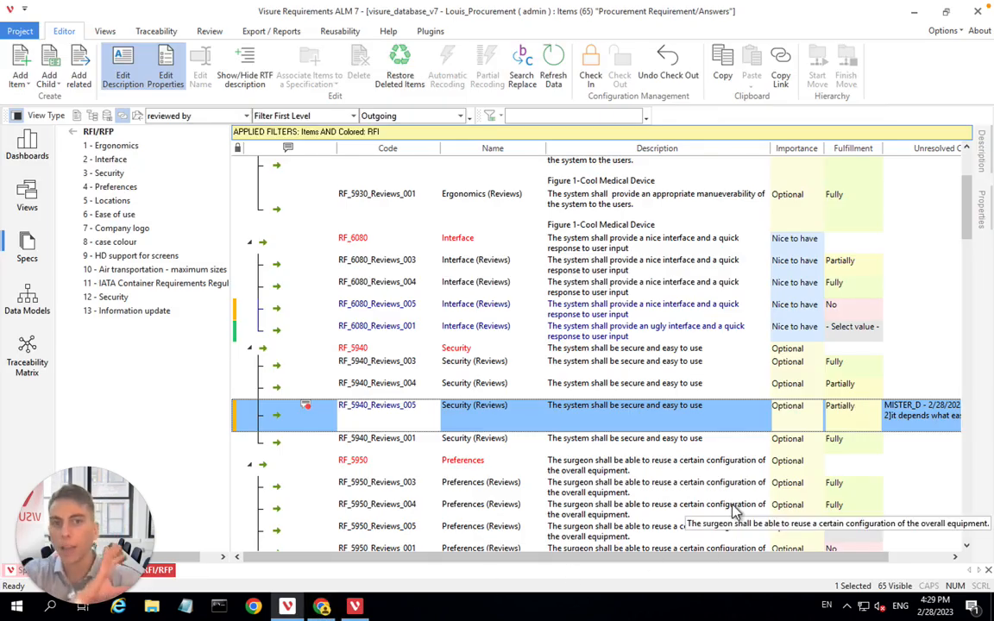
{"action": "mouse_move", "coordinate": [751, 447]}
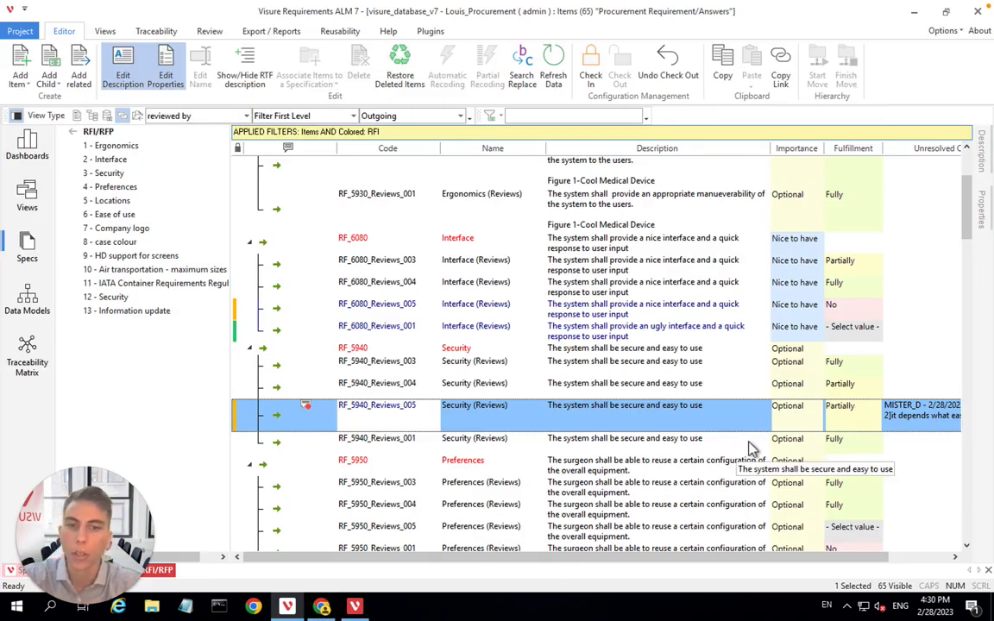
{"action": "mouse_move", "coordinate": [483, 390]}
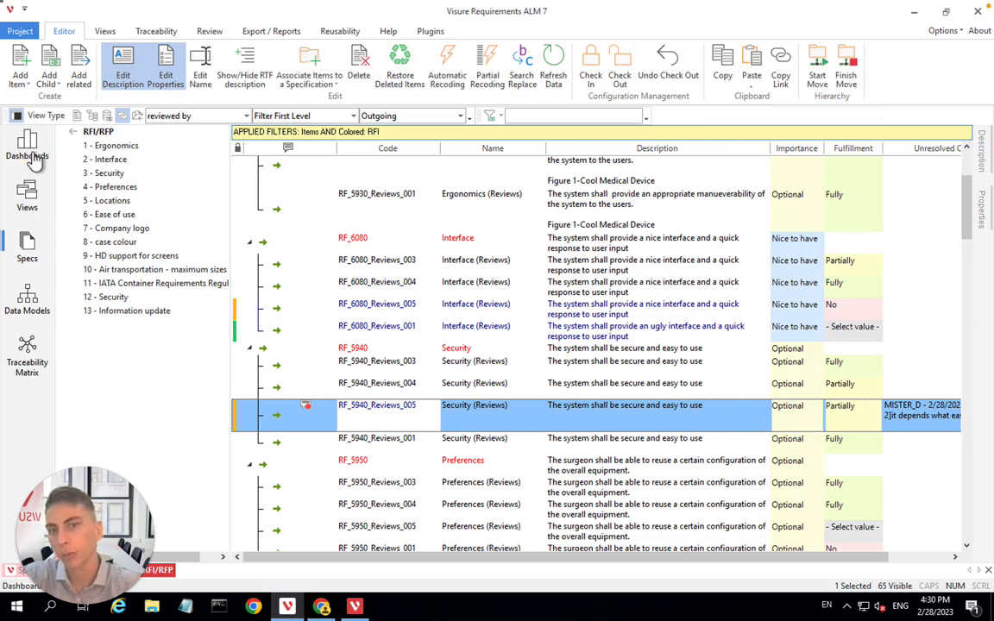
Show the Procurement dashboard with fulfillment pie charts for Suppliers 1, 2 and 3
{"action": "left_click", "coordinate": [27, 159]}
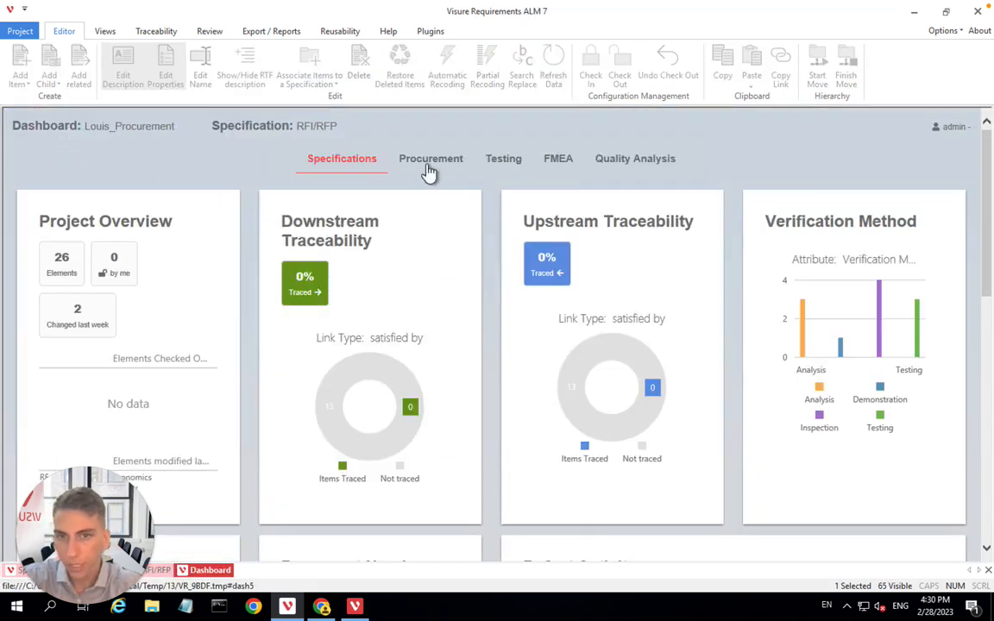
{"action": "left_click", "coordinate": [430, 158]}
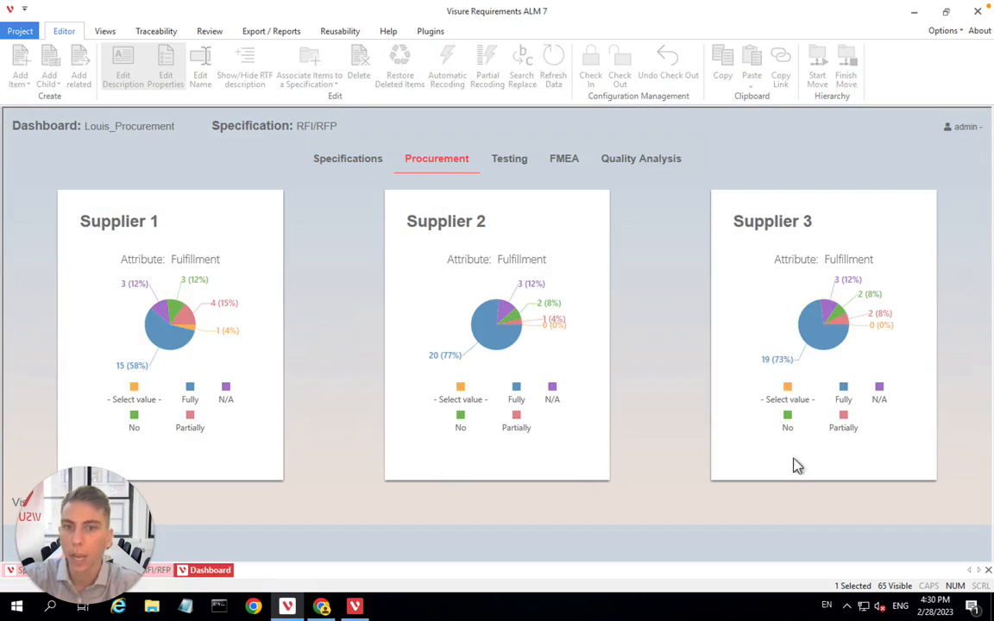
{"action": "mouse_move", "coordinate": [858, 335]}
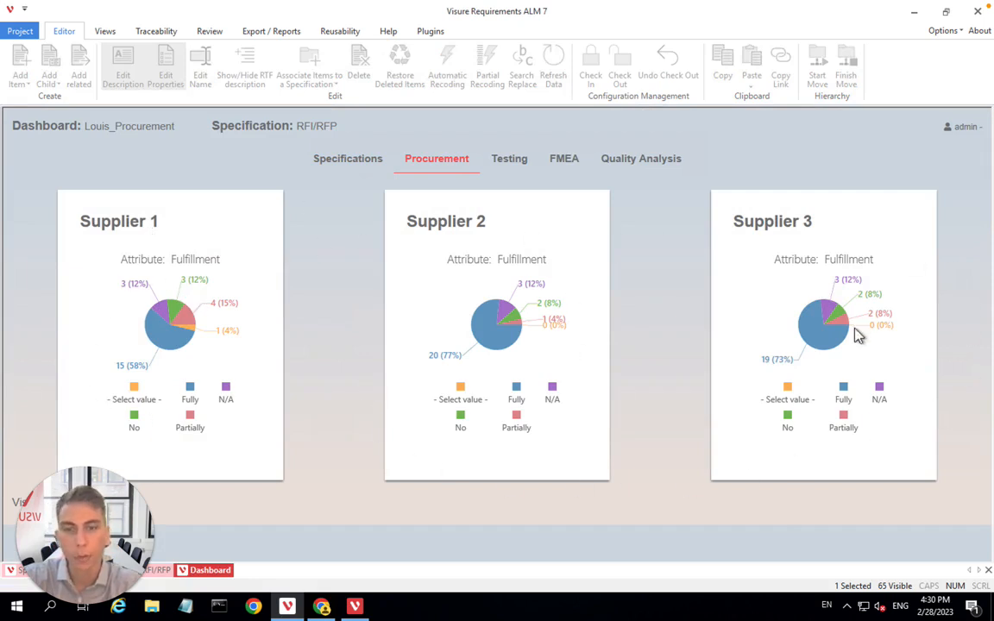
{"action": "mouse_move", "coordinate": [832, 369]}
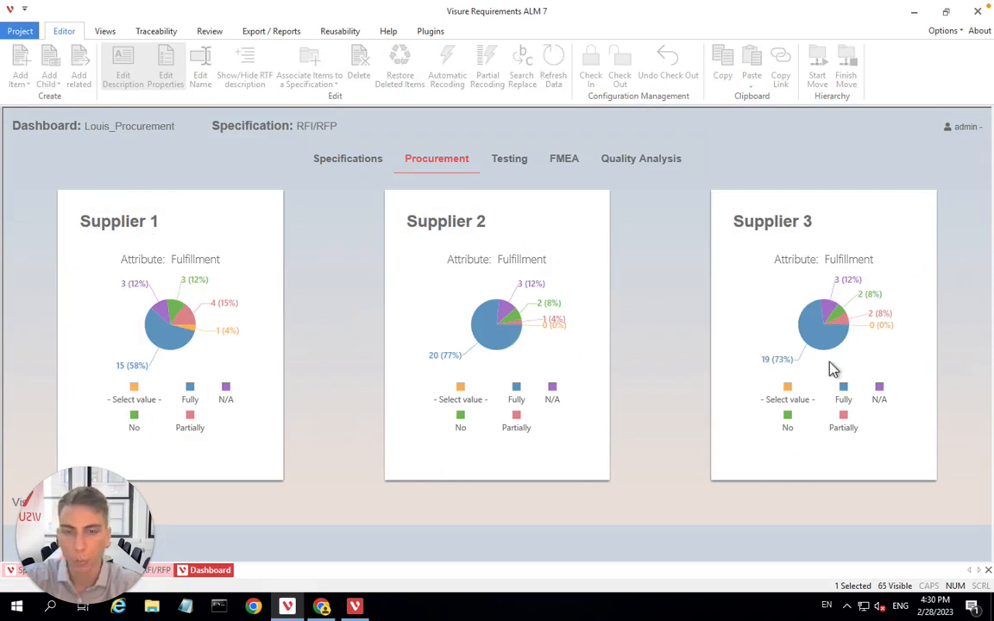
{"action": "mouse_move", "coordinate": [424, 456]}
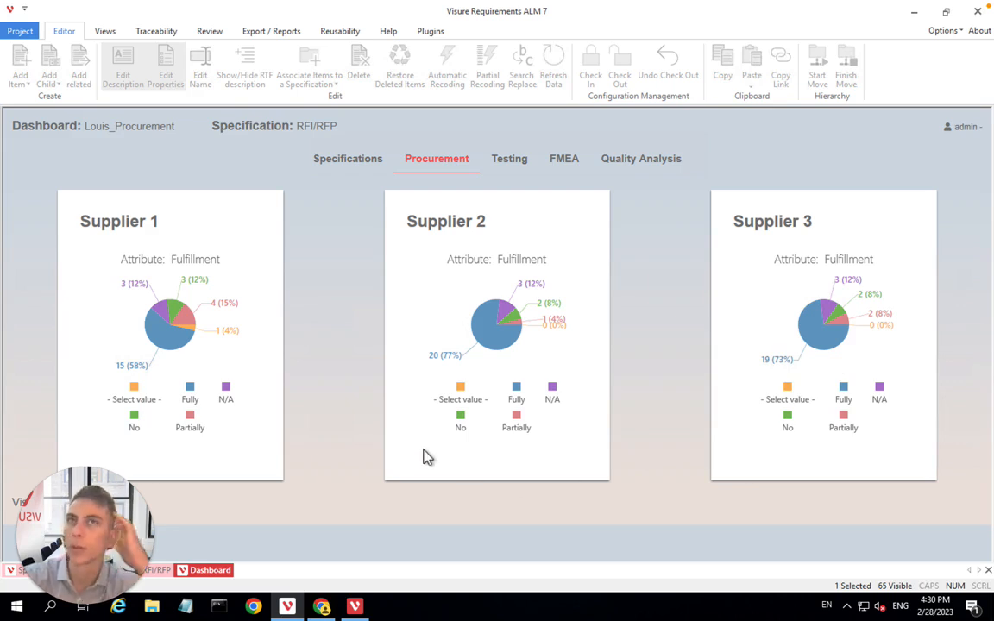
{"action": "mouse_move", "coordinate": [294, 414]}
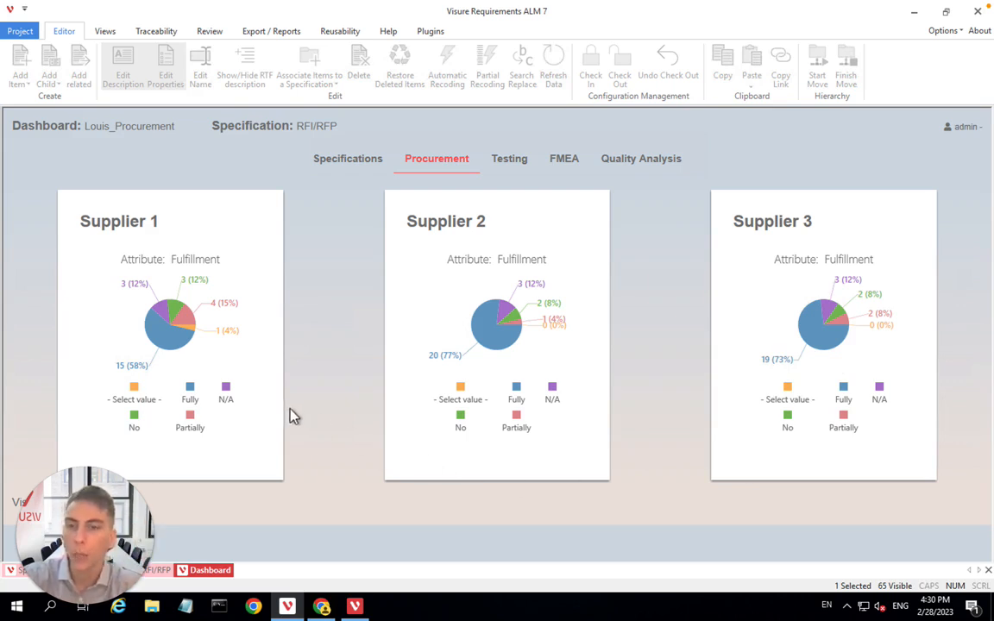
{"action": "mouse_move", "coordinate": [264, 406]}
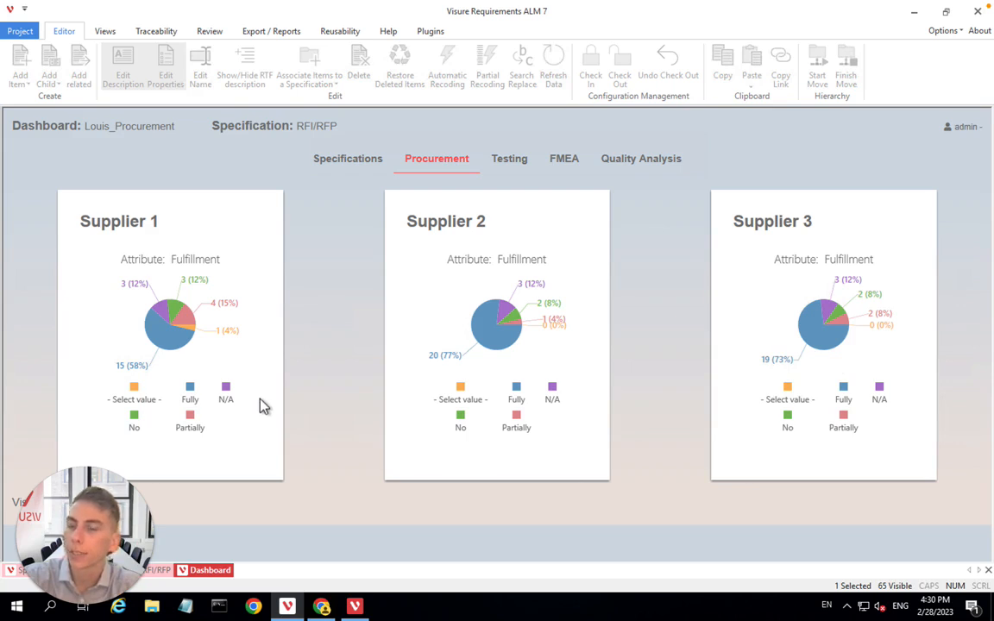
{"action": "mouse_move", "coordinate": [58, 406]}
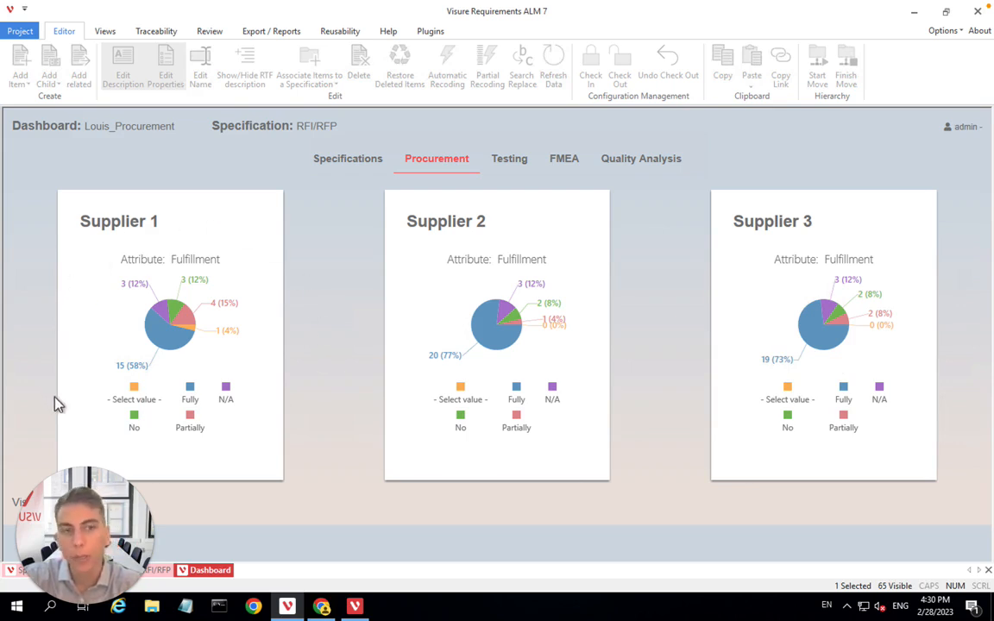
{"action": "mouse_move", "coordinate": [65, 406]}
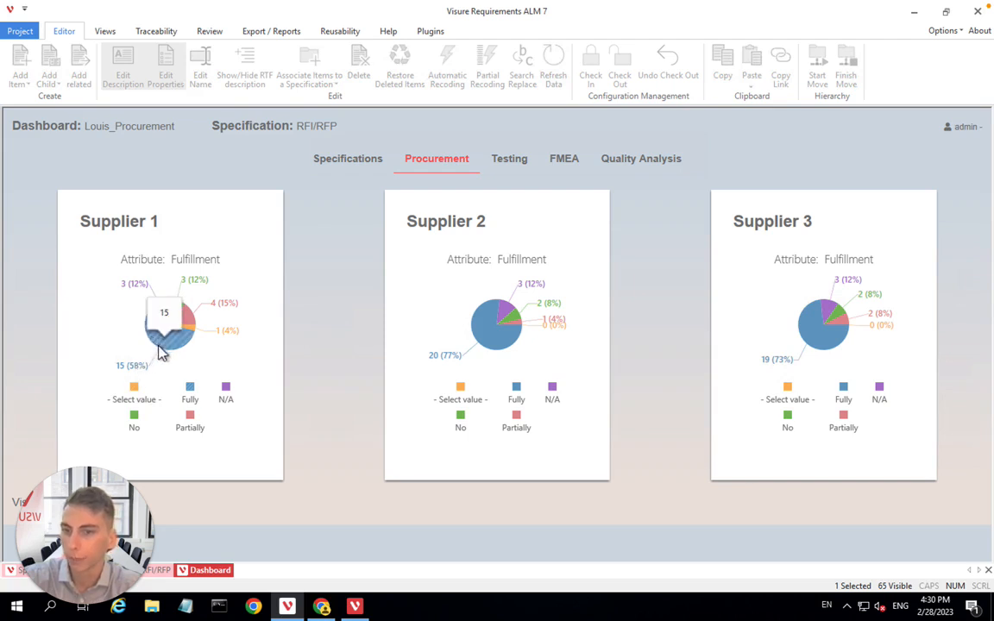
{"action": "mouse_move", "coordinate": [172, 383]}
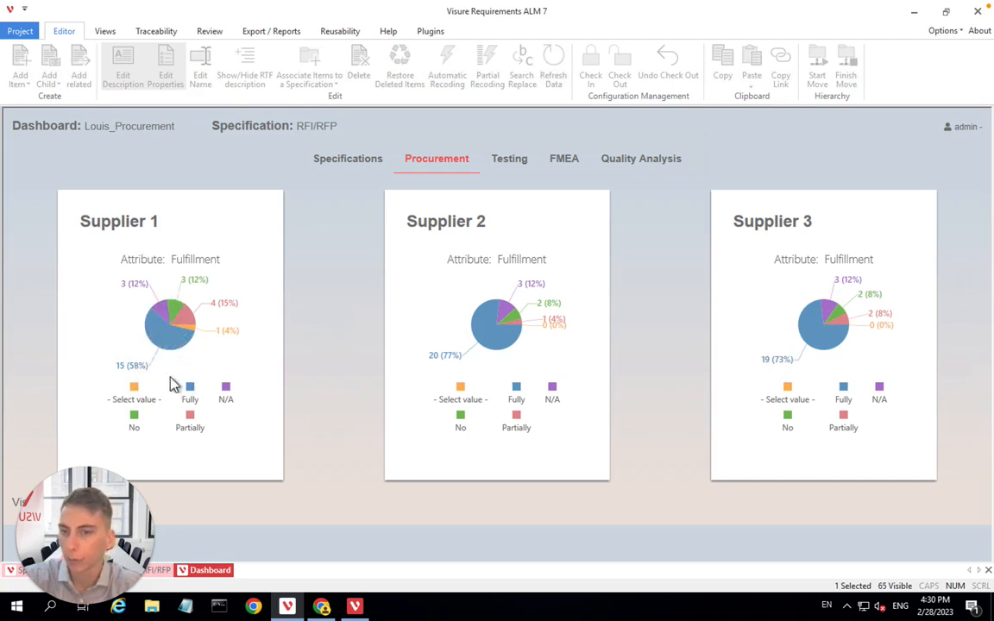
{"action": "mouse_move", "coordinate": [170, 325]}
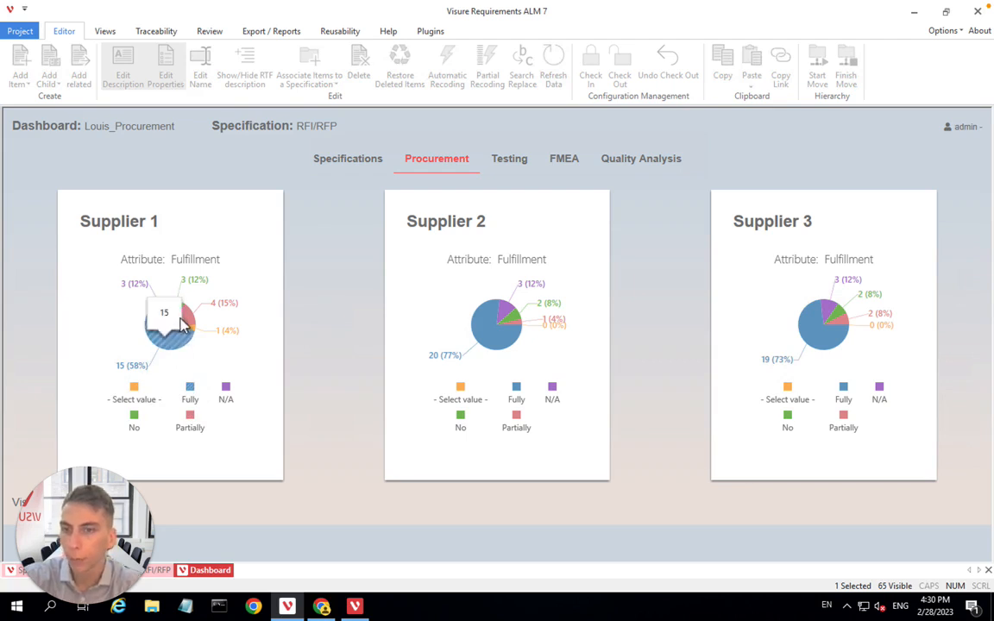
{"action": "mouse_move", "coordinate": [157, 445]}
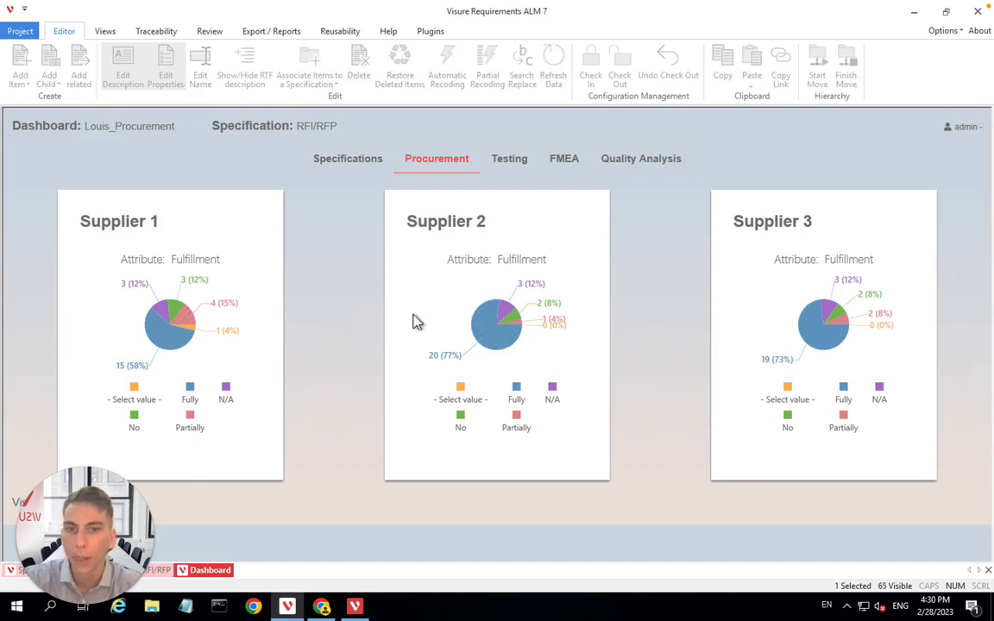
{"action": "mouse_move", "coordinate": [911, 304]}
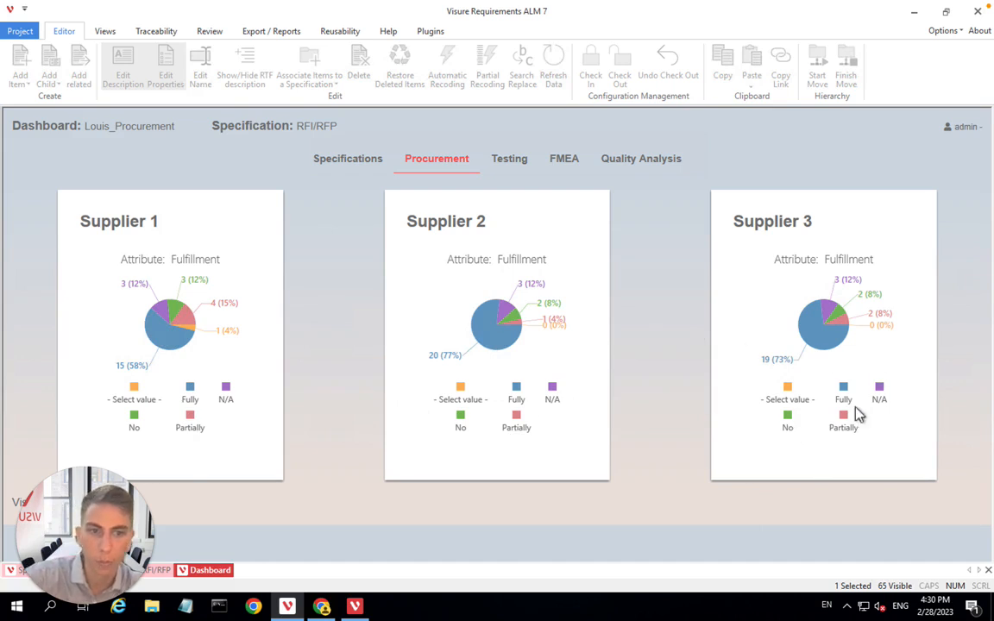
{"action": "mouse_move", "coordinate": [765, 466]}
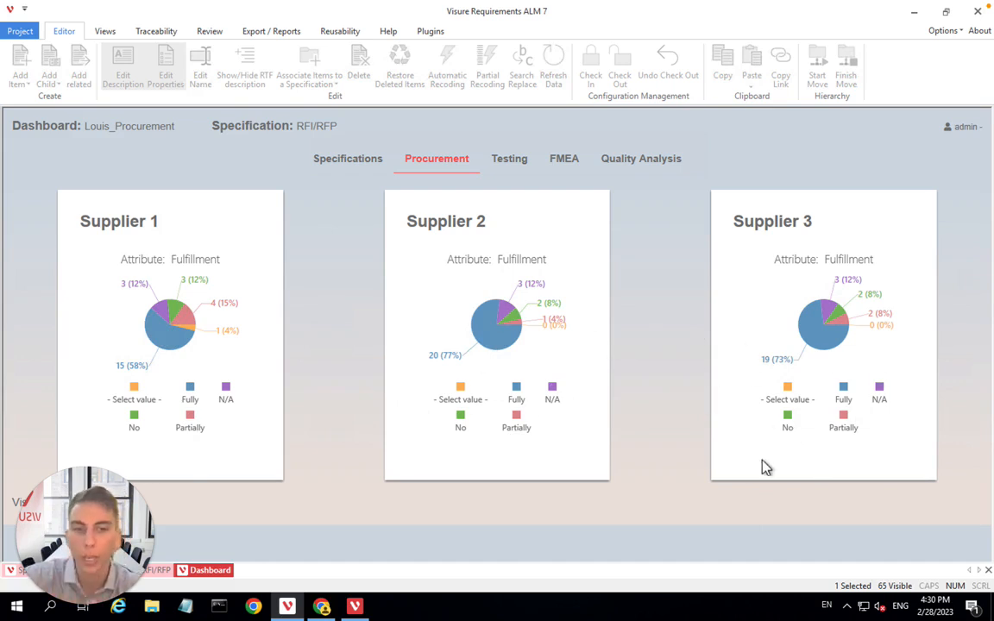
{"action": "mouse_move", "coordinate": [715, 285]}
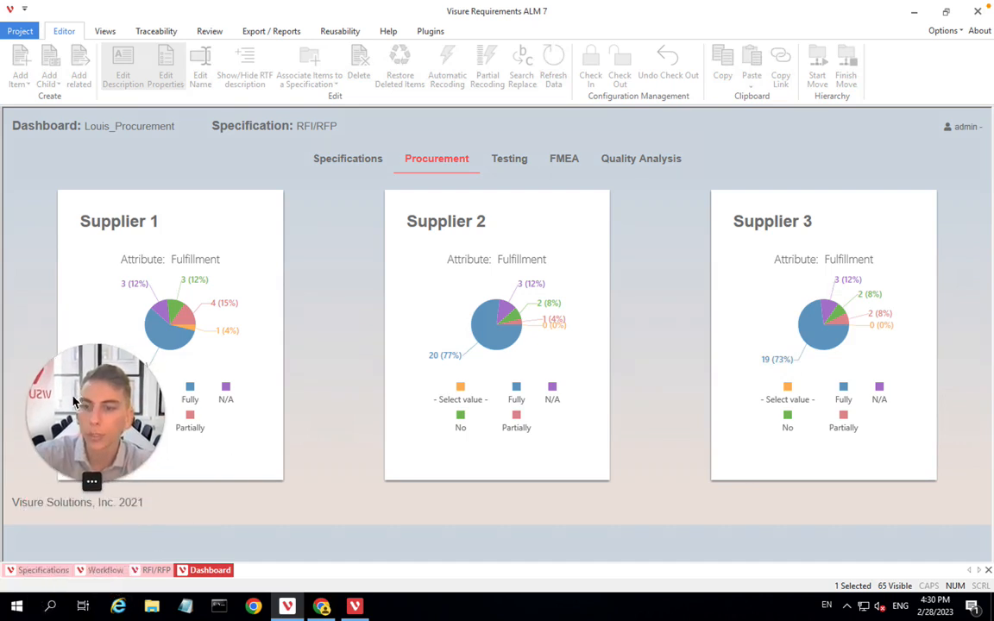
{"action": "mouse_move", "coordinate": [362, 302]}
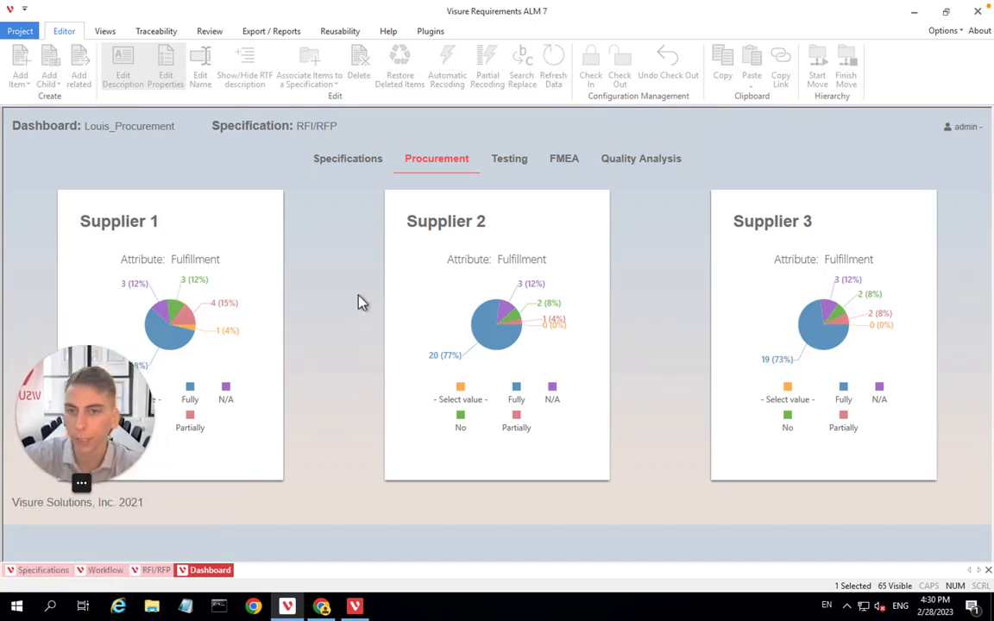